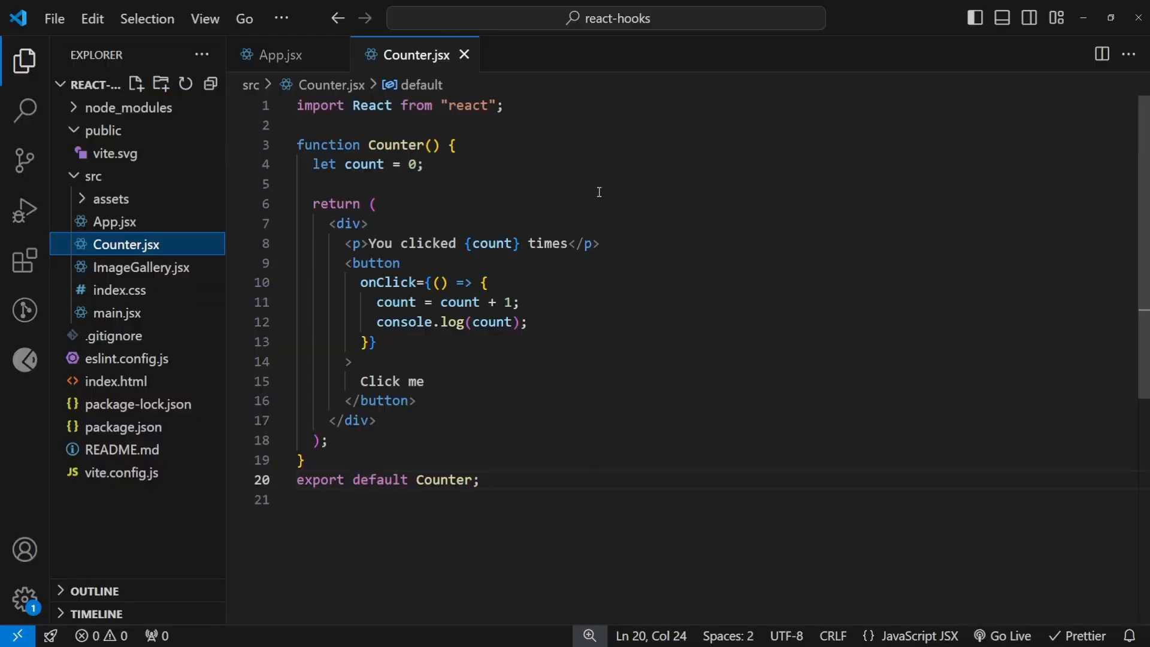
mouse_move(387, 223)
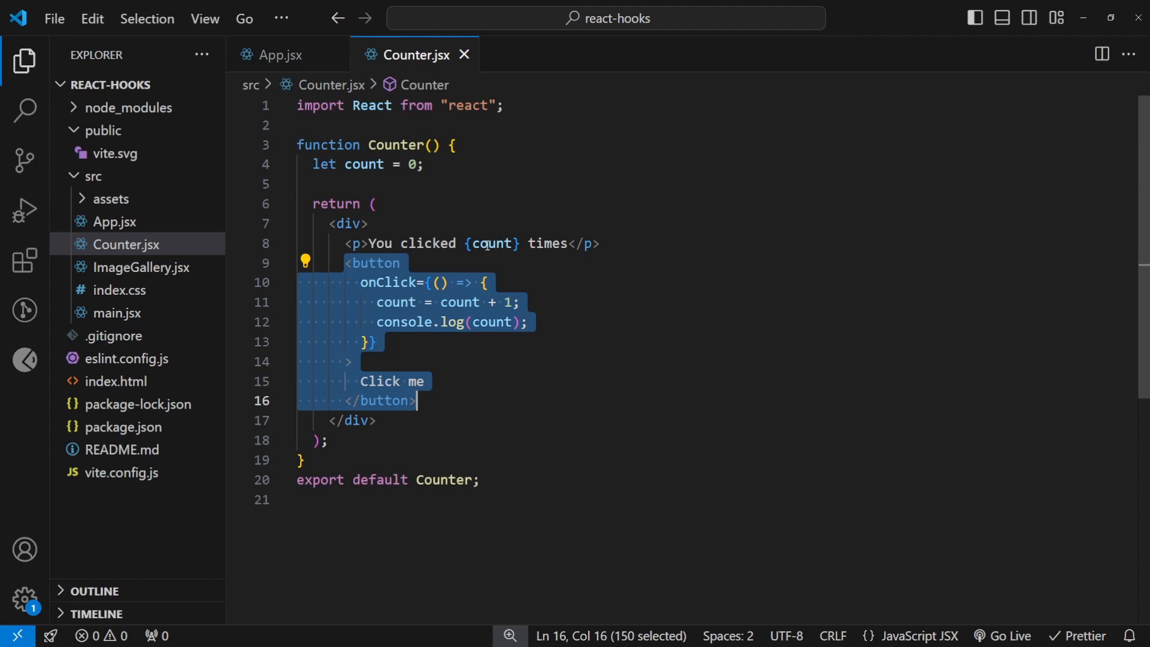
Step: Press Click me on the localhost demo so the console logs 1 while the page stays at 0 times
left_click(491, 244)
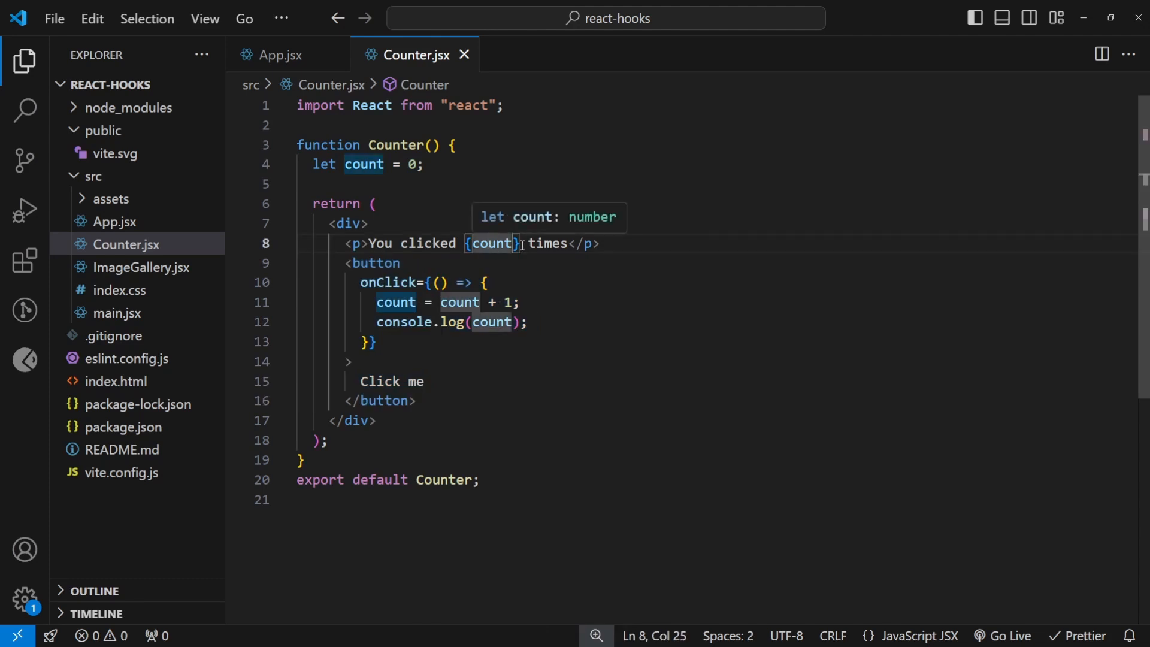
mouse_move(594, 301)
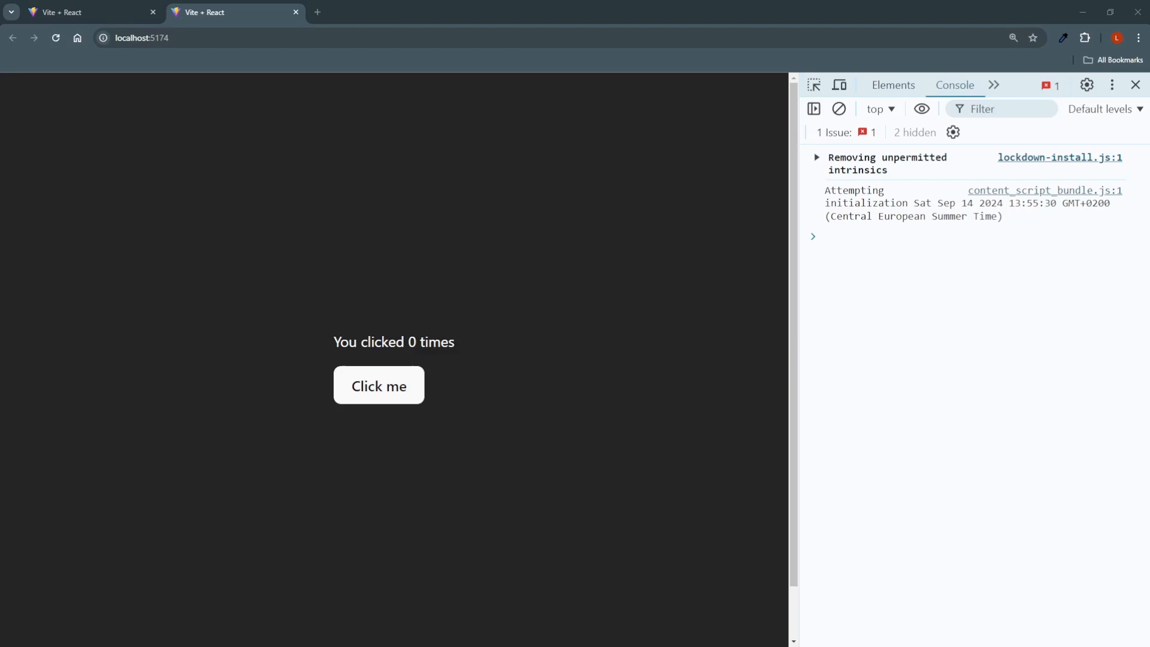
mouse_move(379, 386)
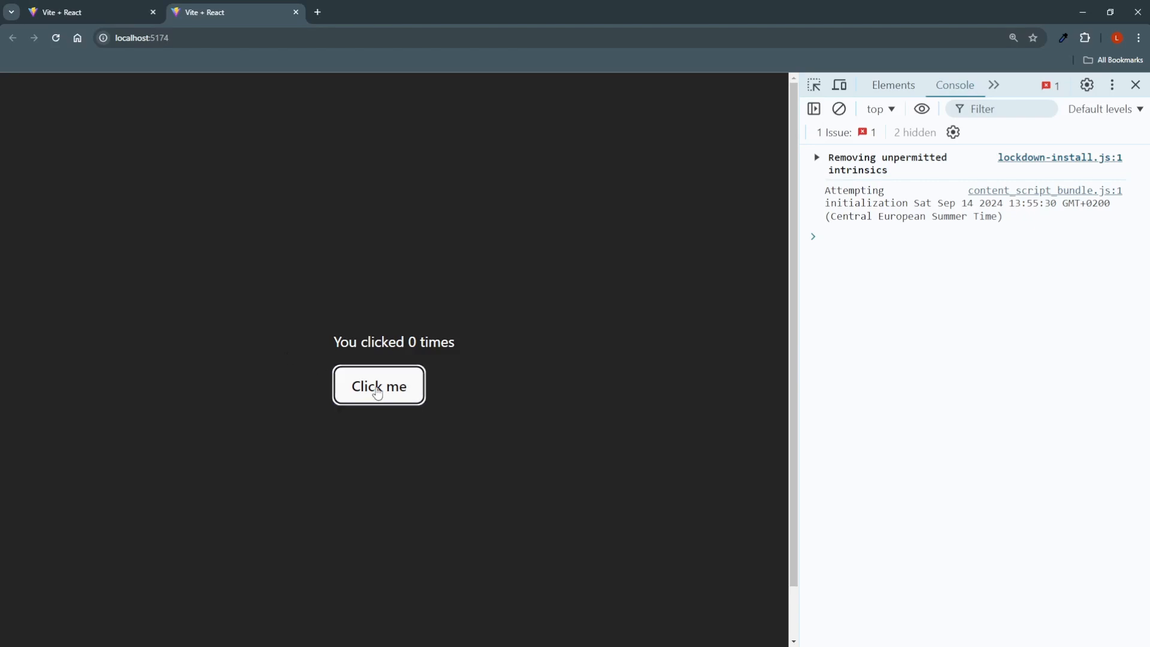
left_click(379, 386)
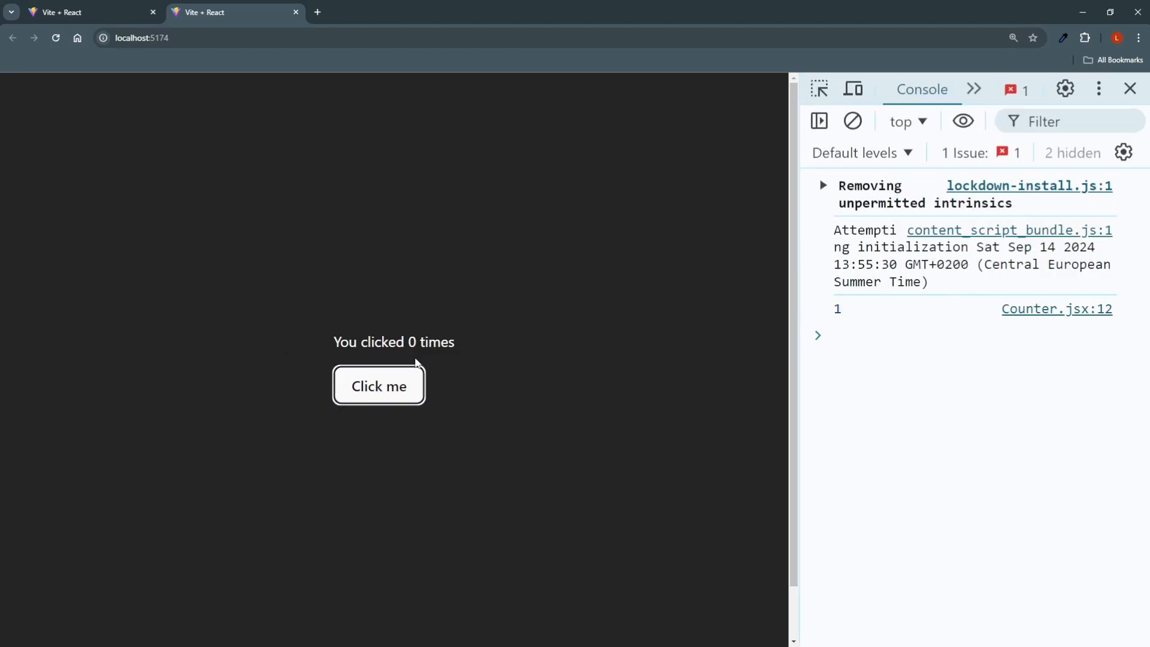
left_click(379, 385)
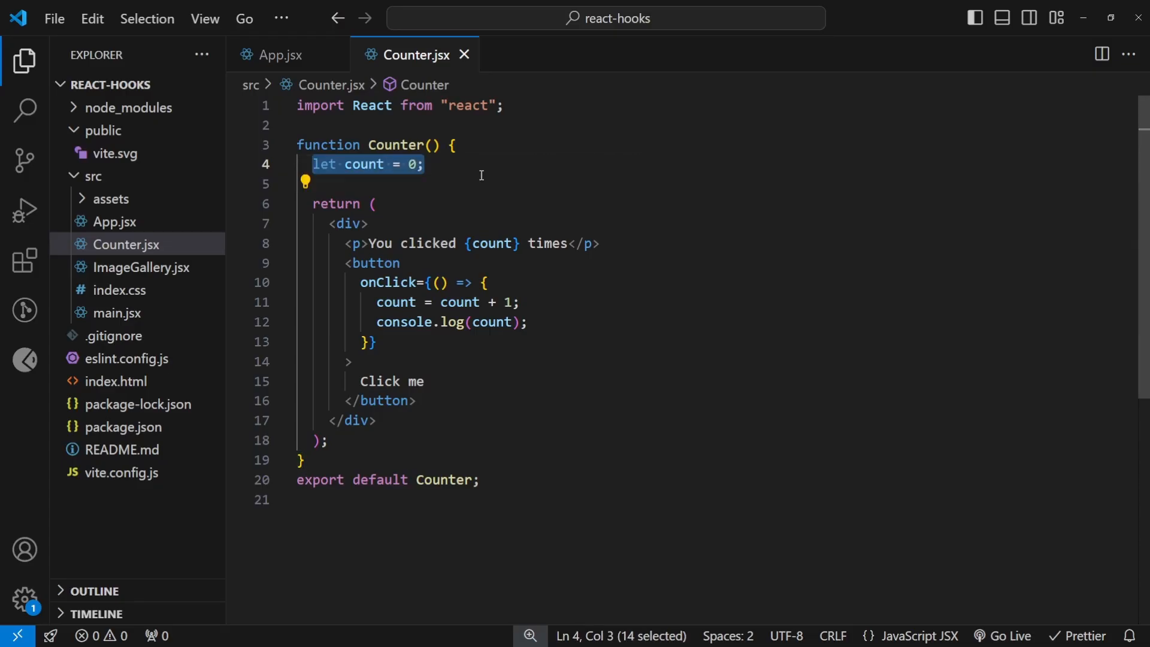
Step: Remove let count = 0 and write useState(0), accepting the autocomplete that imports useState from react
key("Delete")
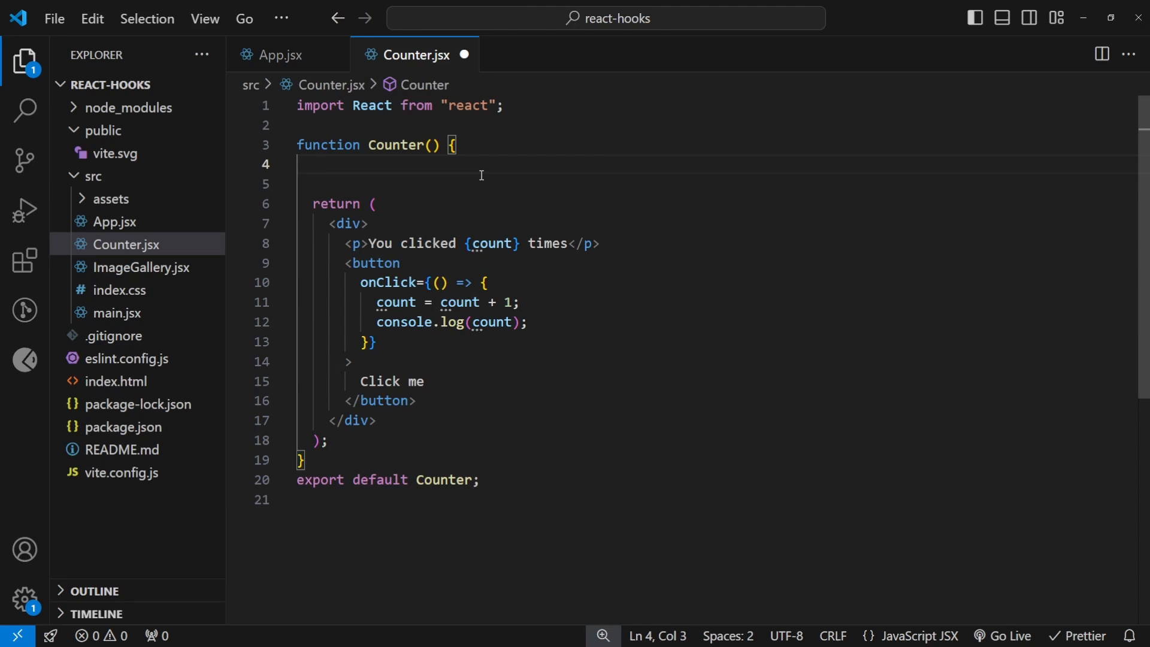
type("use")
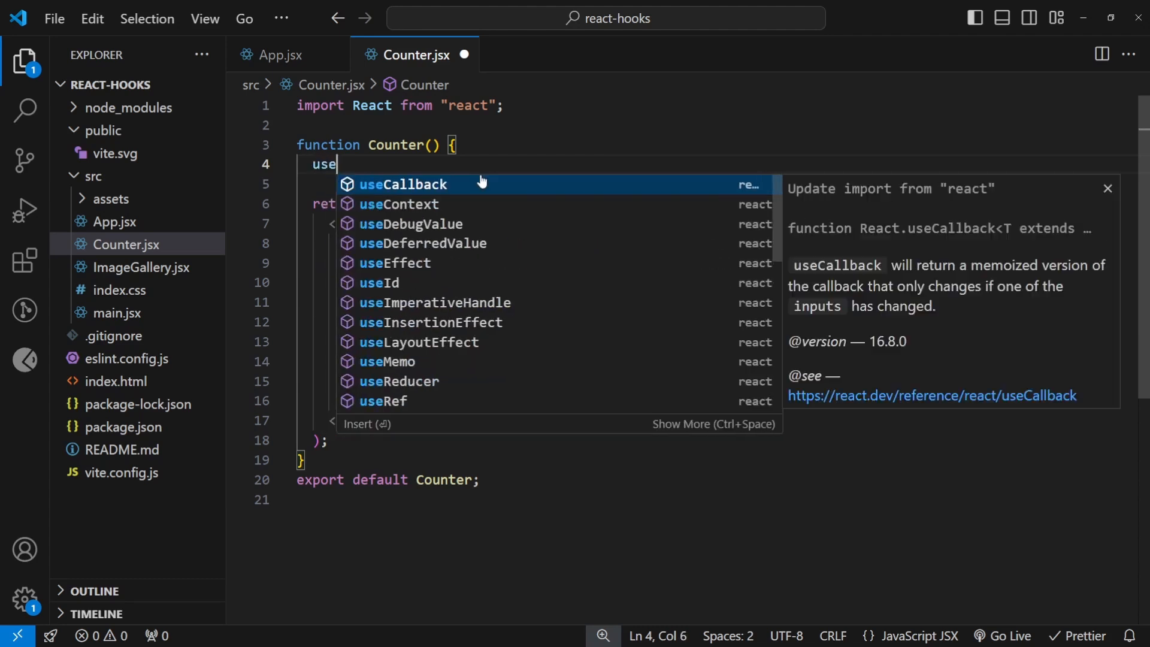
type("s")
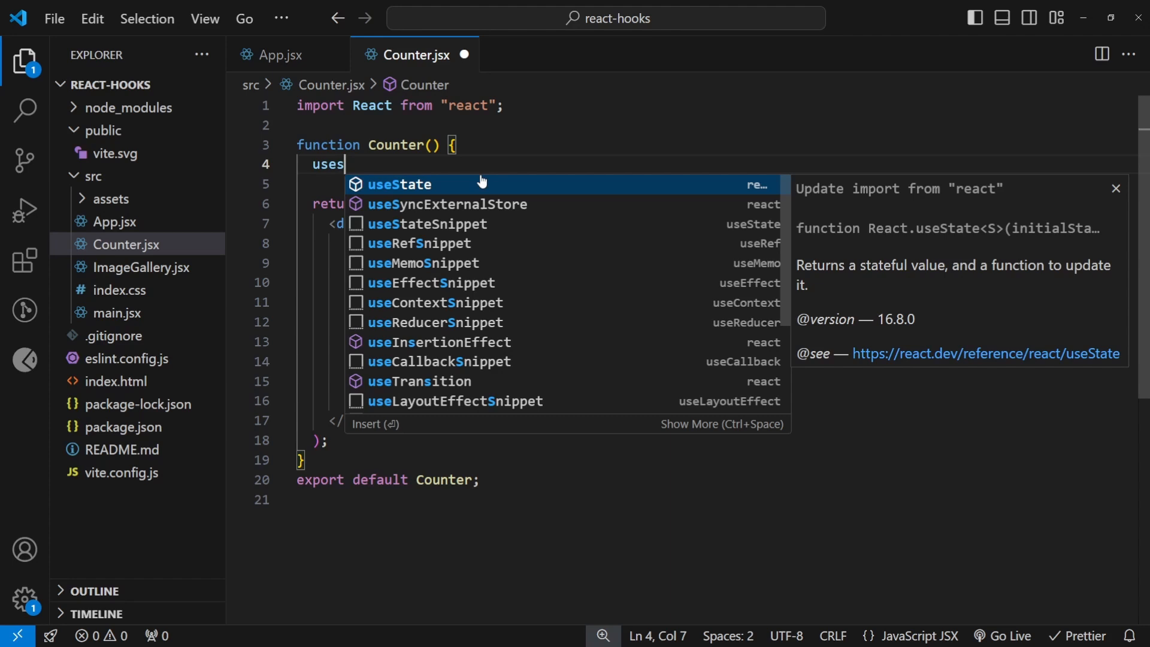
left_click(399, 185)
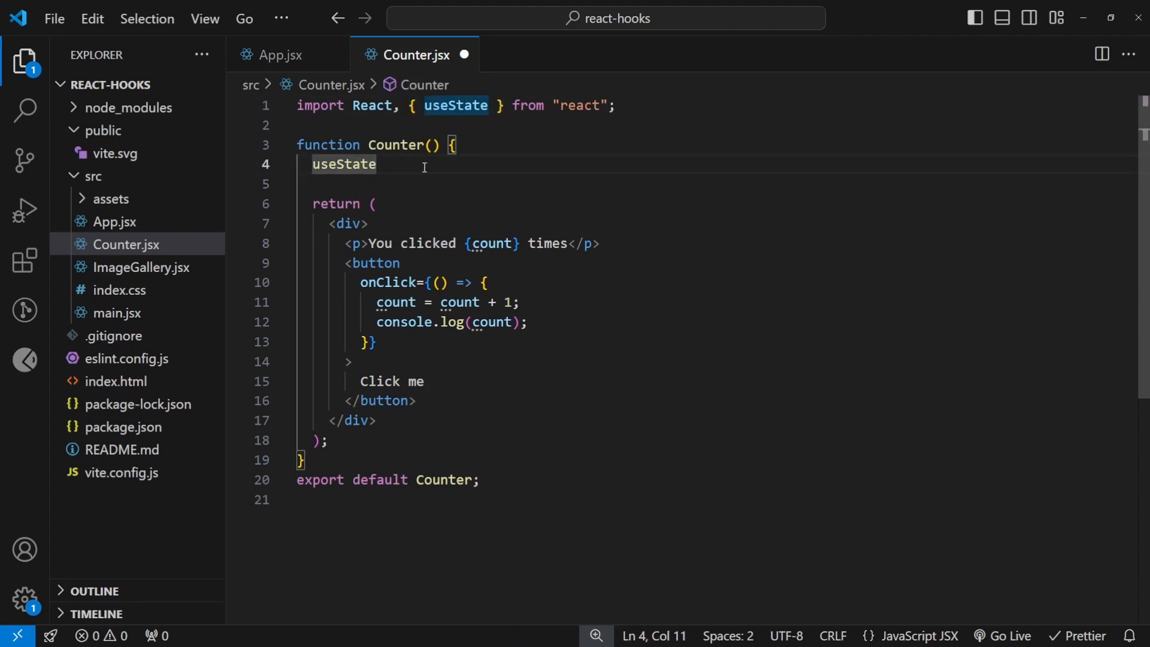
type("(")
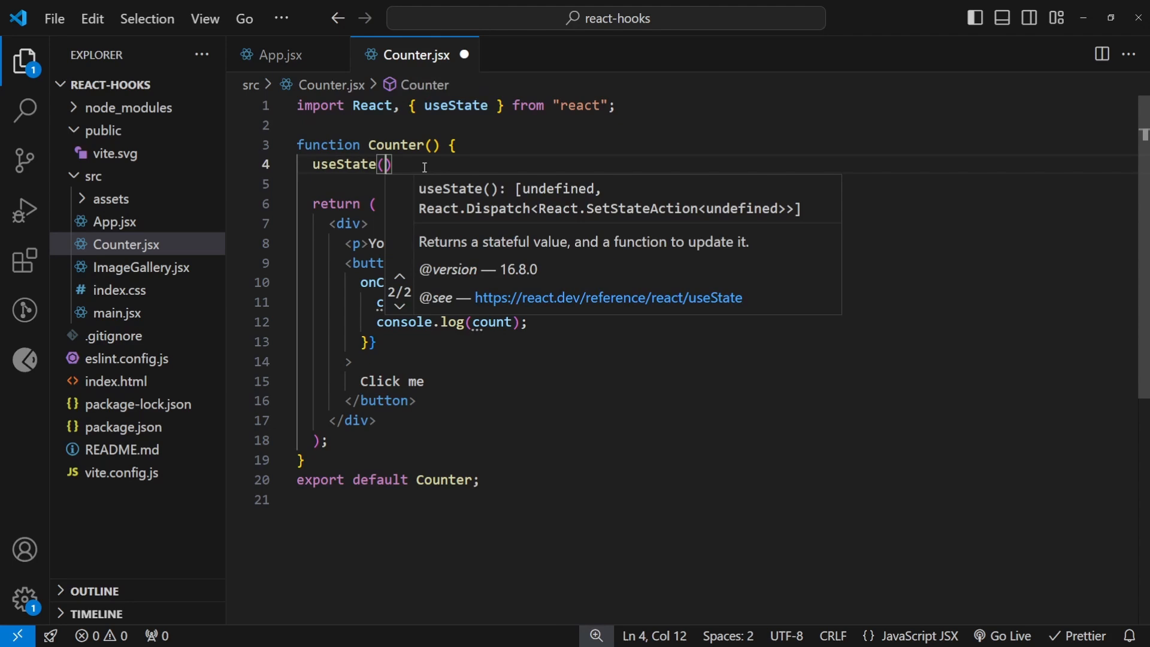
type("0")
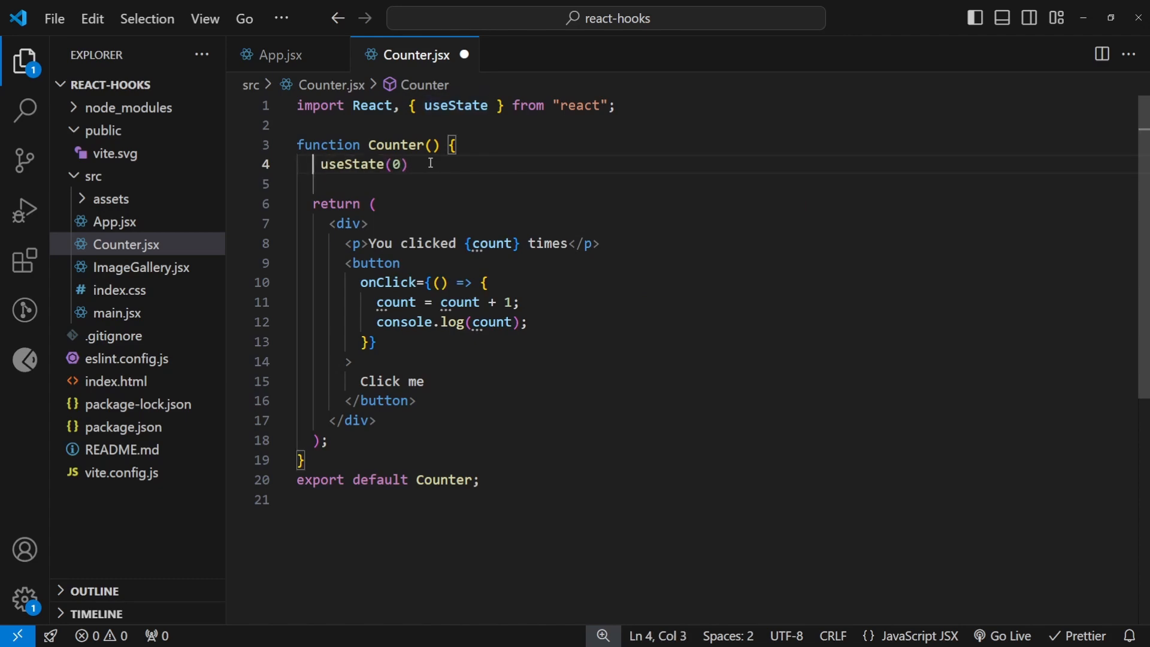
Step: Destructure the hook into const [count, setCount] = useState(0)
type("const")
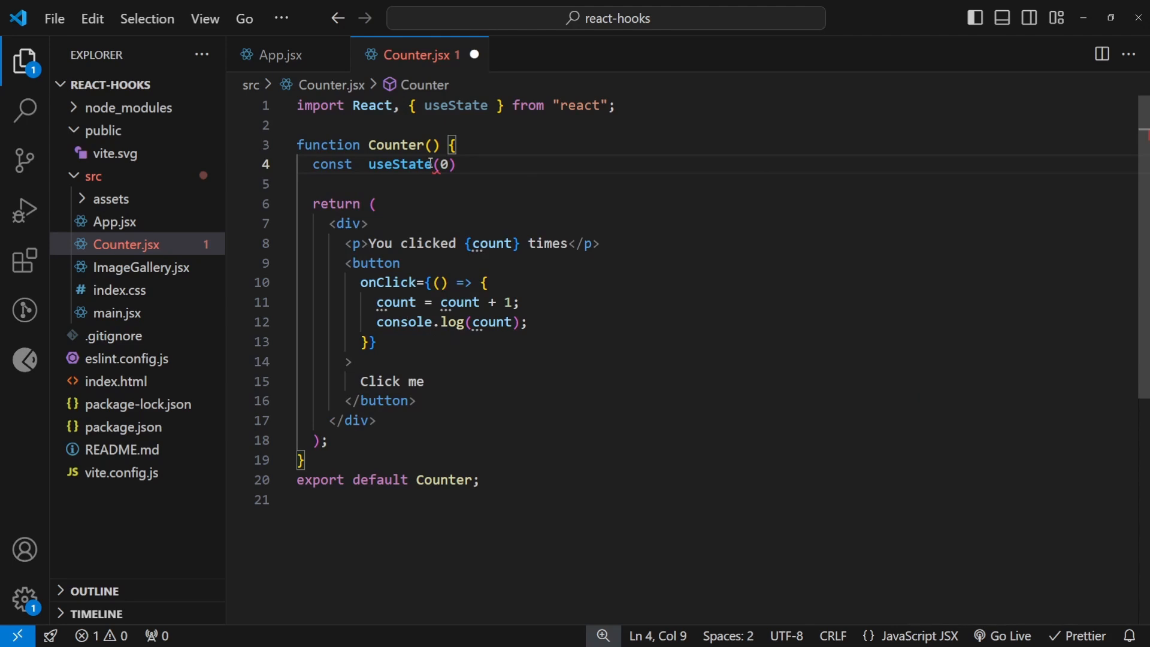
type("[] =")
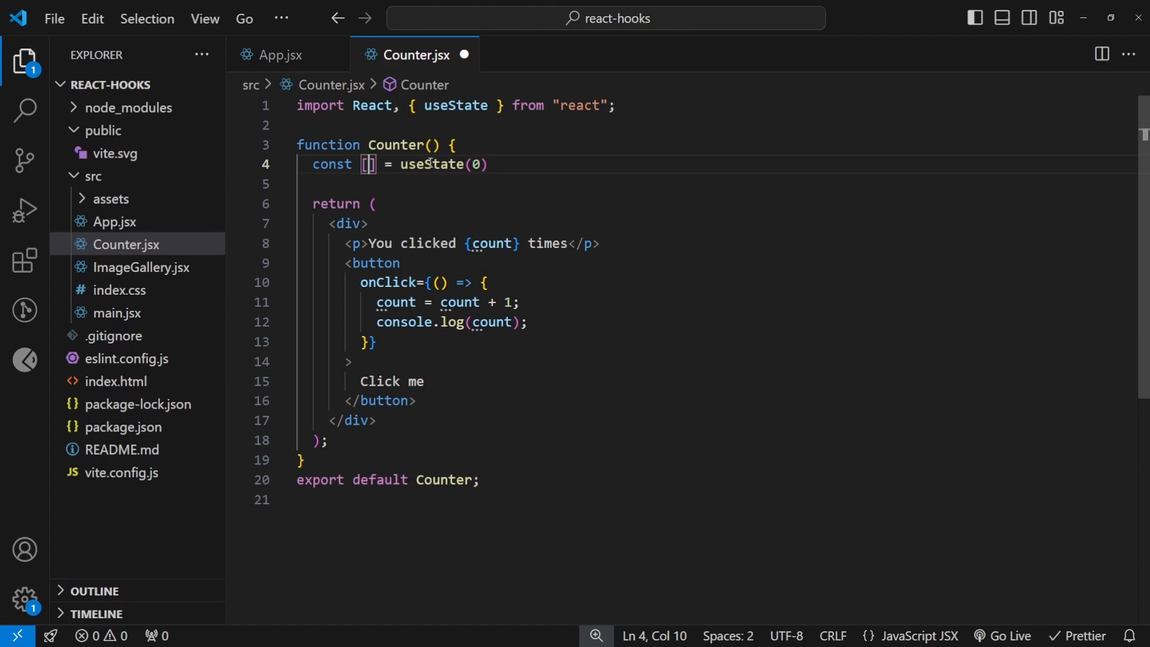
type("count")
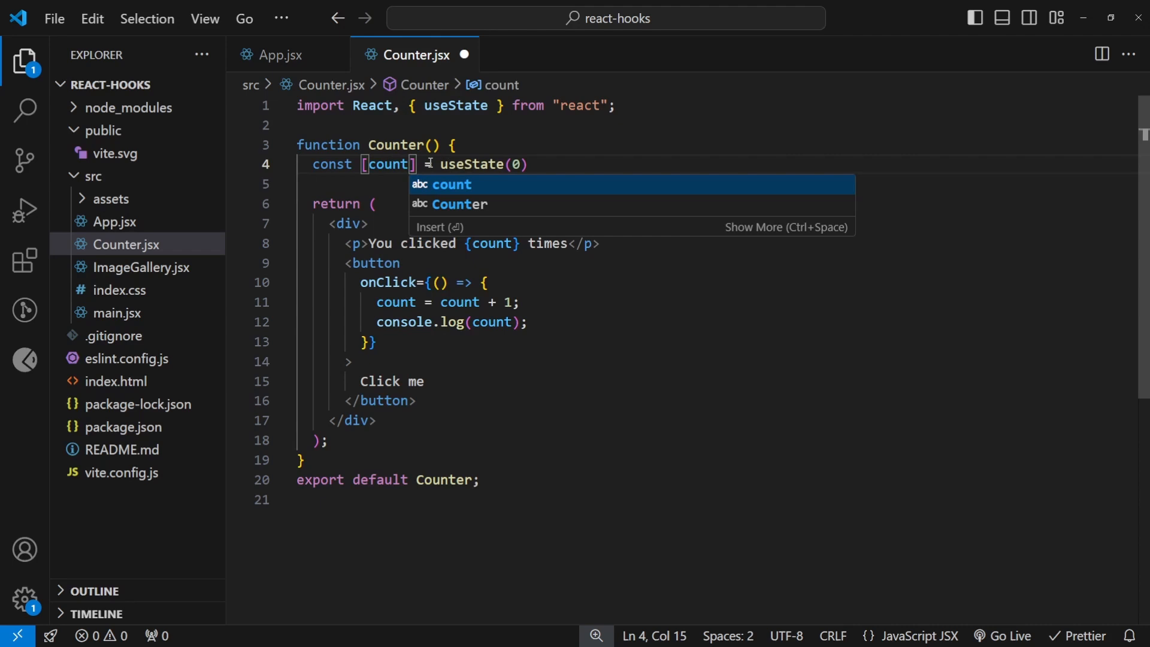
type(",setCount")
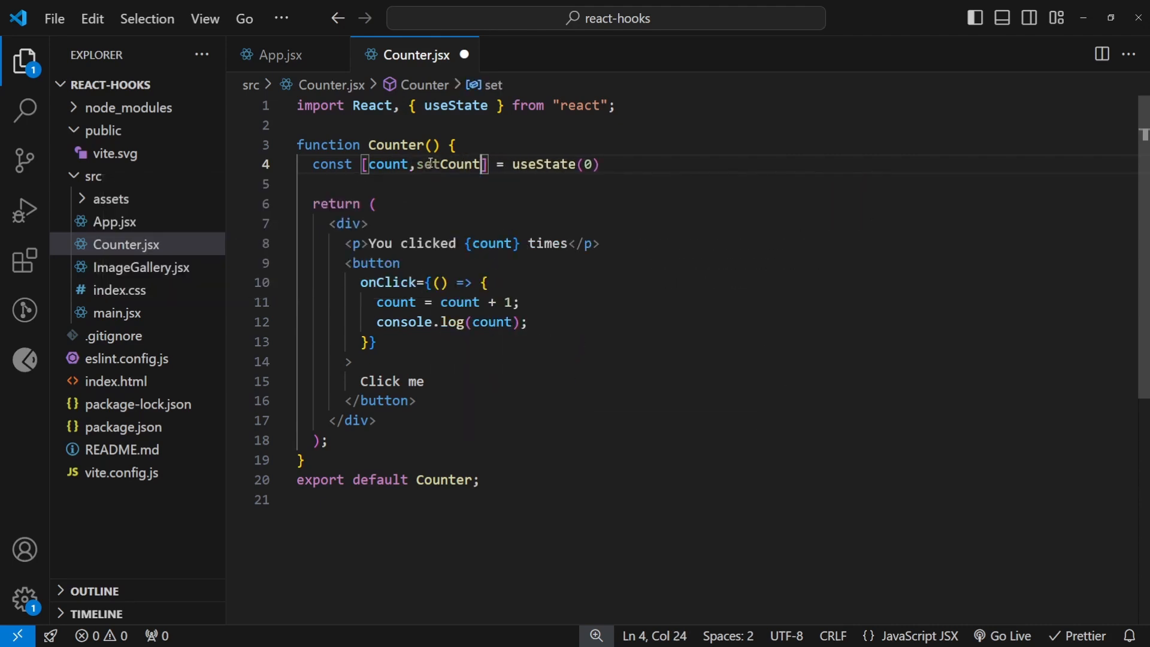
double_click(387, 164)
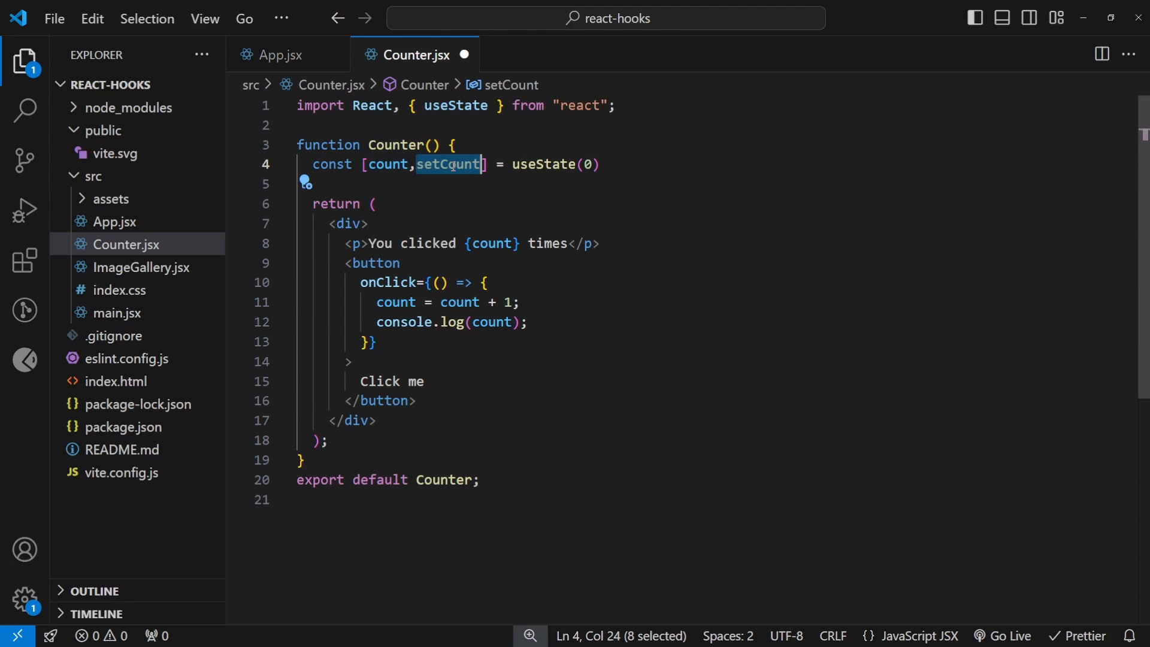
mouse_move(446, 164)
type("count =")
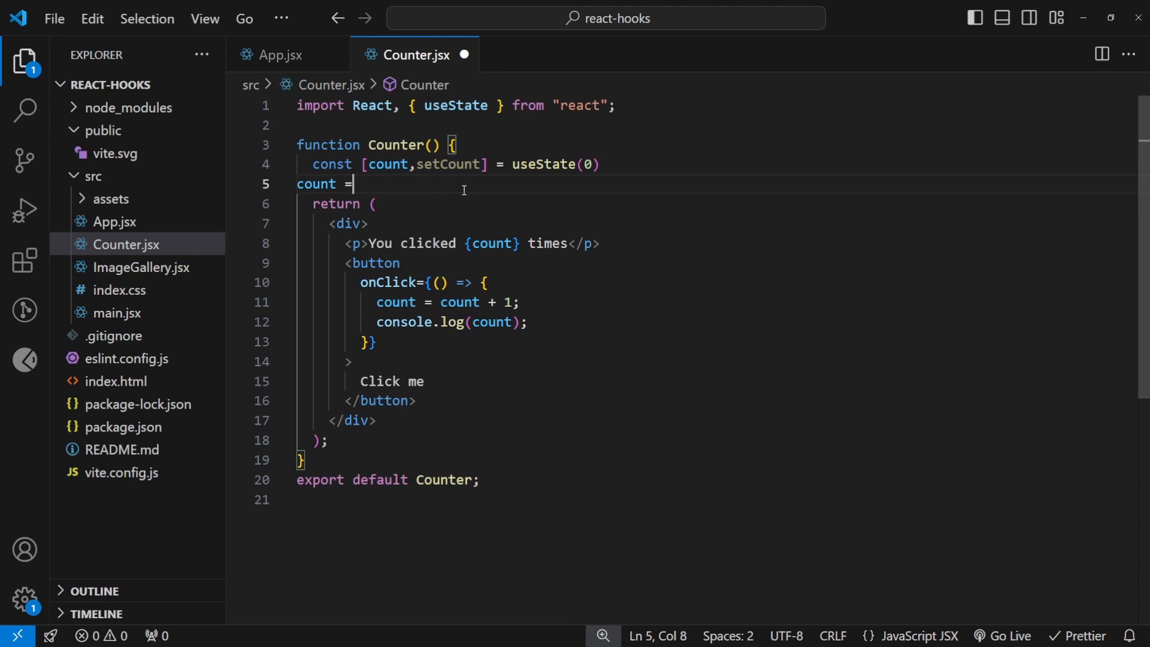
type("12;")
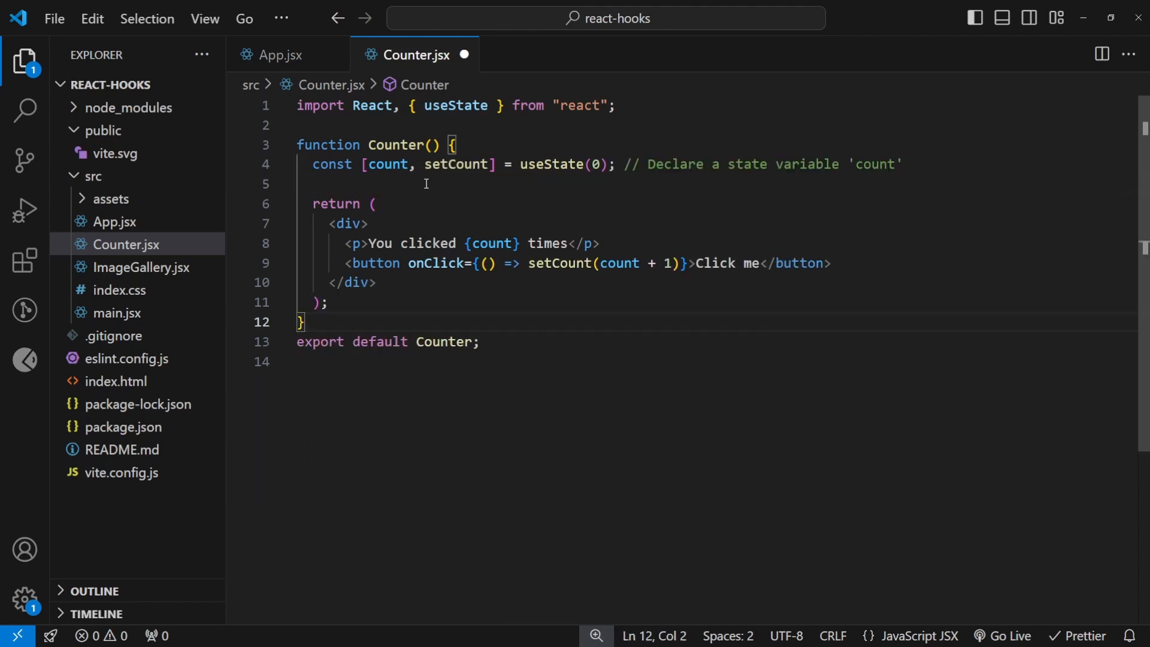
Step: Have the button's onClick call setCount(count + 1) and review the shortened Counter
left_click(321, 165)
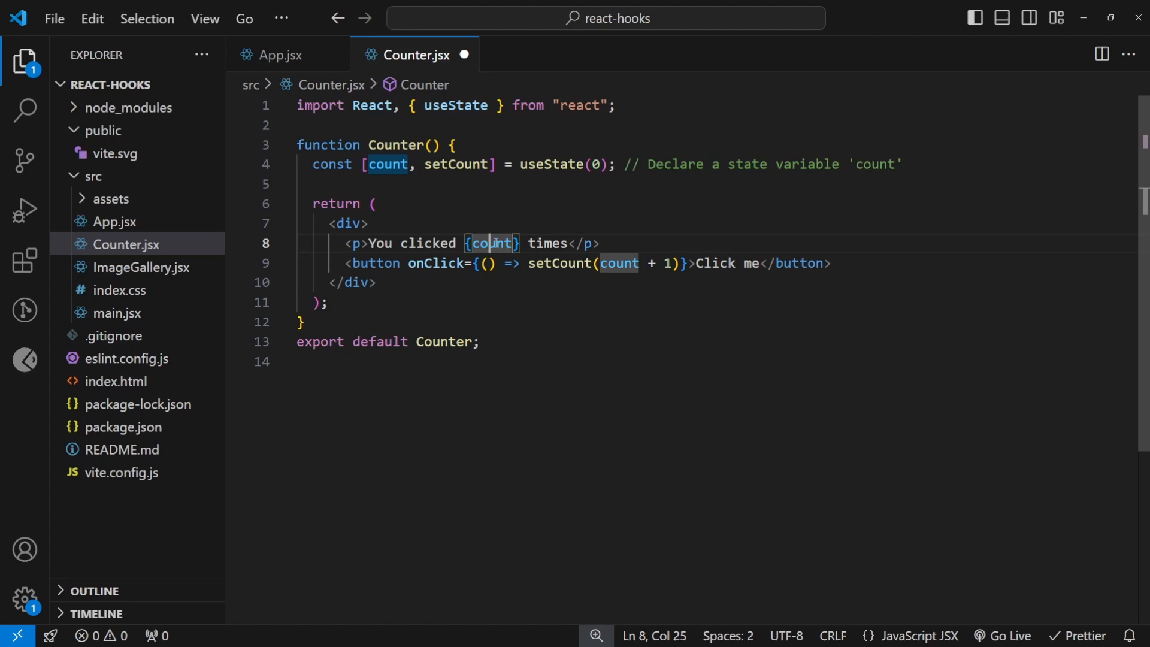
left_click(382, 264)
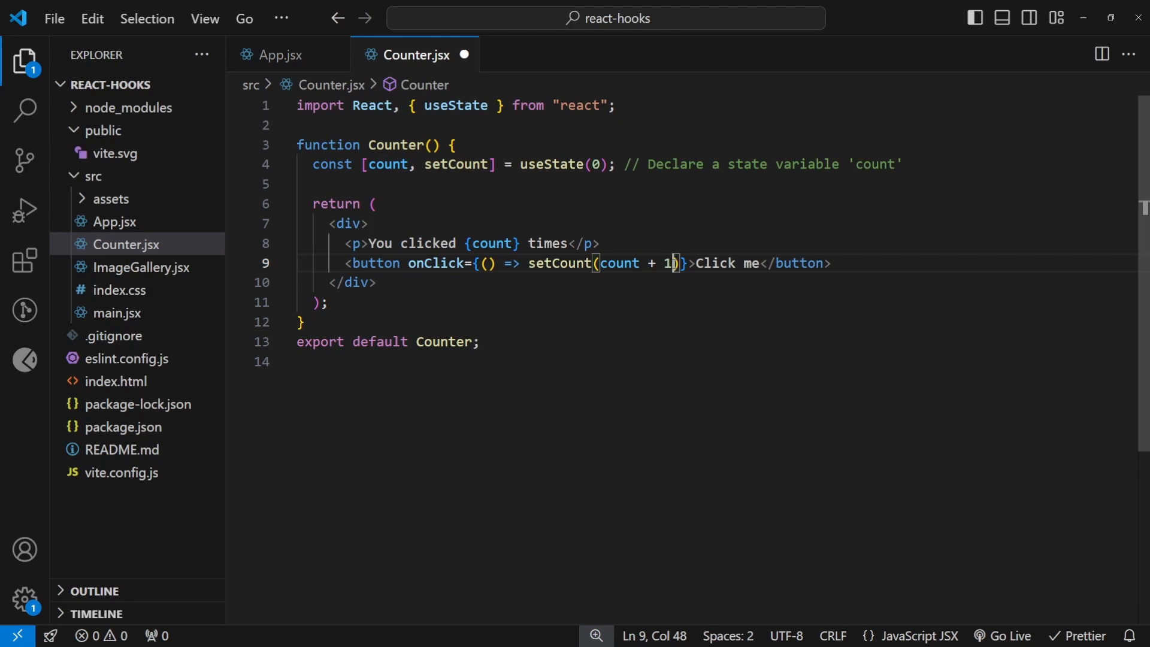
left_click(825, 243)
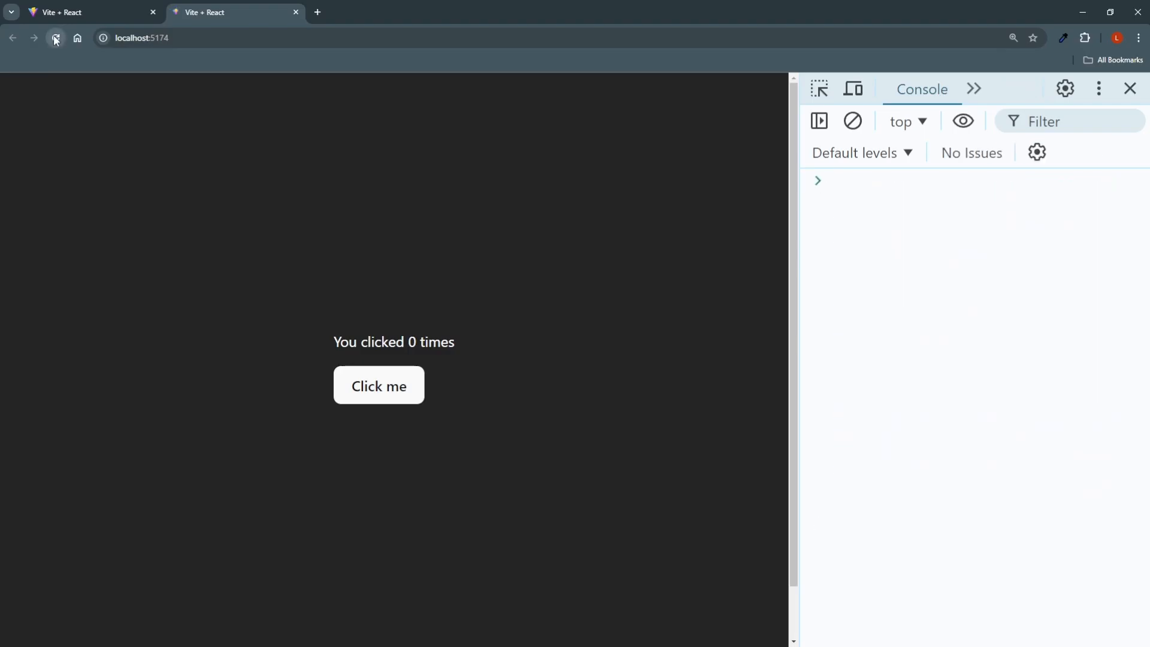
Step: Reload the demo and press Click me twice so the displayed count rises
left_click(55, 37)
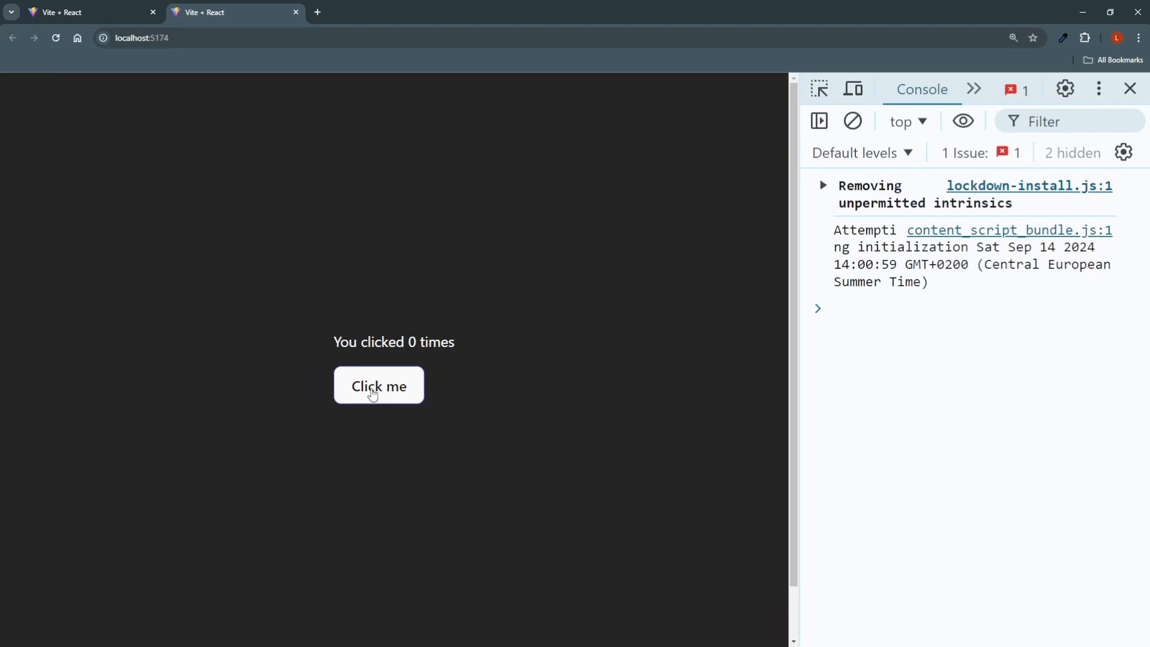
left_click(379, 385)
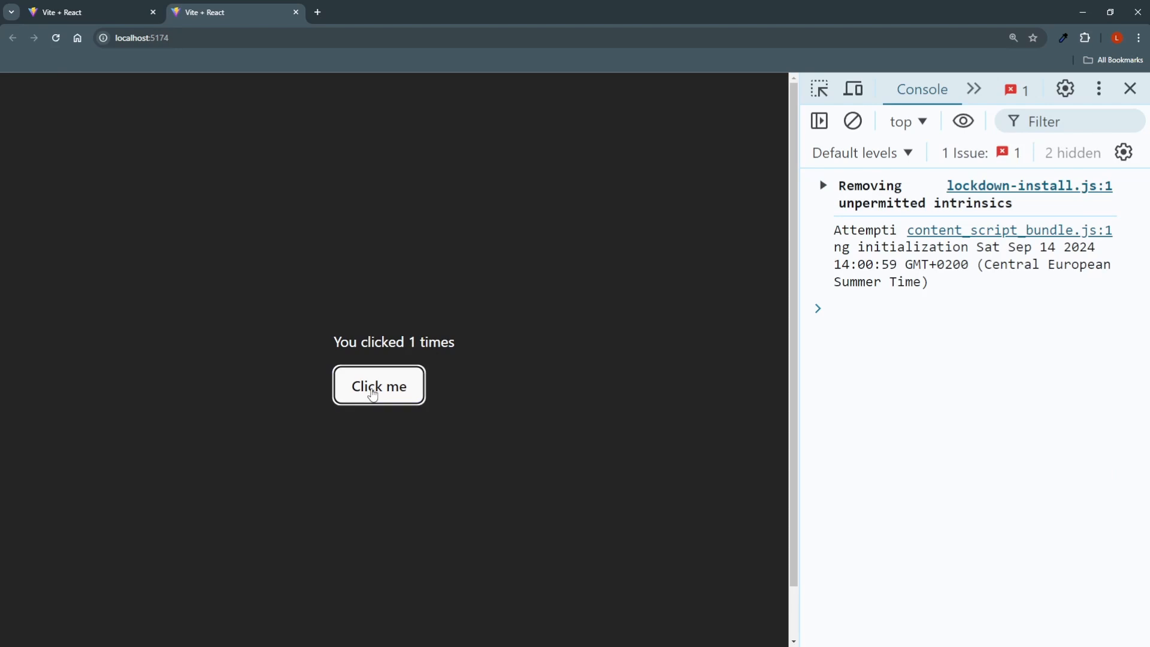
left_click(379, 384)
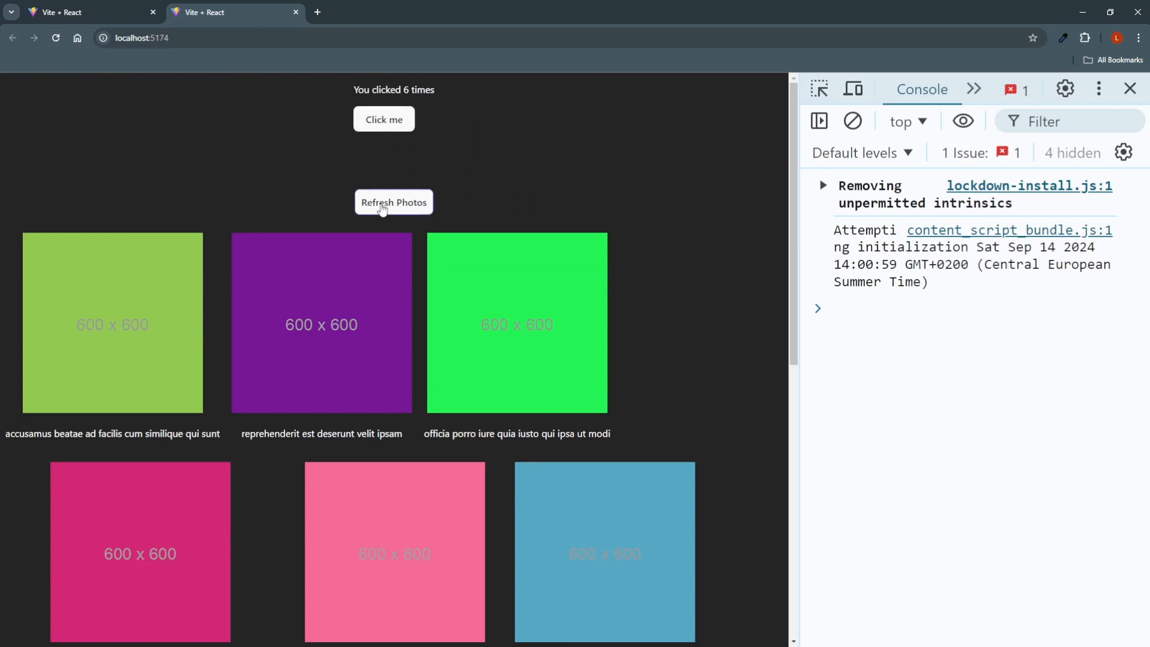
mouse_move(977, 89)
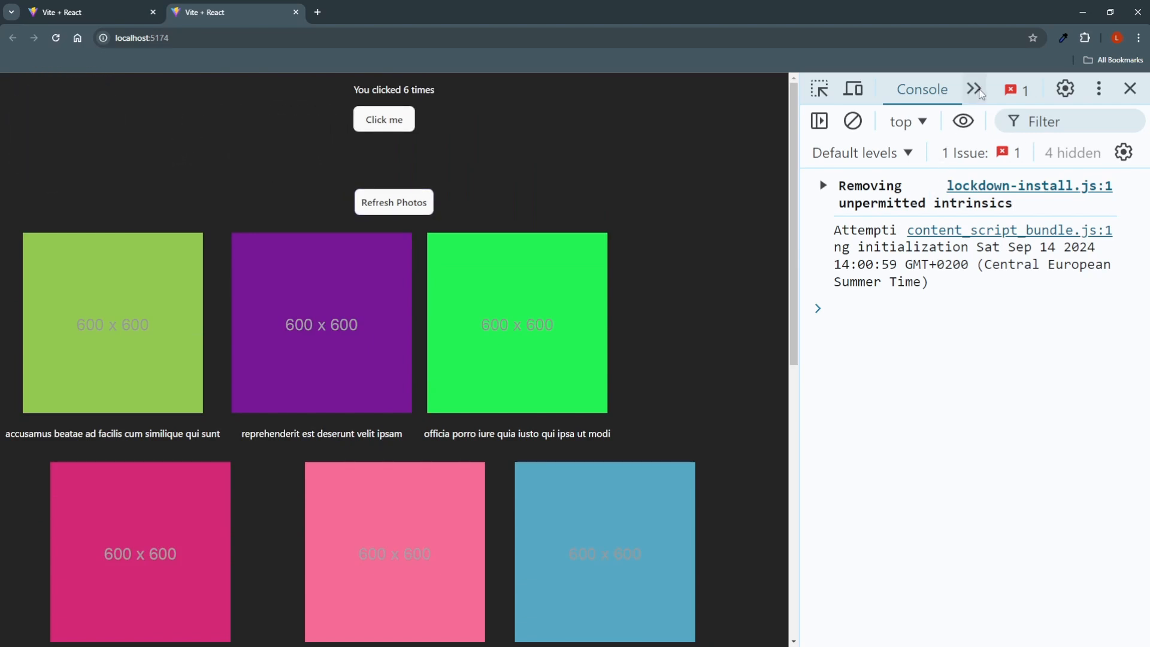
Step: Show the Network panel in DevTools and refresh the gallery photos to see the png requests
left_click(977, 89)
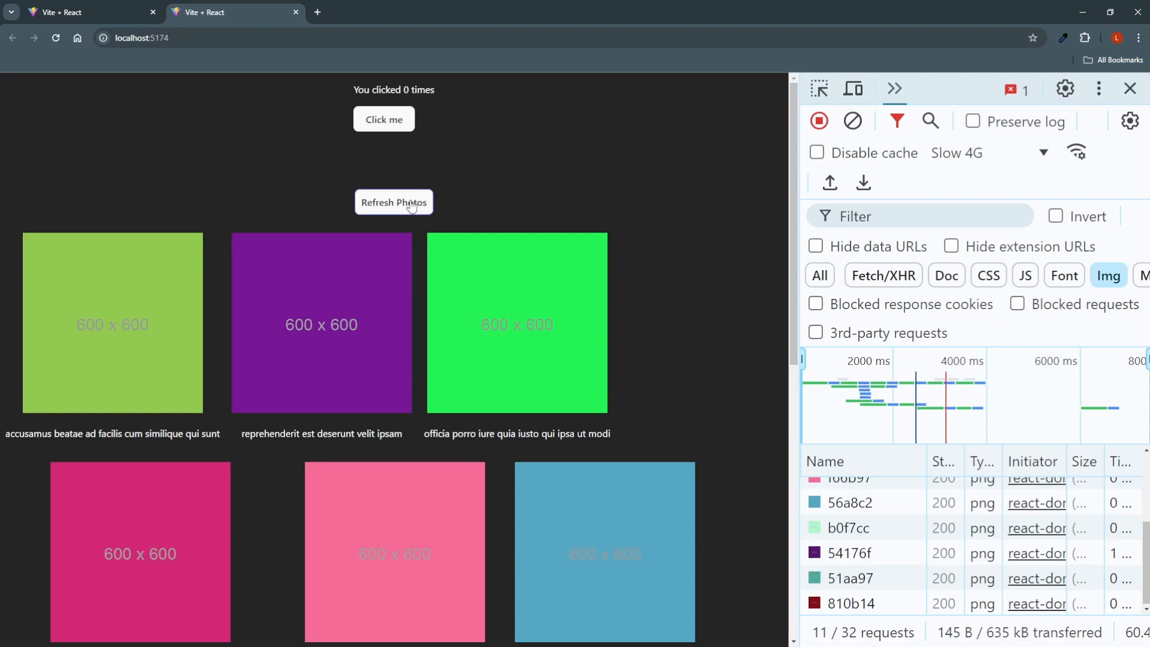
mouse_move(413, 204)
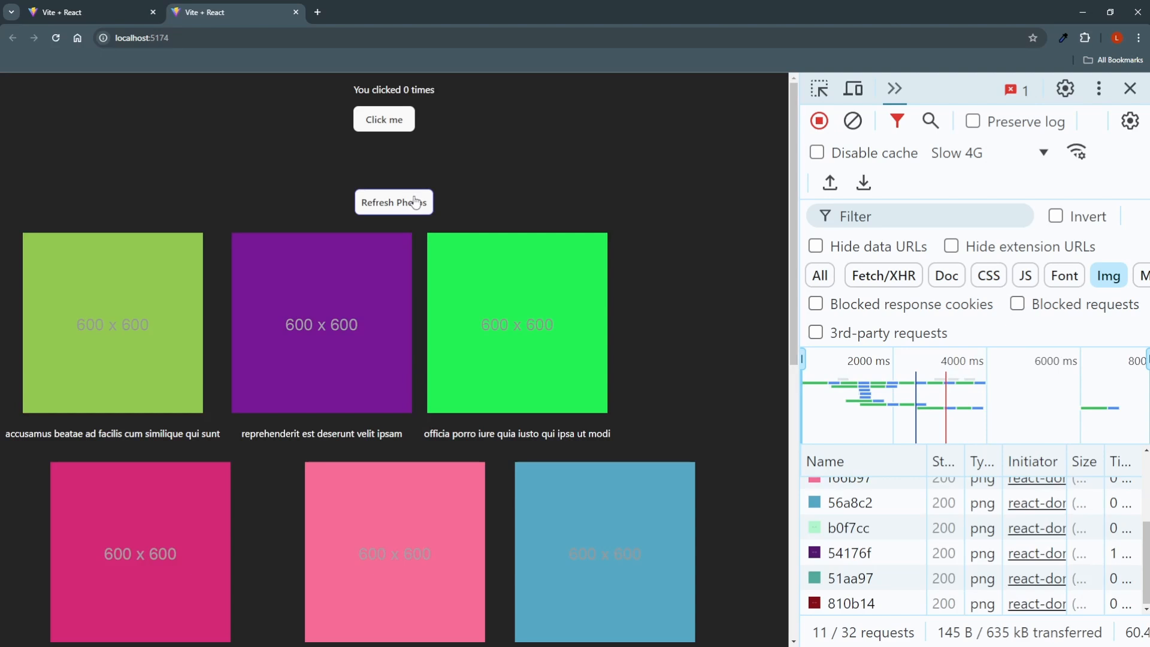
left_click(394, 202)
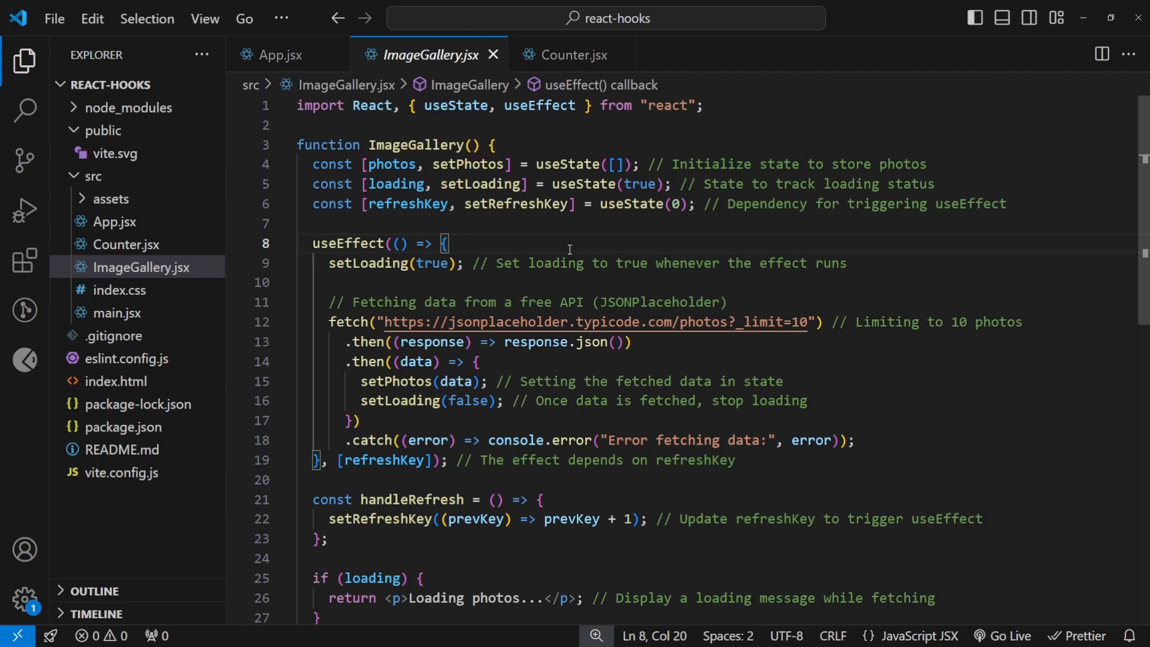
Step: Review ImageGallery's refreshKey state and the comments on loading and the refreshKey dependency
left_click(286, 262)
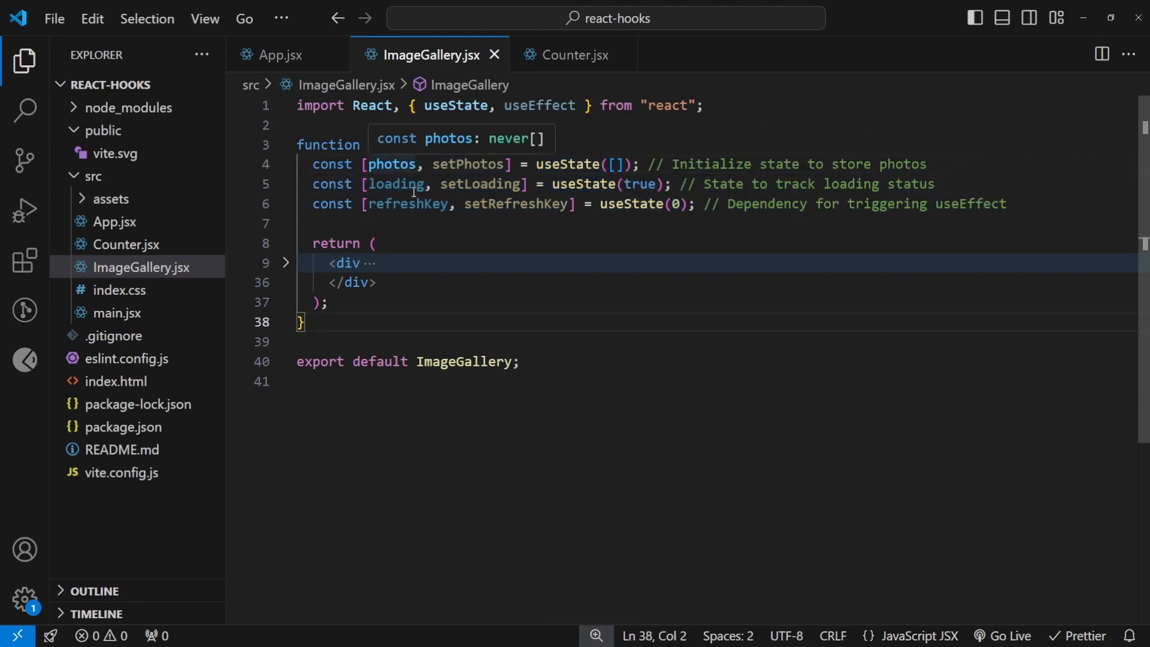
double_click(407, 204)
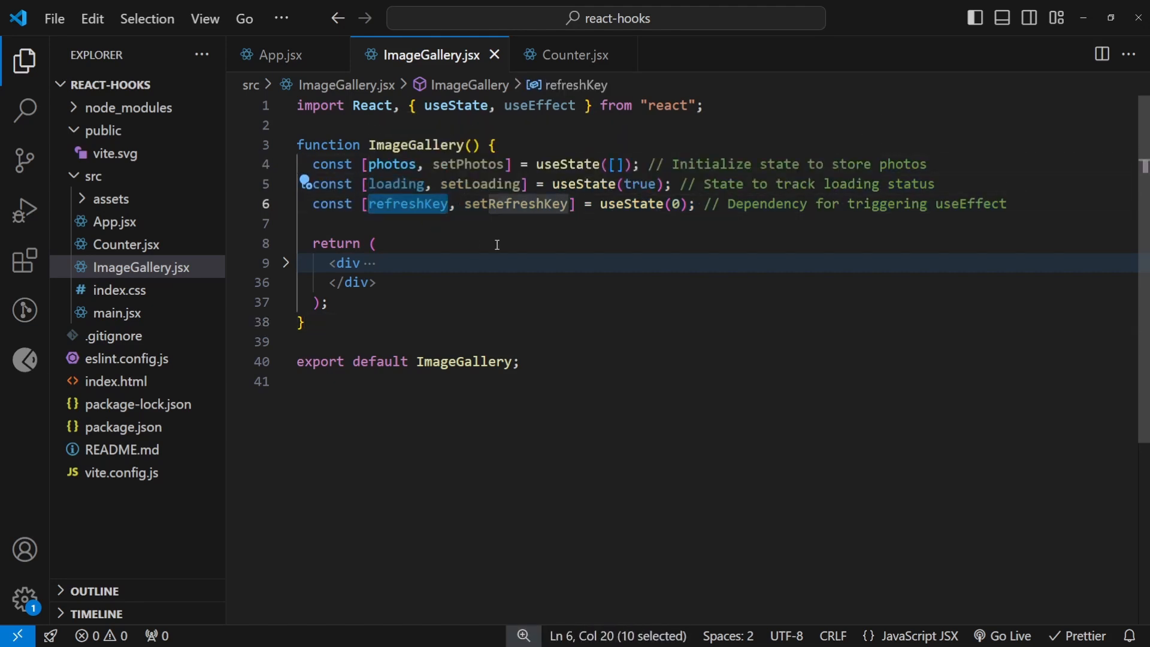
left_click(376, 243)
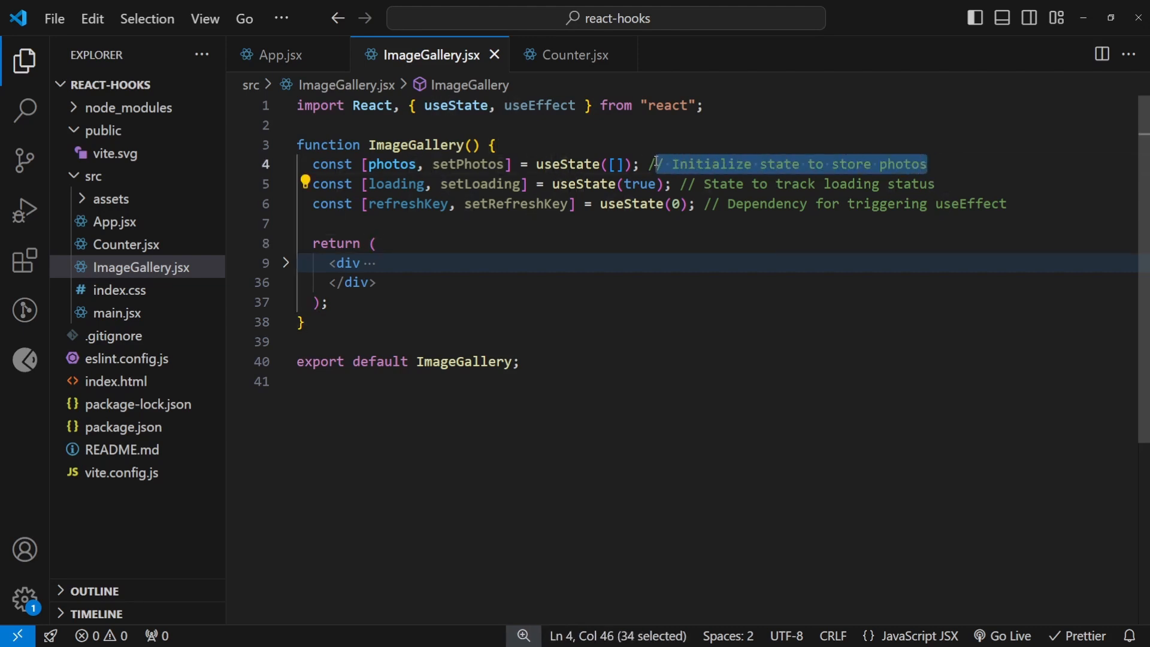
left_click(711, 184)
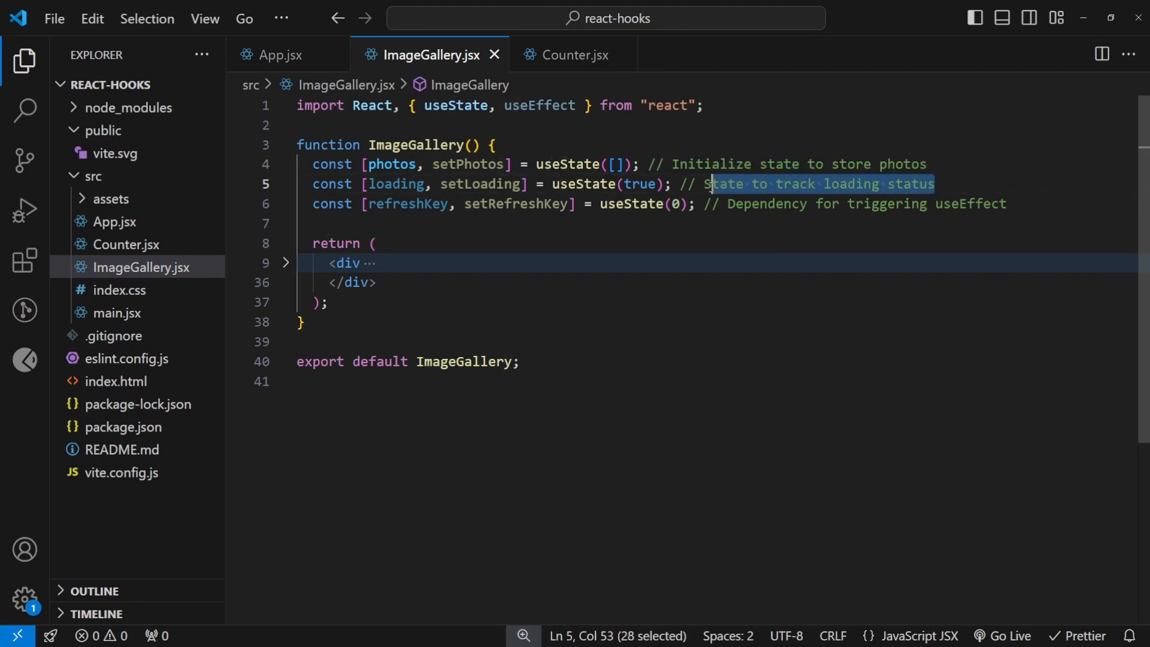
left_click(987, 164)
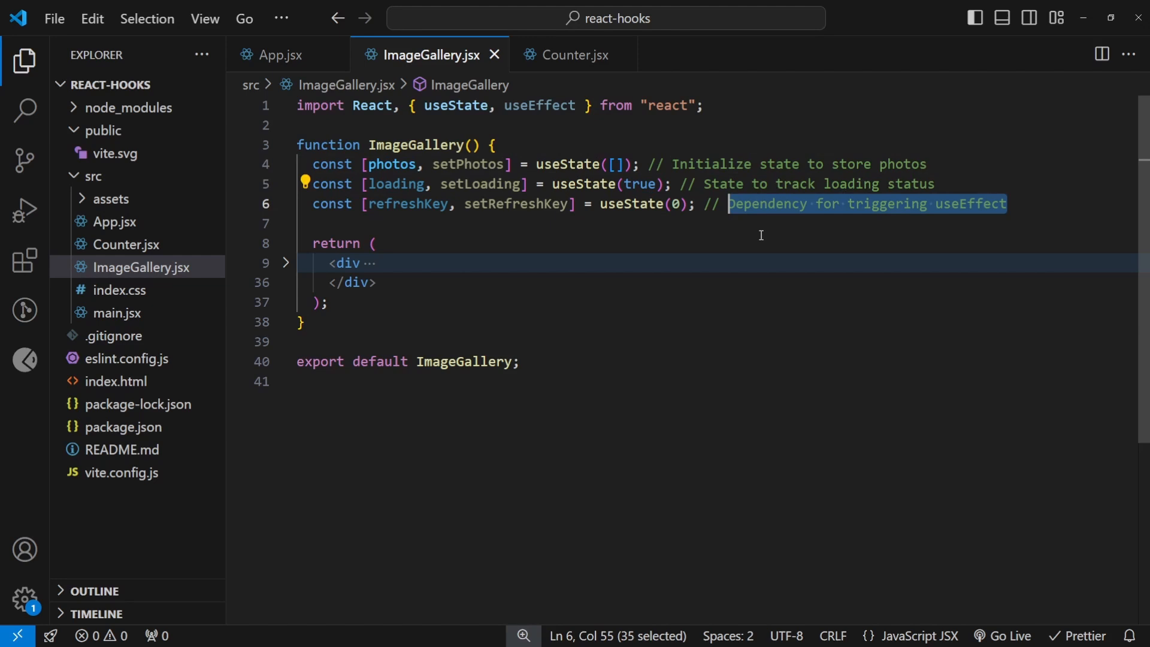
Step: Expand the return block, review handleRefresh and the loading check, and open a blank line above handleRefresh
left_click(285, 263)
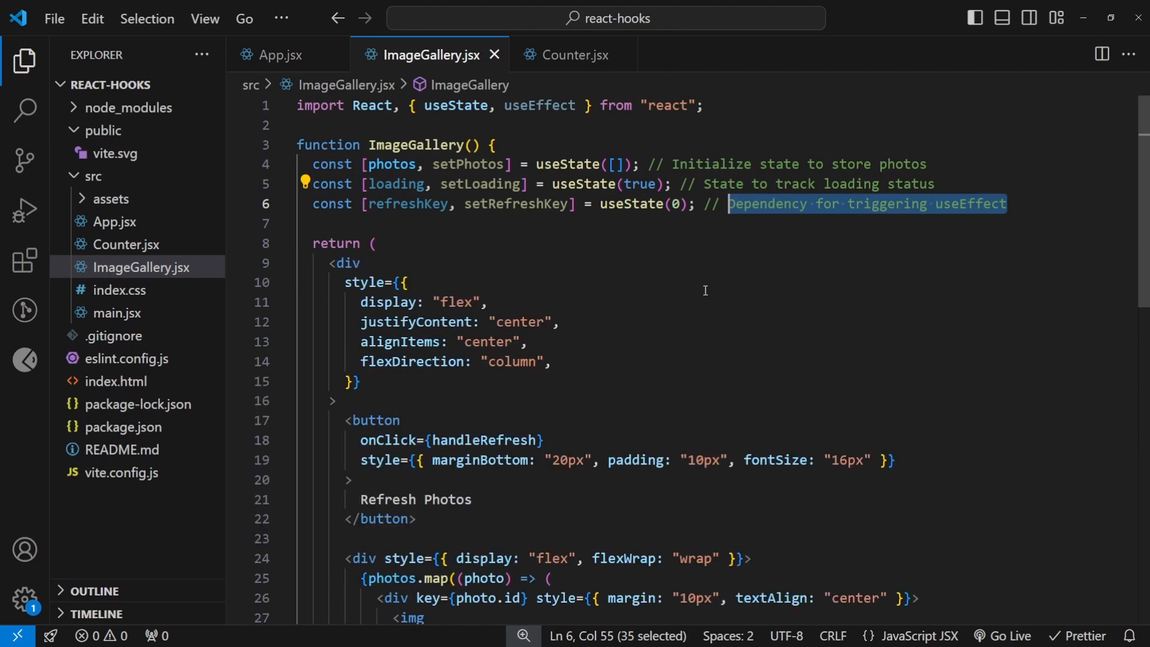
scroll("down", 3)
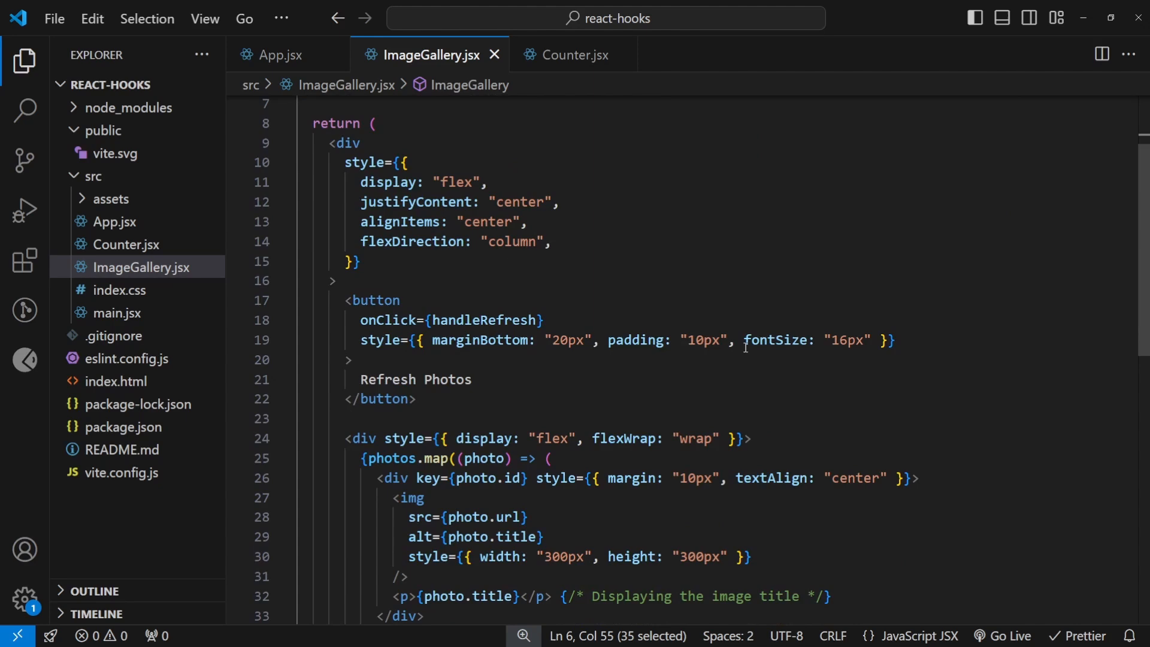
scroll("up", 3)
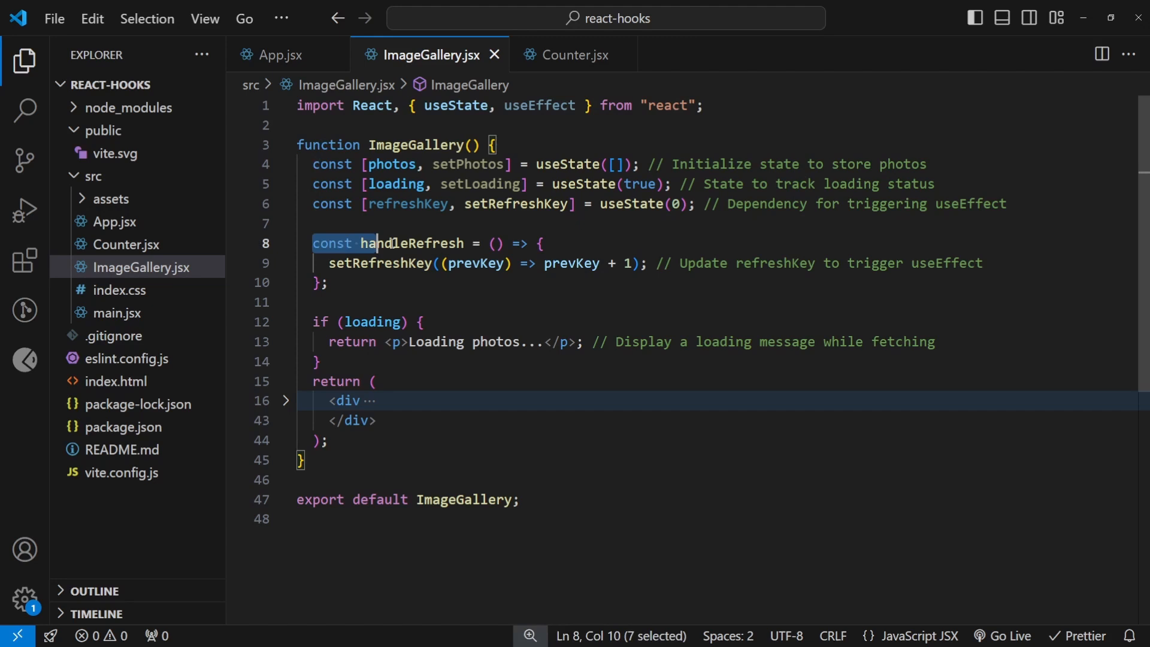
left_click(384, 262)
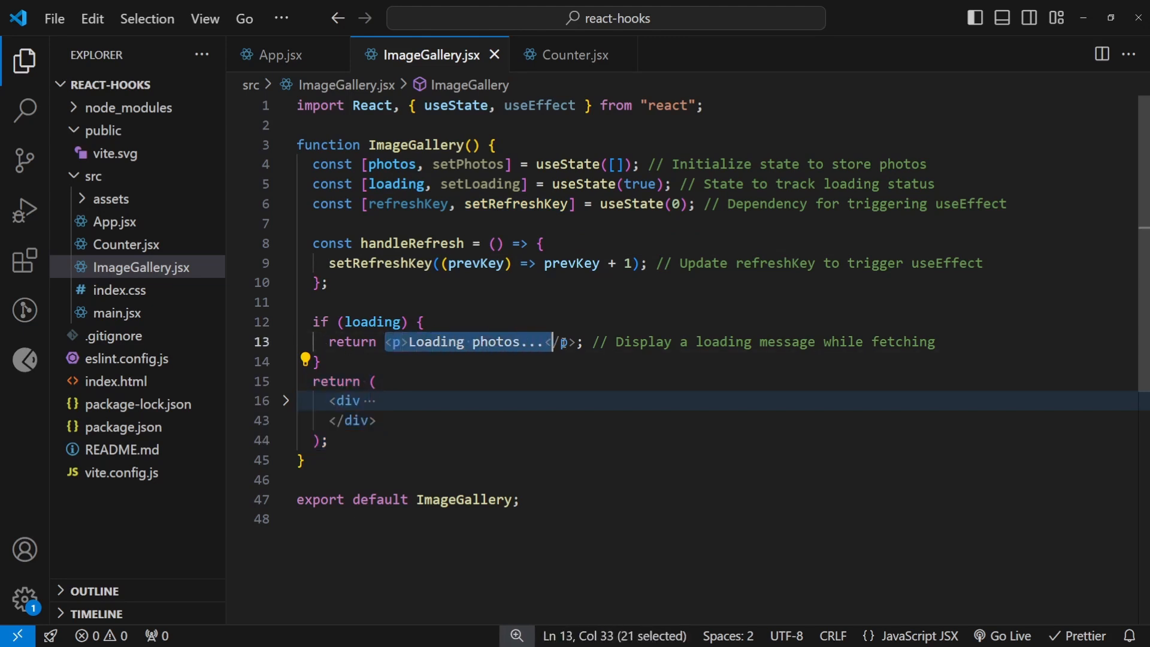
key("Enter")
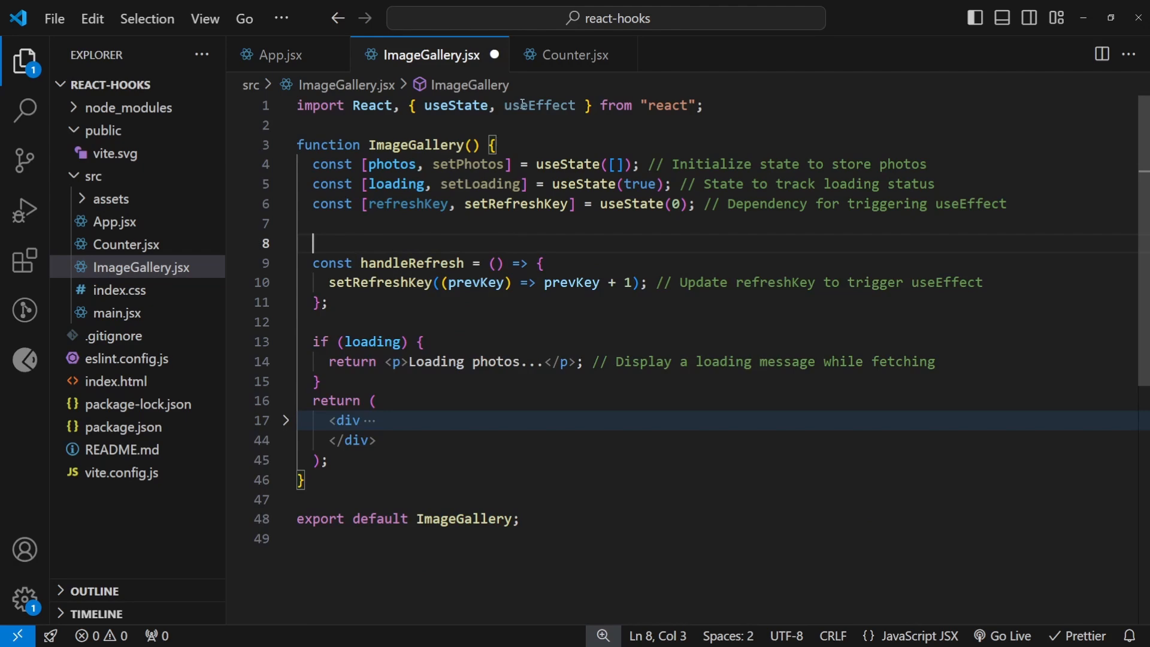
Step: Write a useEffect with an empty dependency array so the photo fetch runs once
double_click(539, 106)
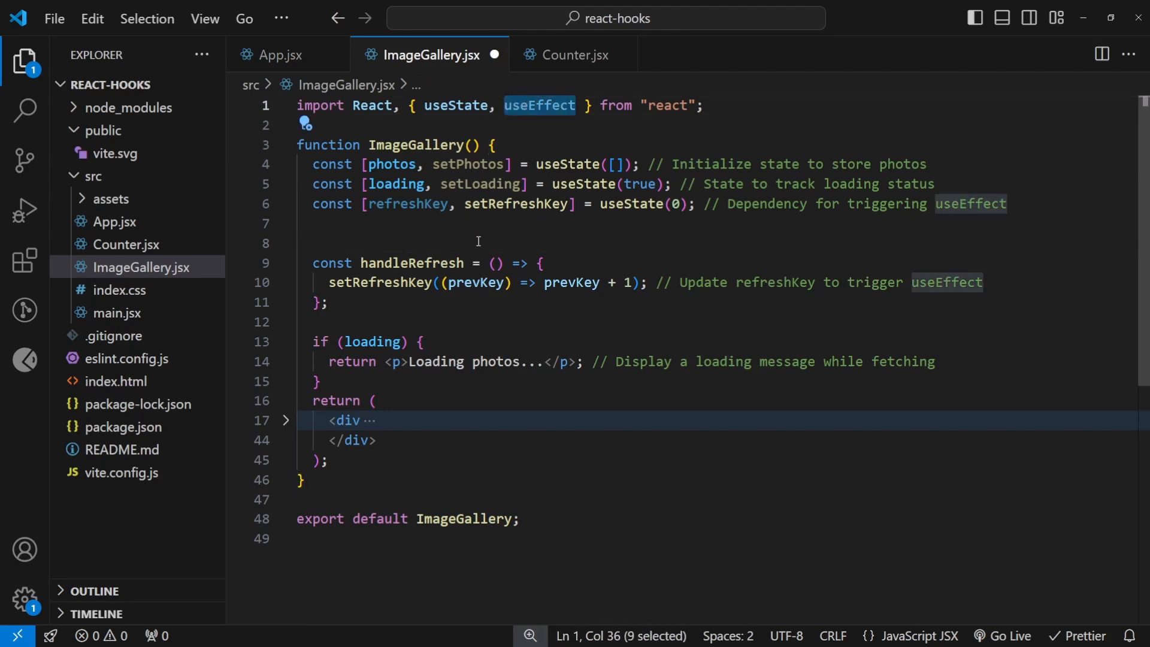
type("useEffect")
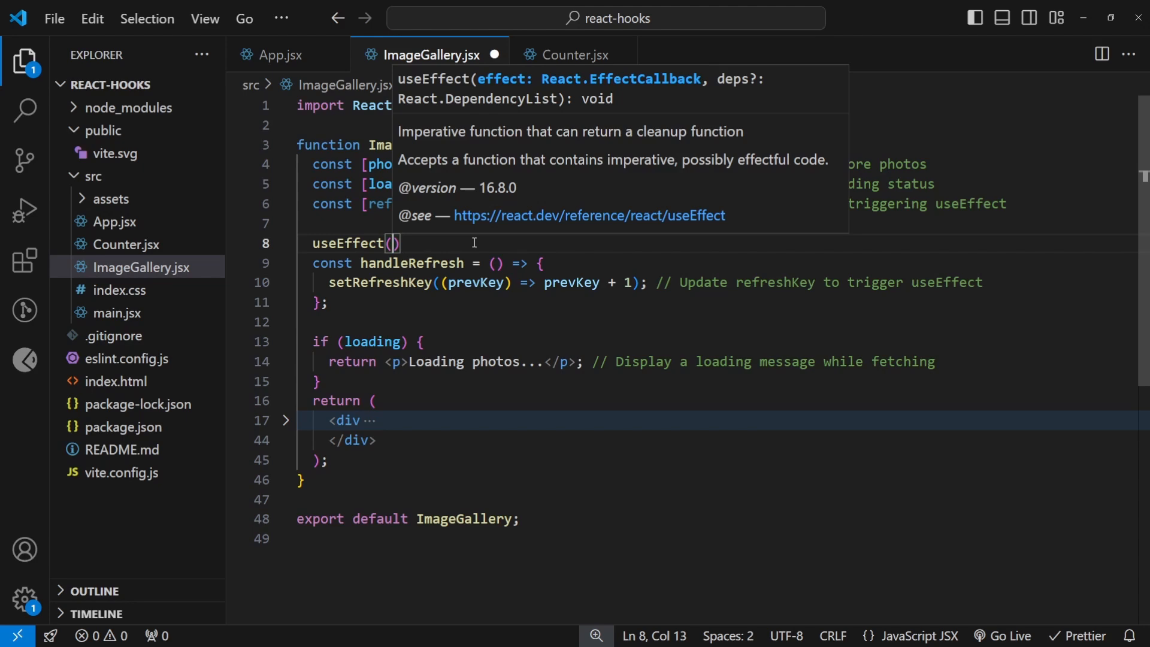
type("()")
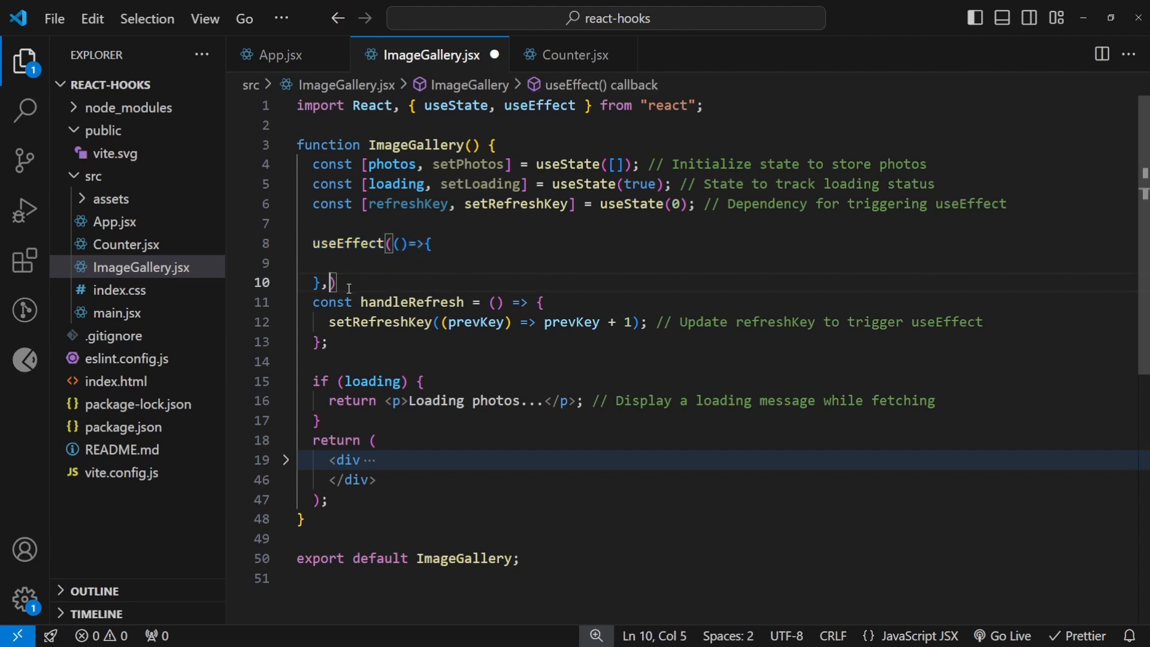
type("[]")
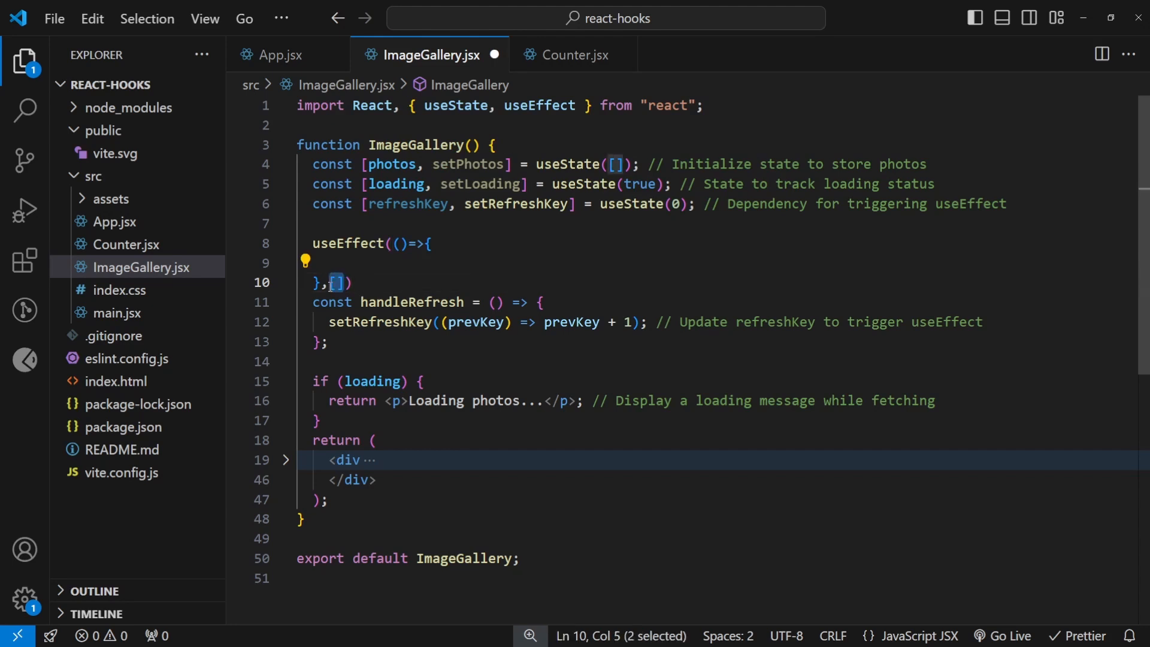
left_click(308, 262)
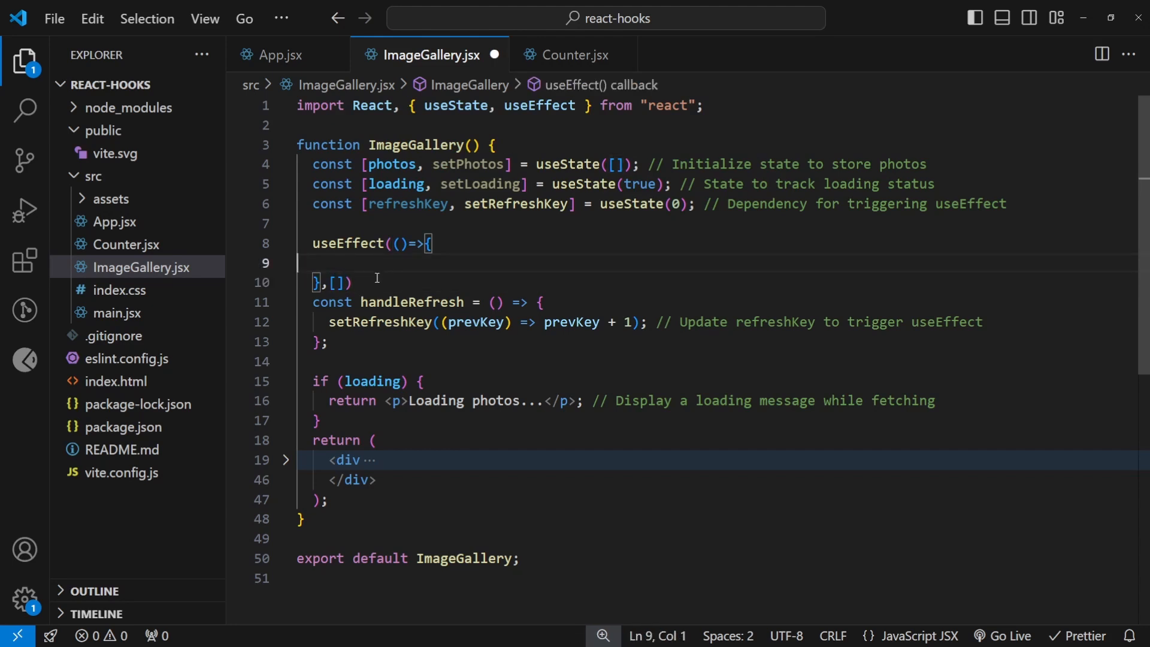
left_click(345, 283)
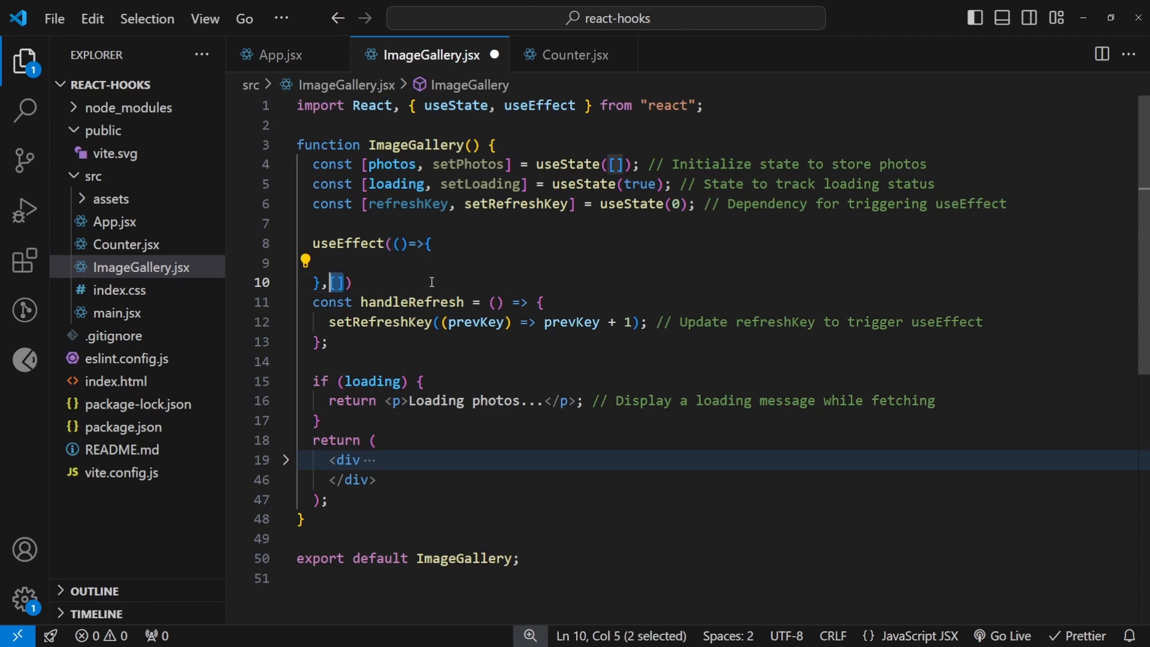
mouse_move(387, 276)
type("setLoading(true); // Set loading to true whenever the effect runs")
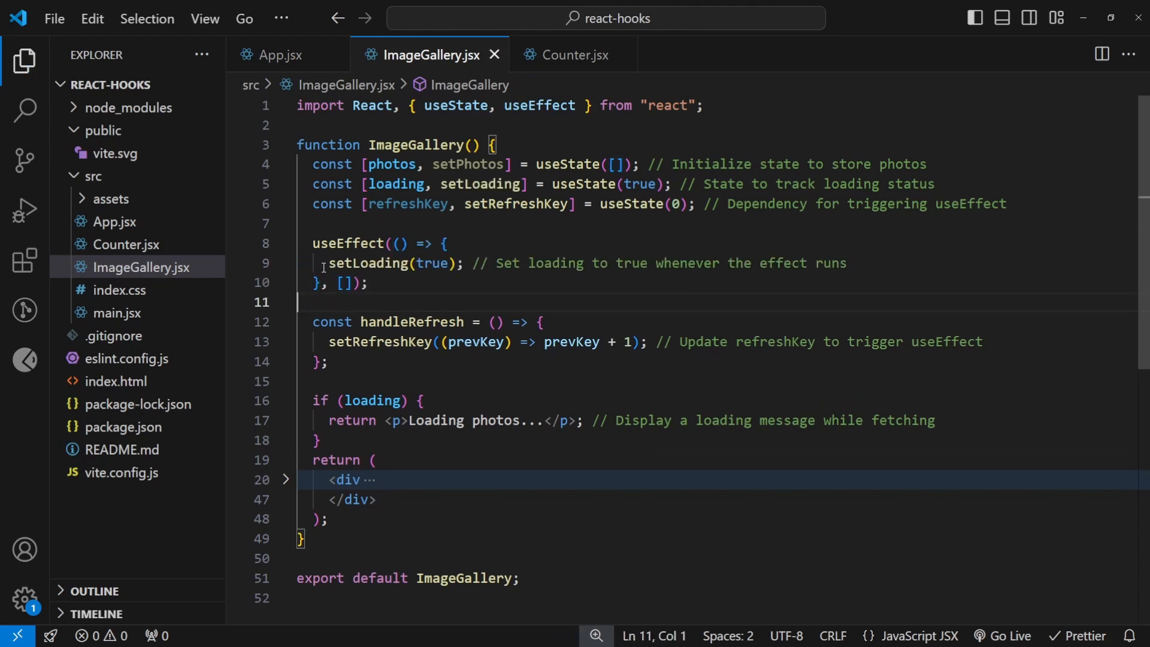
Step: Fill the effect: setLoading(true), fetch 10 JSONPlaceholder photos into setPhotos, setLoading(false), and log errors
double_click(371, 264)
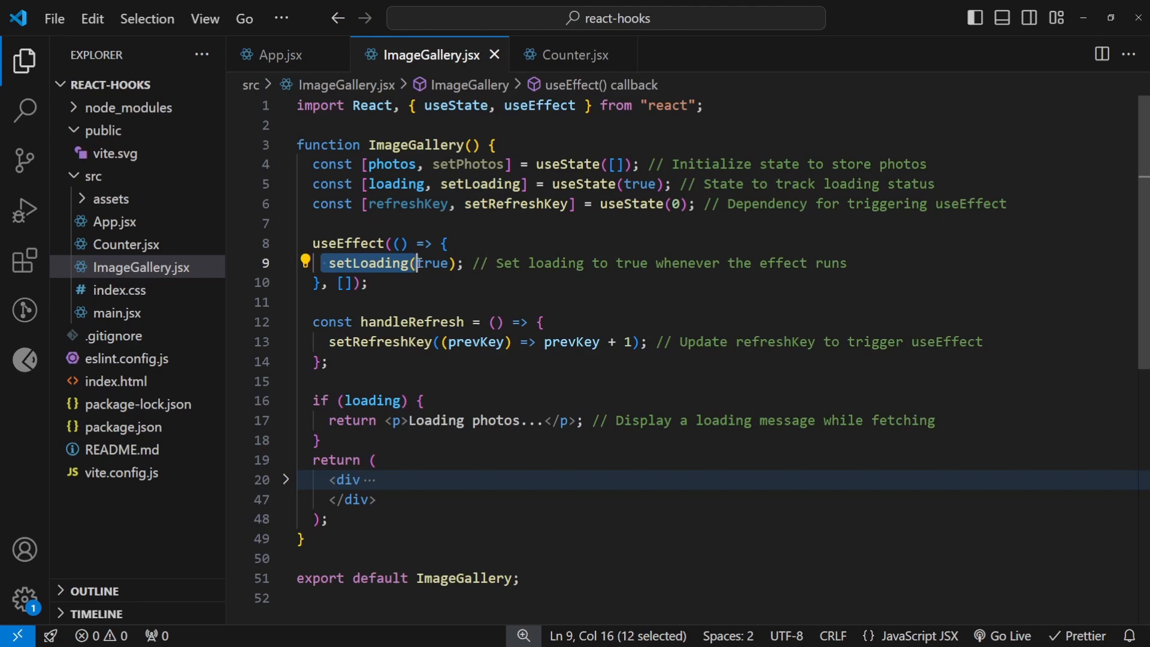
left_click(353, 283)
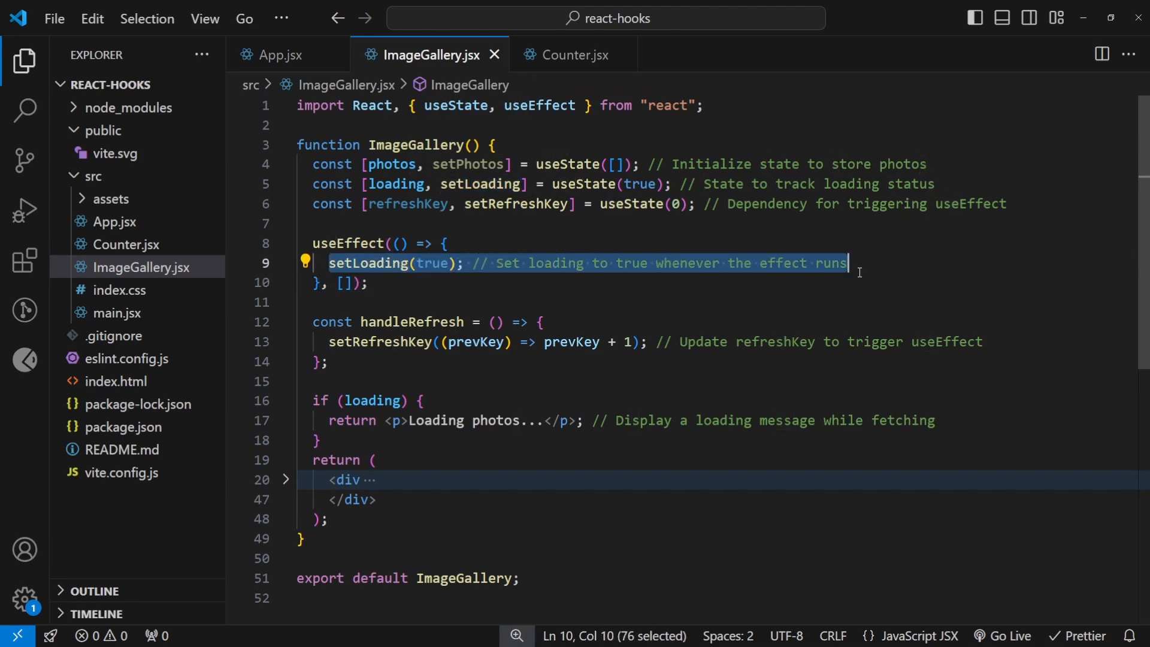
left_click(447, 243)
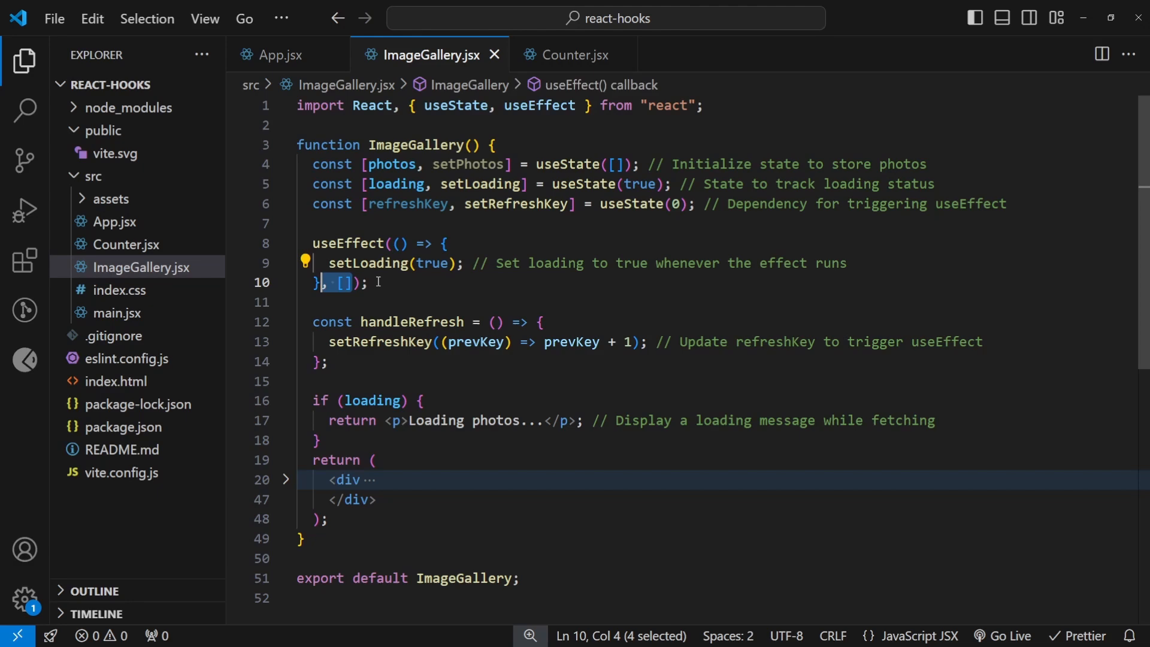
mouse_move(400, 282)
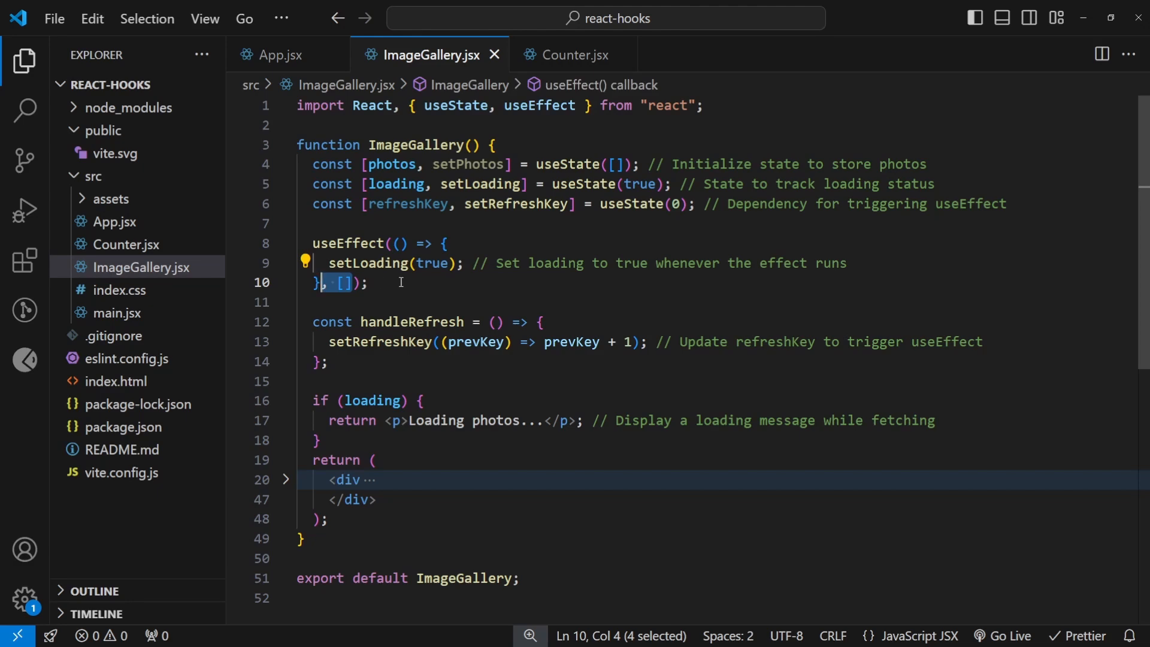
left_click(932, 263)
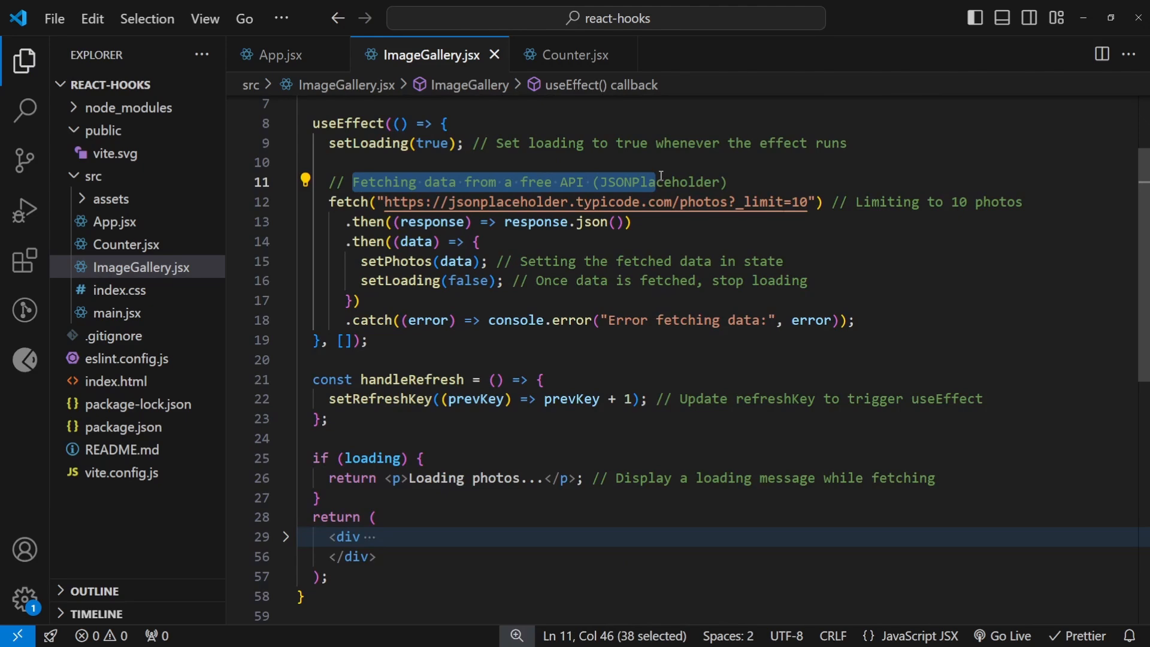
left_click(701, 182)
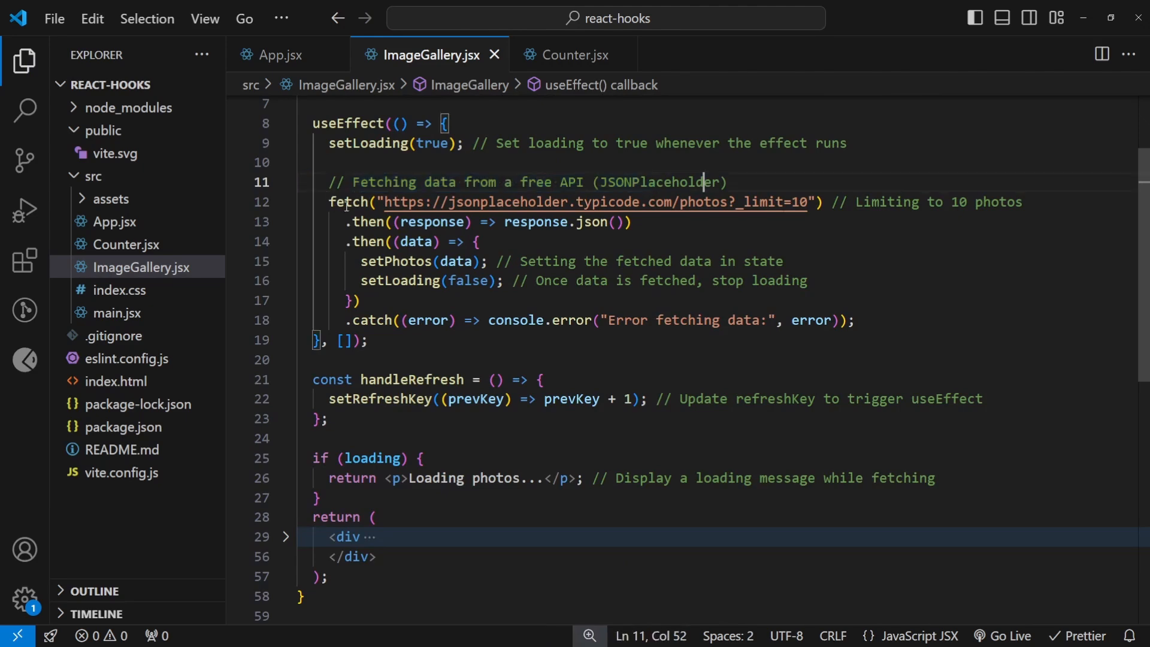
left_click(393, 201)
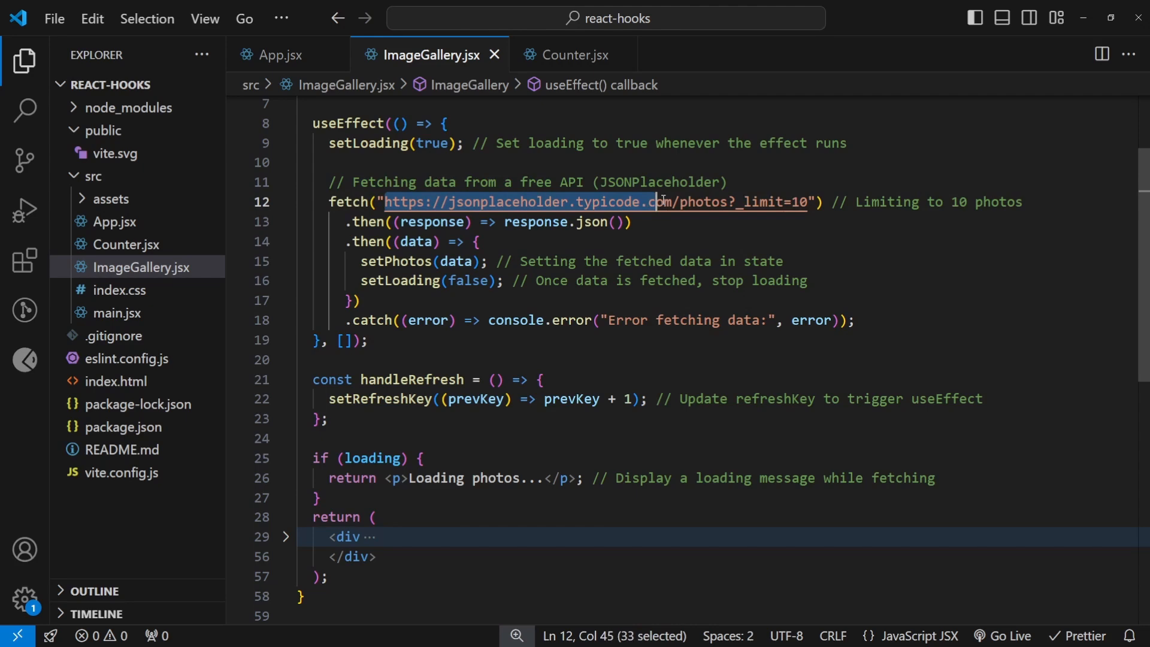
left_click(397, 221)
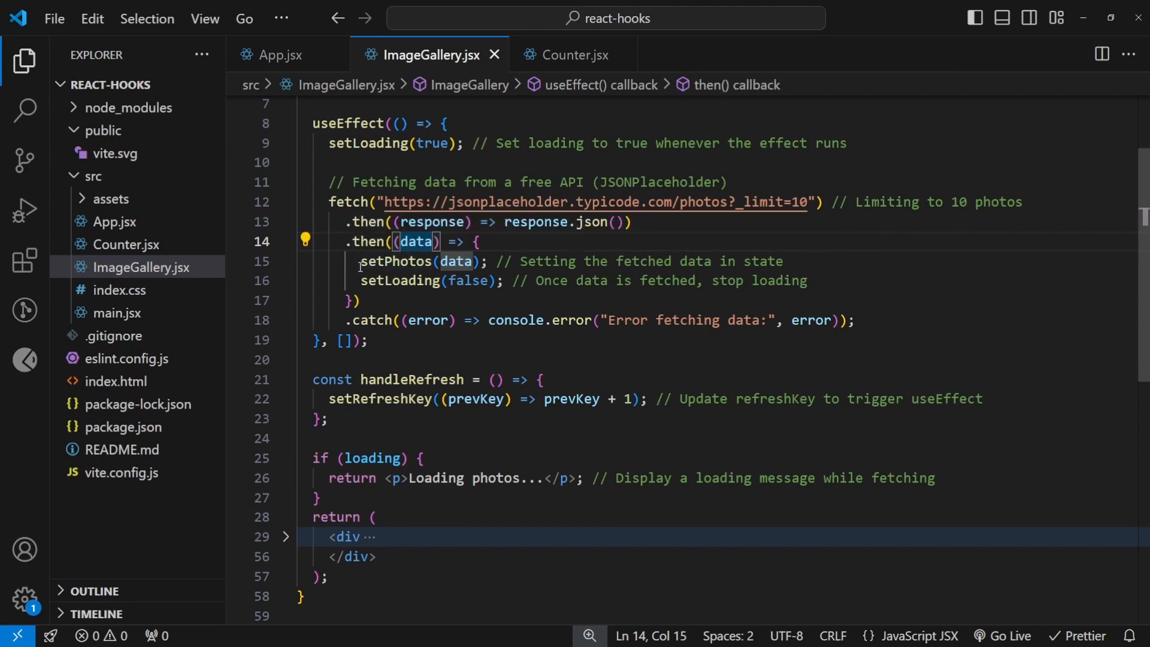
left_click(455, 260)
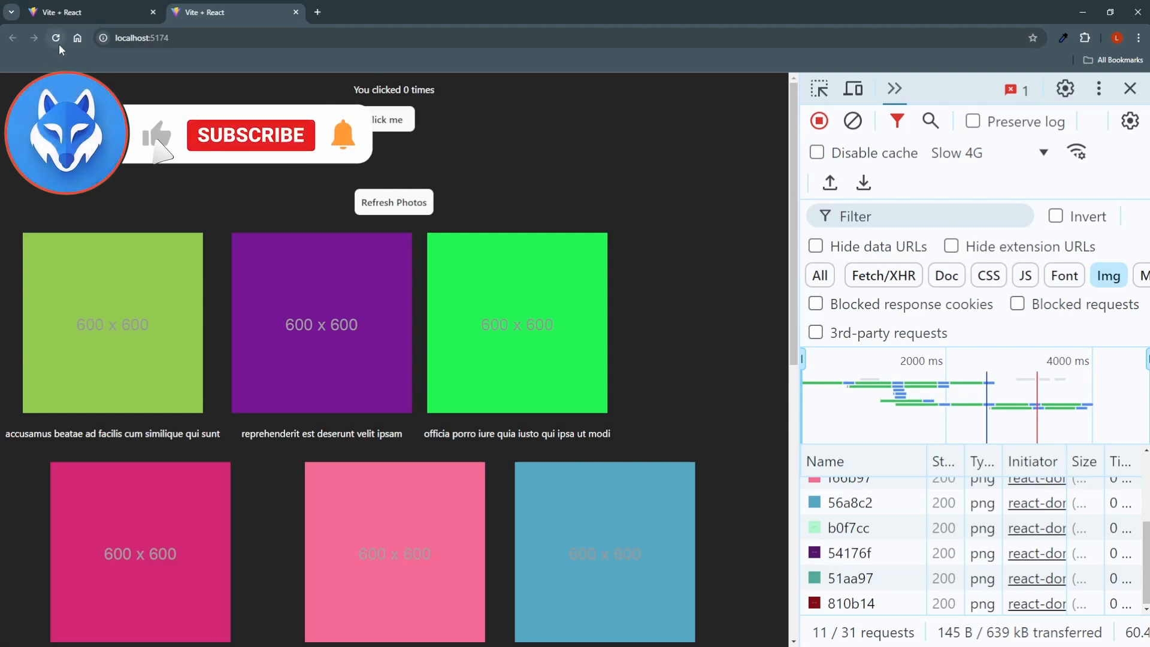
Step: Reload the demo so the gallery of 600 x 600 placeholder photos refetches and renders
left_click(56, 37)
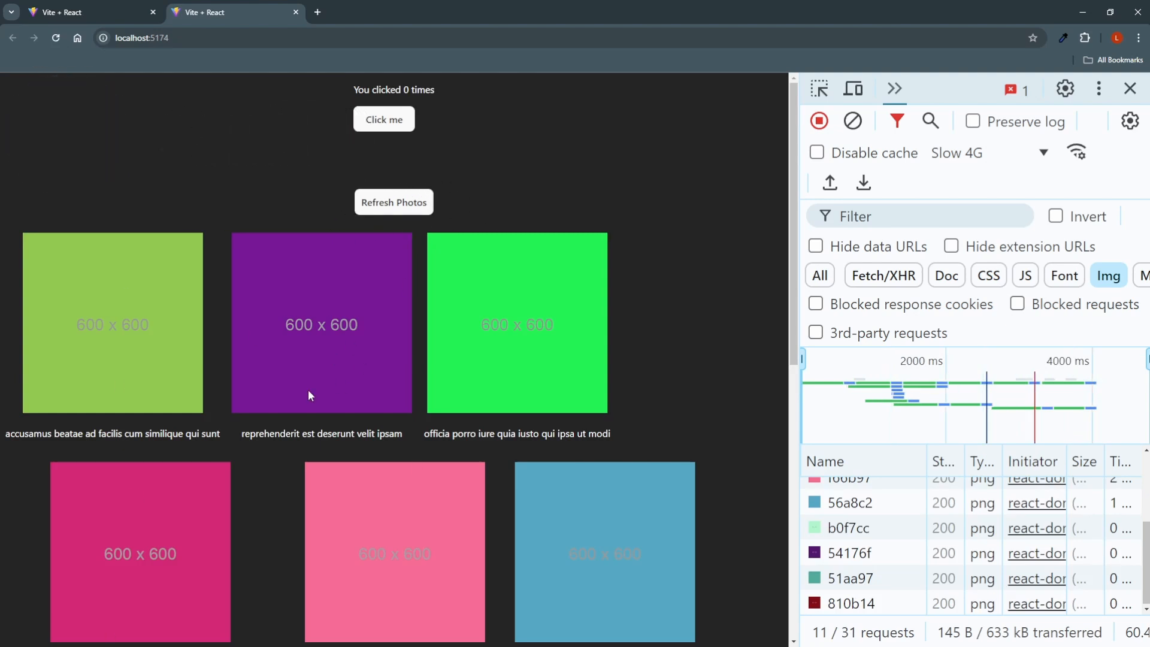
mouse_move(393, 202)
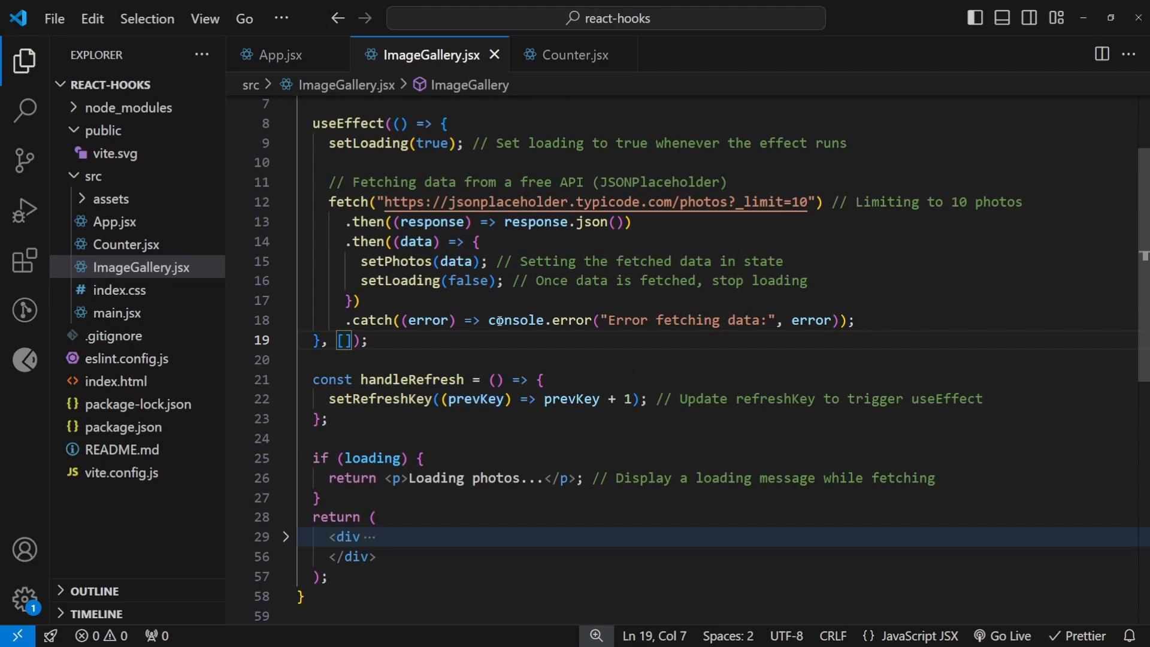
Step: Put refreshKey in the effect's dependency array, review the Refresh Photos button markup, and return to the browser
type("refreshKey")
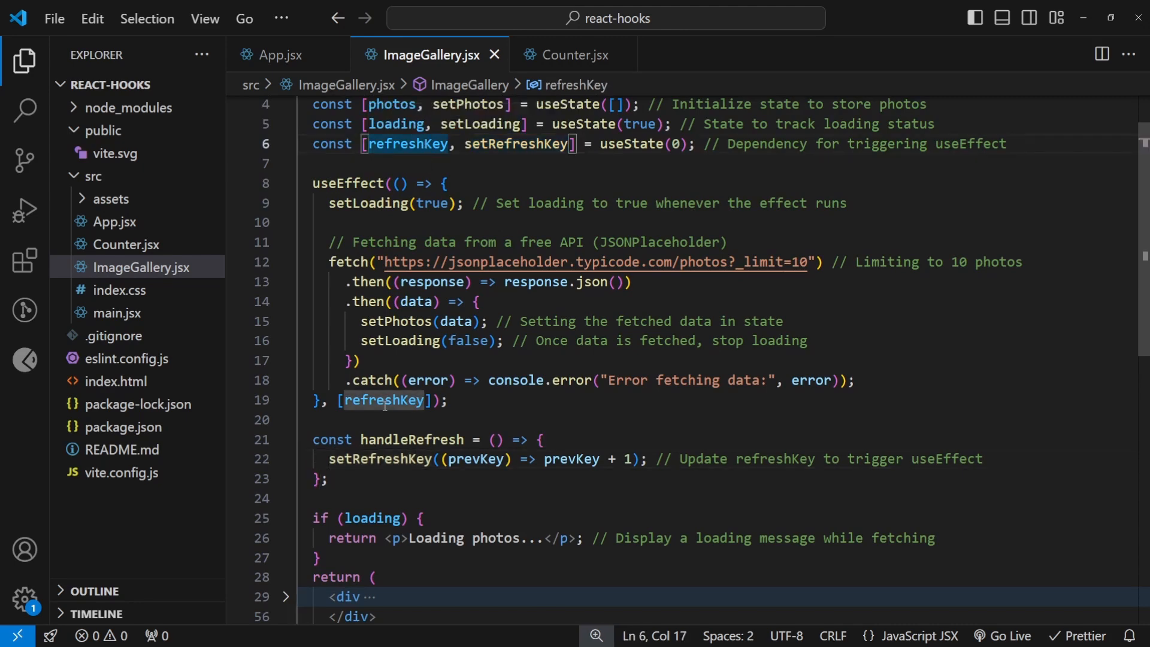
left_click(346, 184)
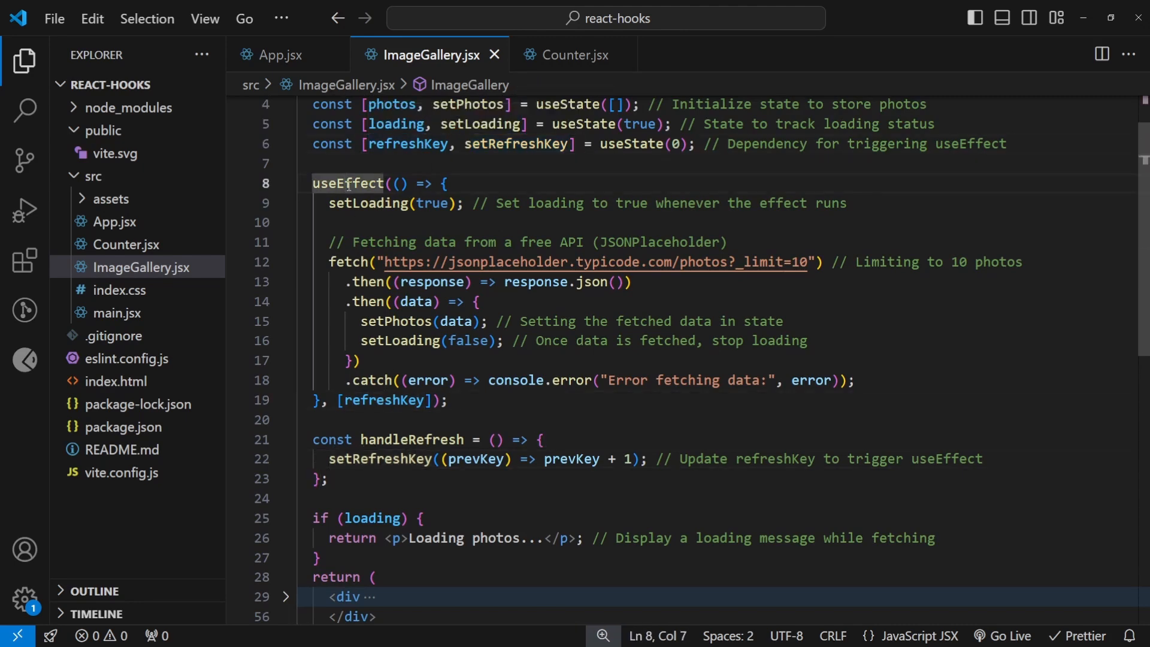
scroll("down", 3)
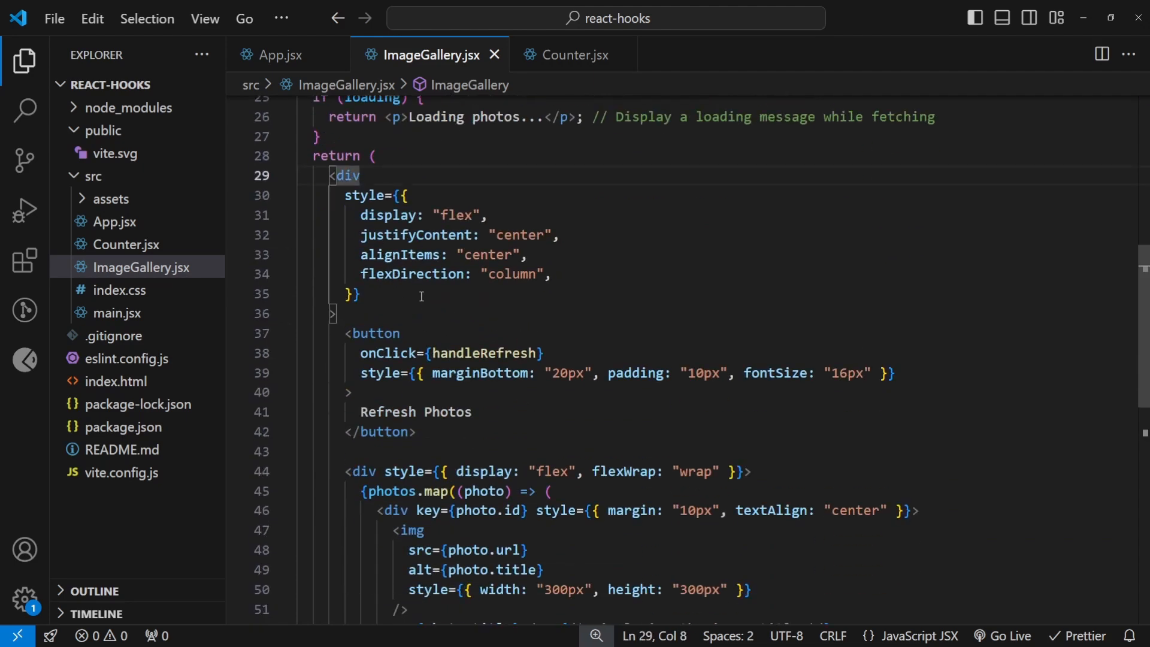
scroll("down", 3)
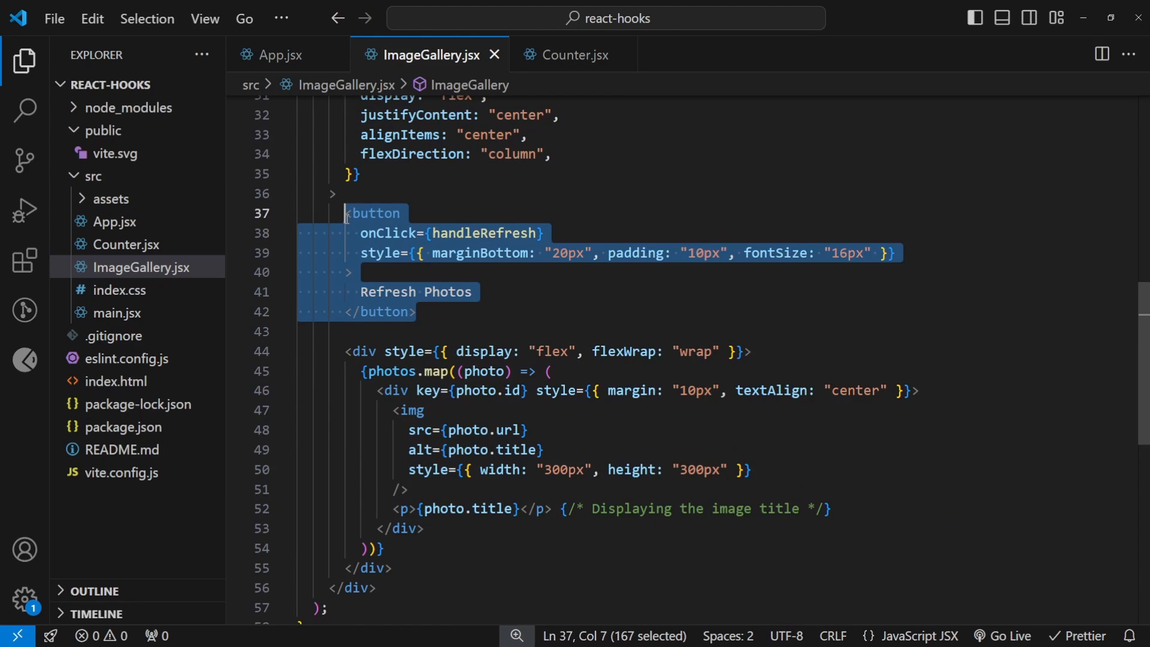
scroll("down", 3)
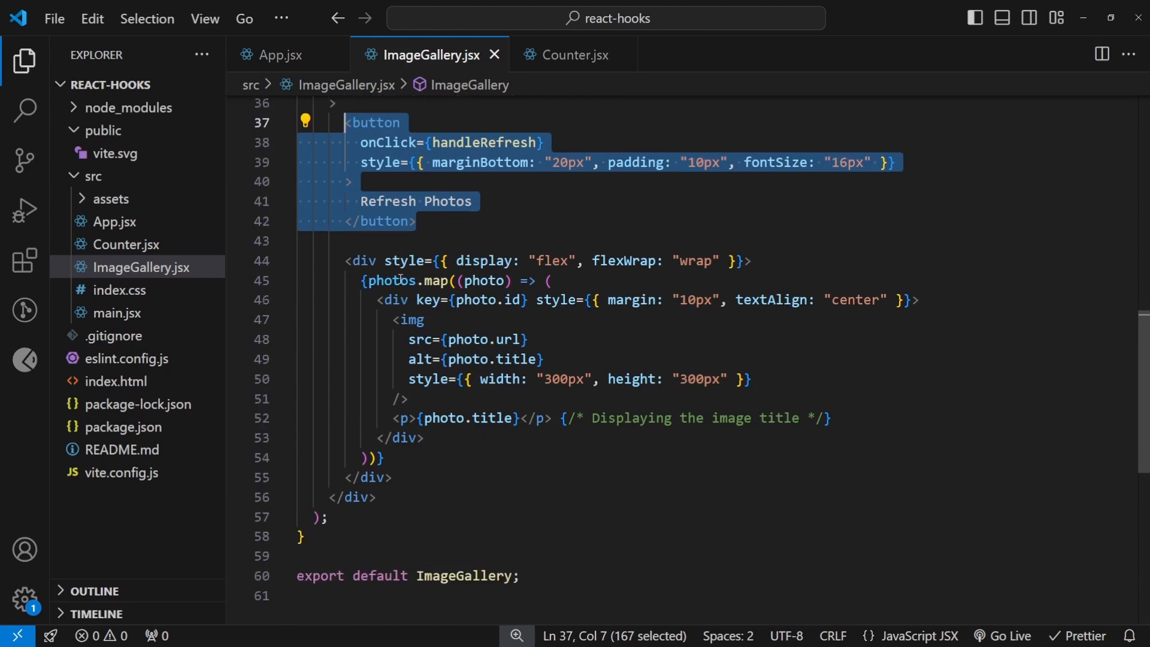
left_click(437, 280)
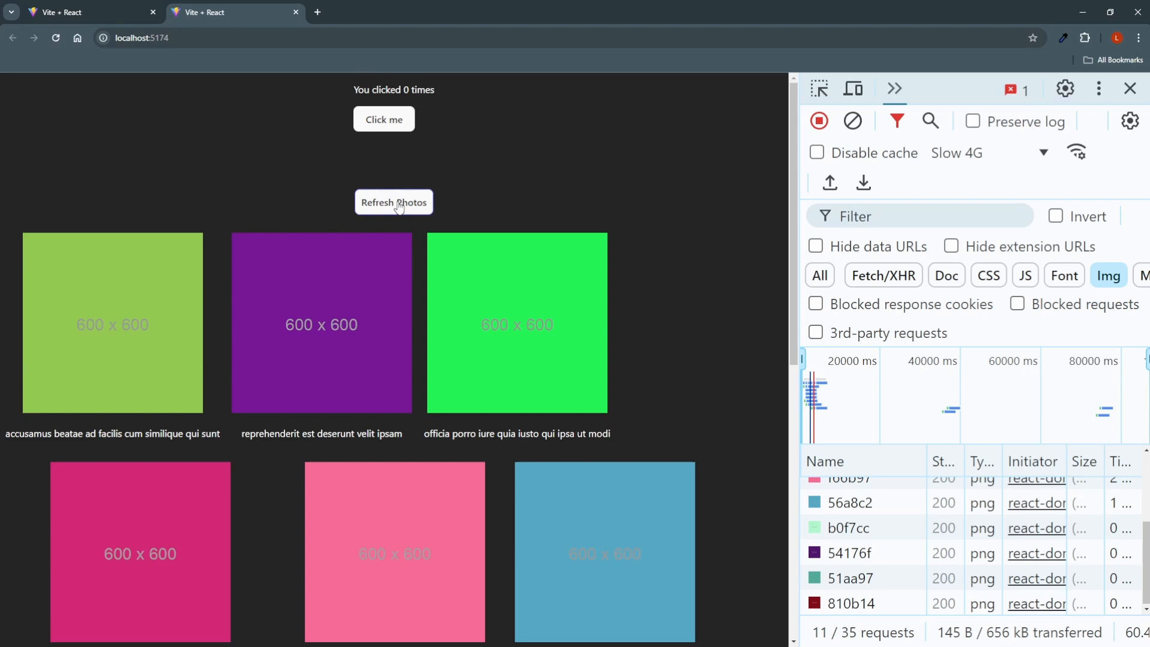
Step: Press Refresh Photos on the demo to re-run the refreshKey-keyed effect
left_click(394, 202)
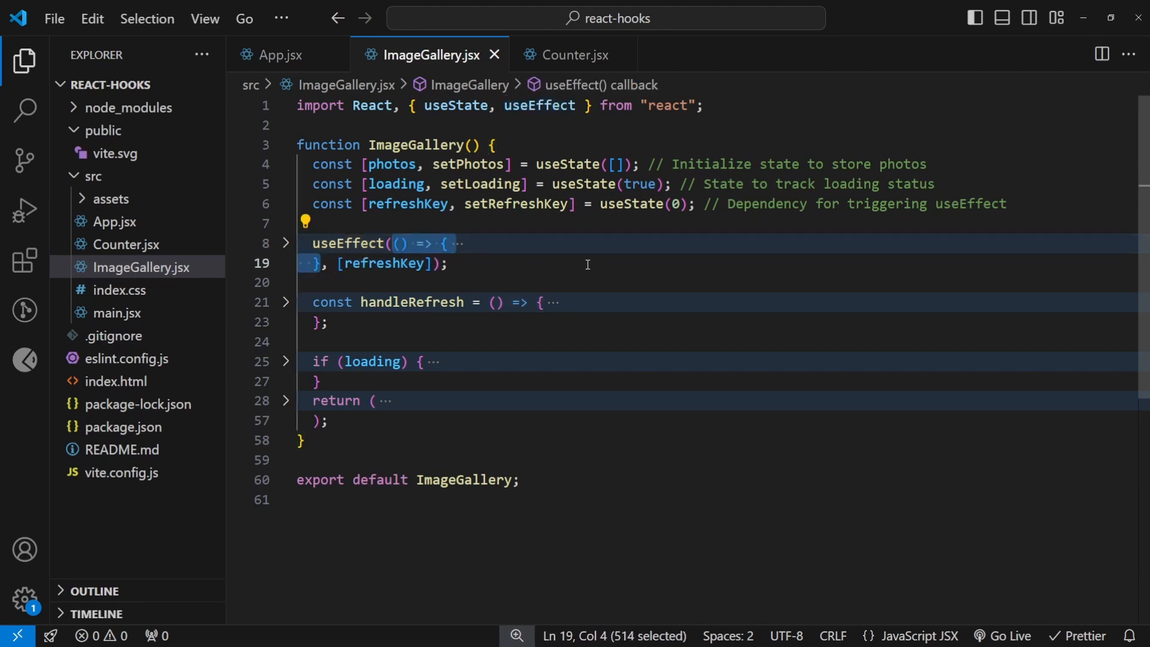
Step: Focus the refreshKey dependency list of the ImageGallery effect
left_click(483, 263)
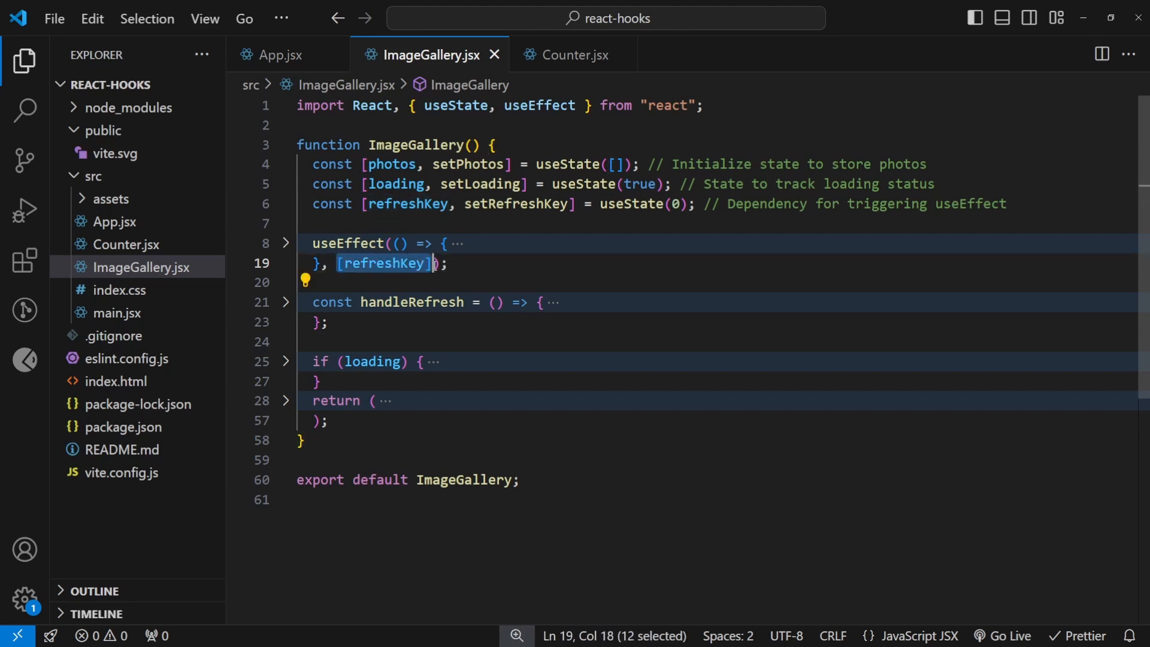
mouse_move(383, 264)
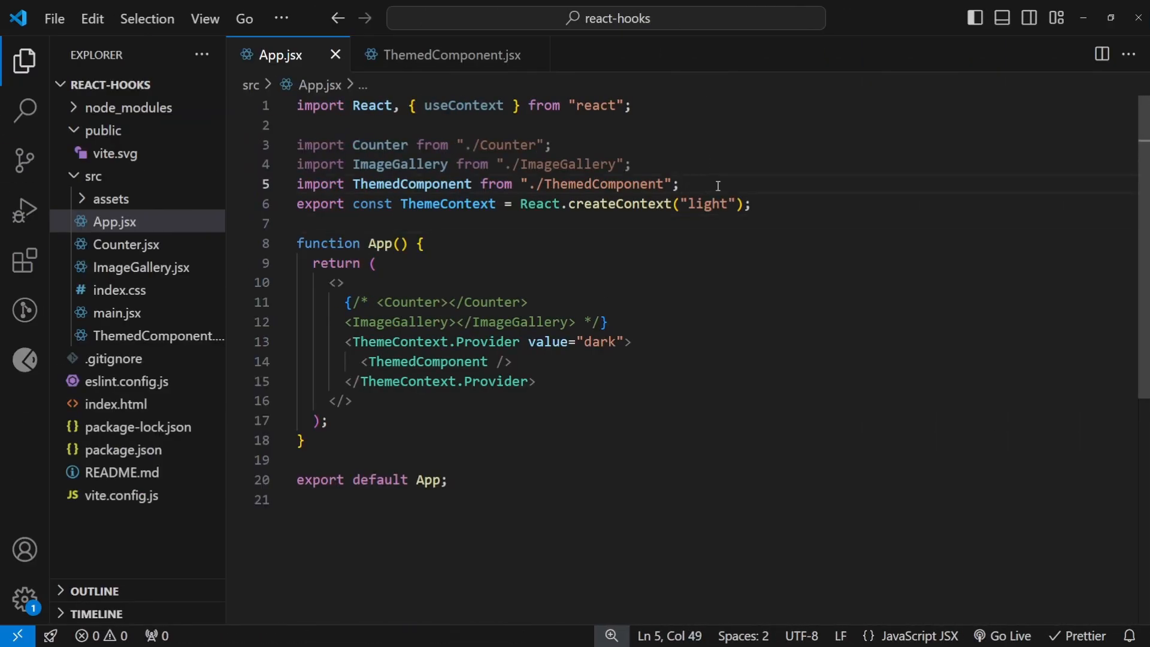
Step: Review the exported ThemeContext declaration created with the default value 'light'
key("enter")
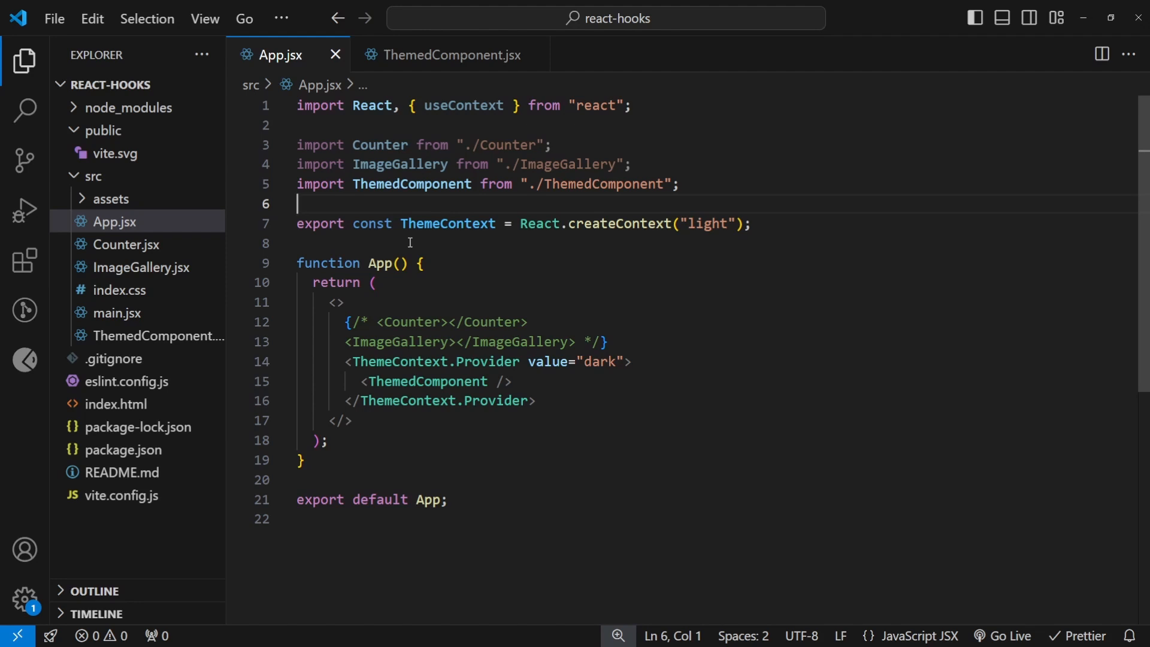
mouse_move(462, 263)
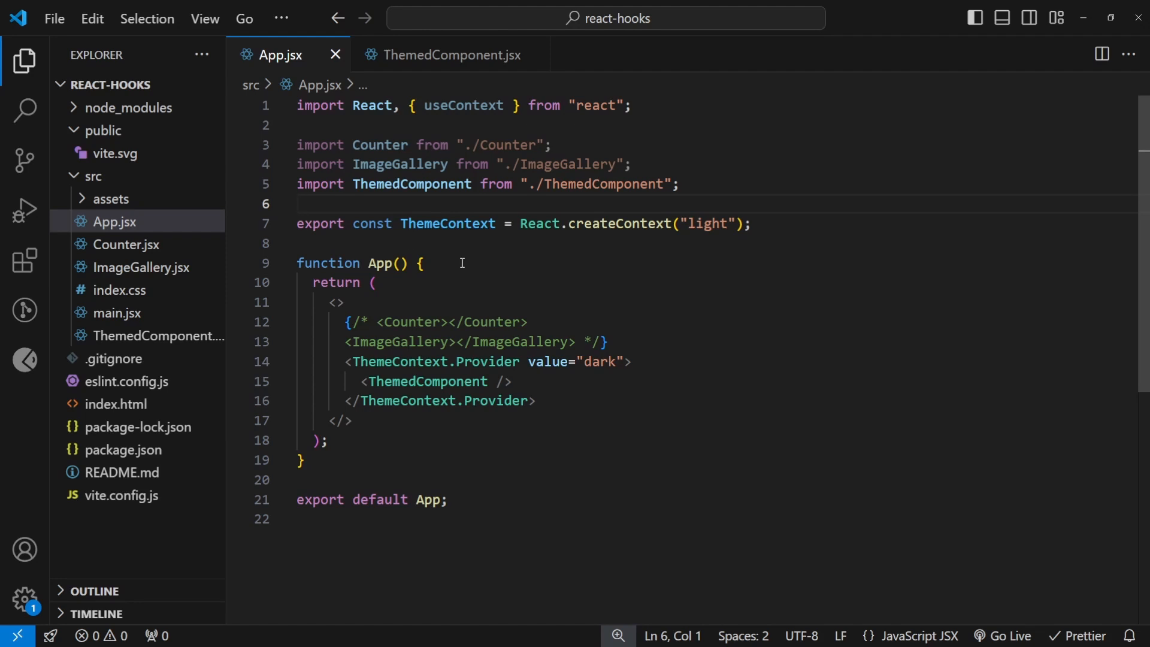
left_click(600, 224)
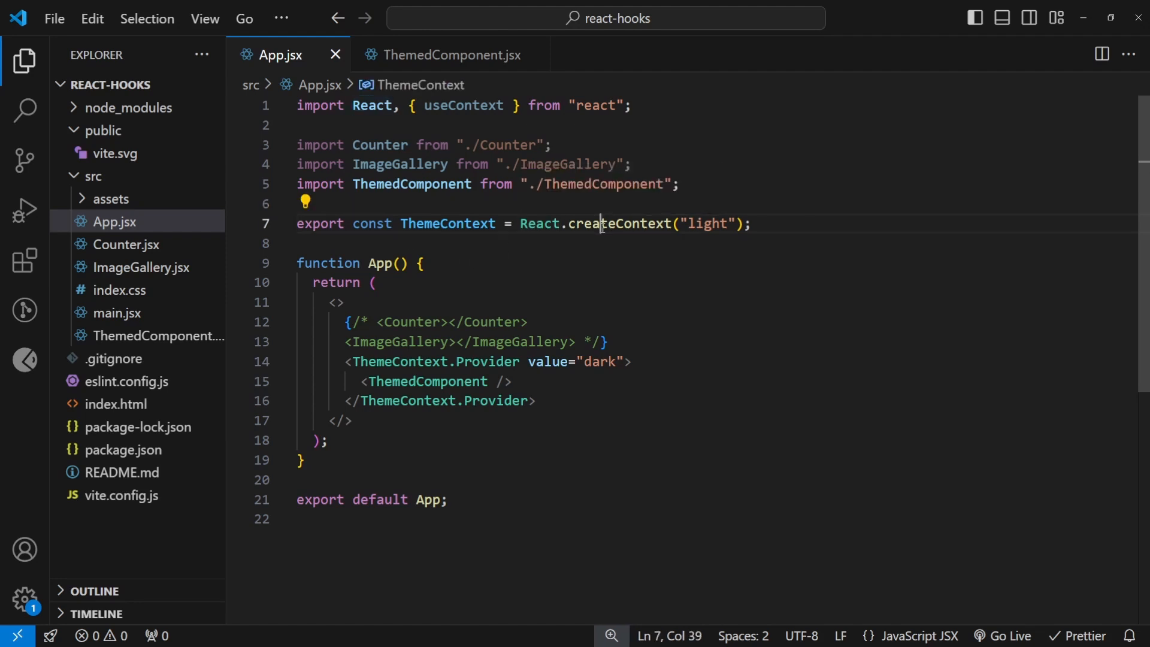
mouse_move(623, 225)
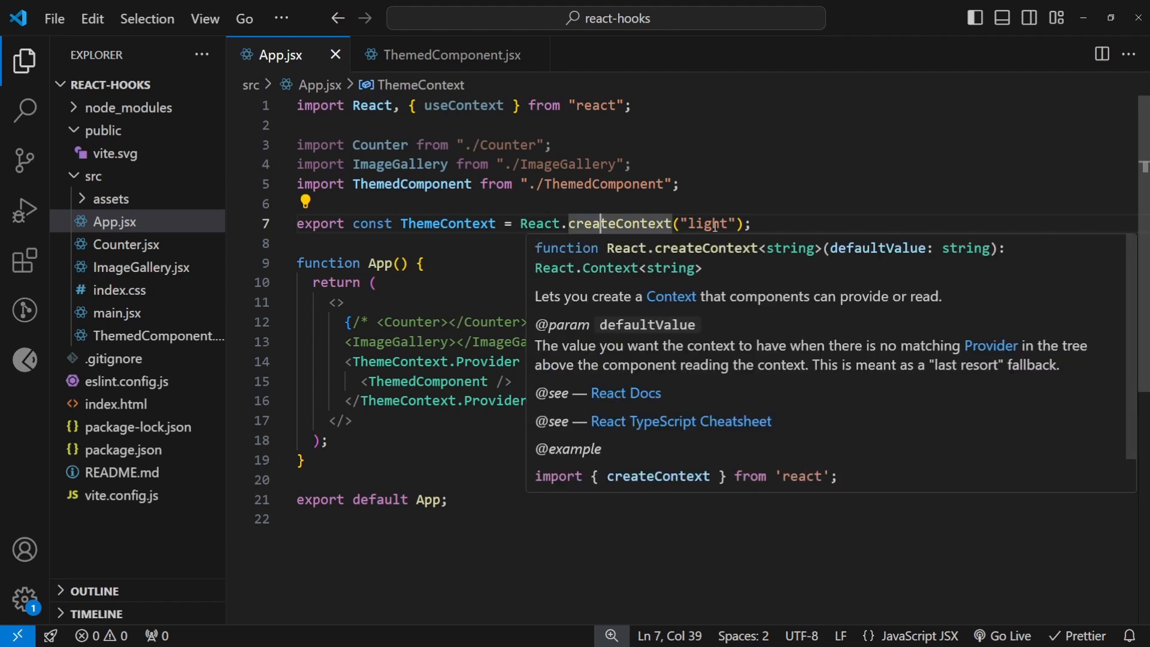
double_click(705, 224)
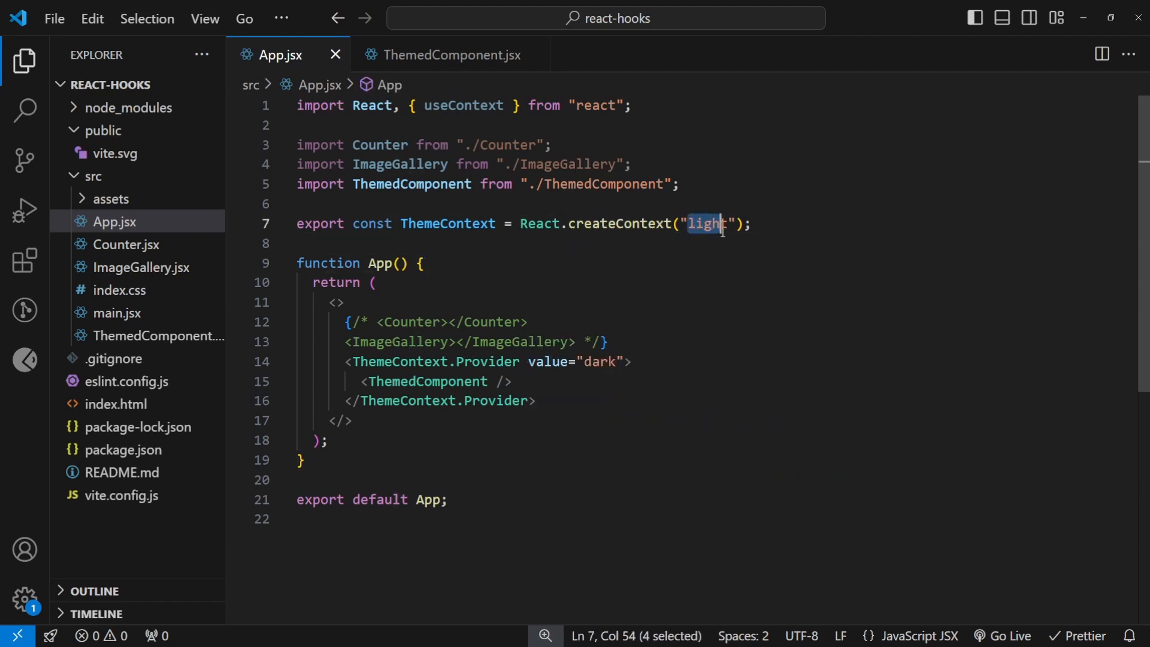
left_click(459, 224)
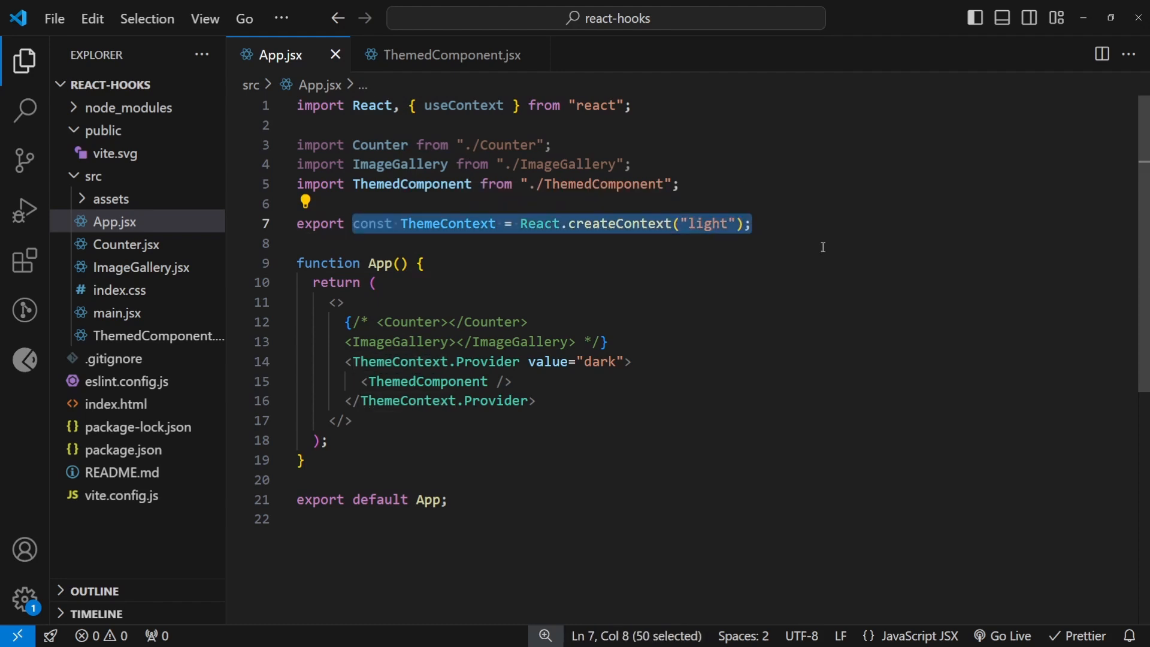
mouse_move(694, 301)
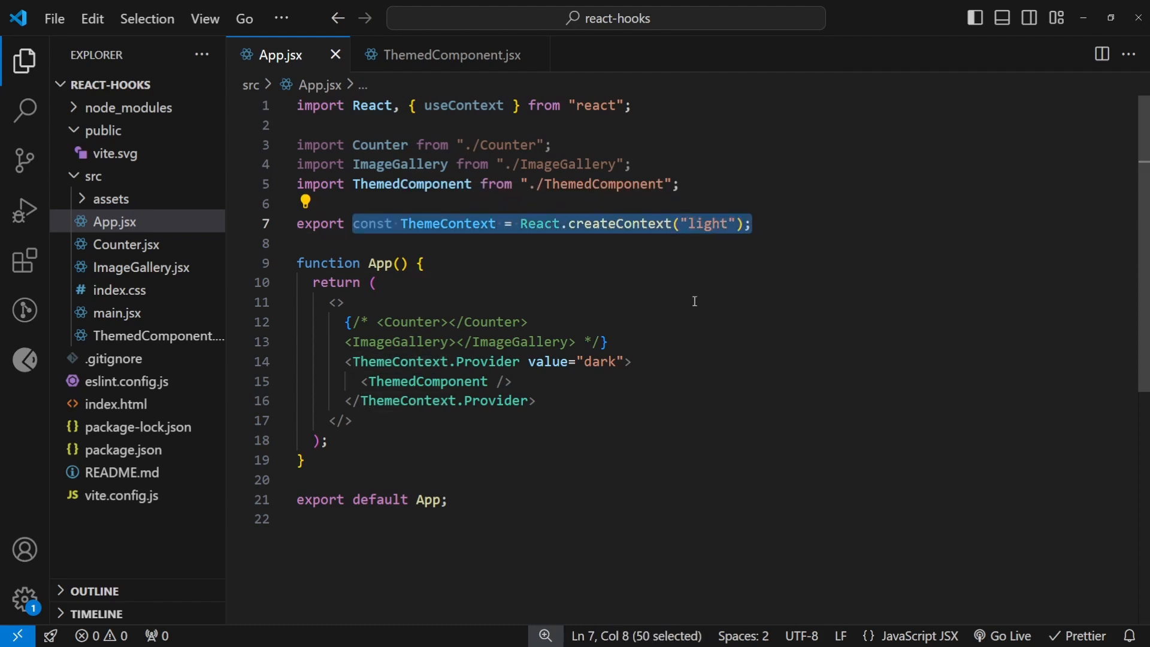
Step: Change the ThemeContext.Provider value from 'dark' to 'green' around ThemedComponent
left_click(437, 361)
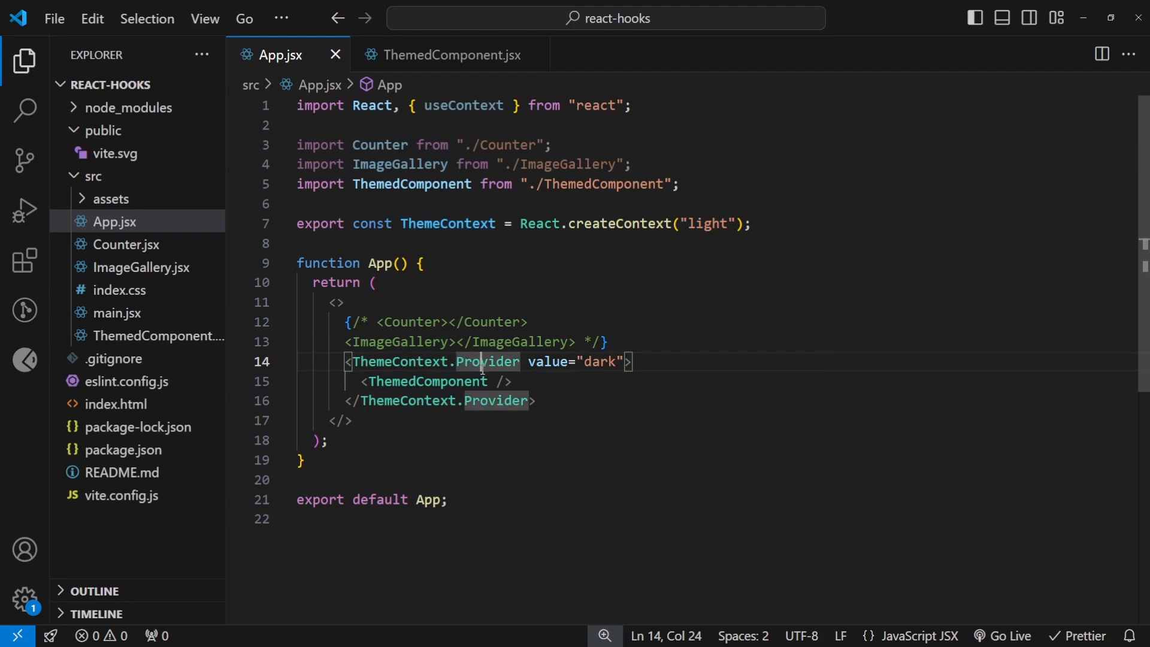
left_click(529, 361)
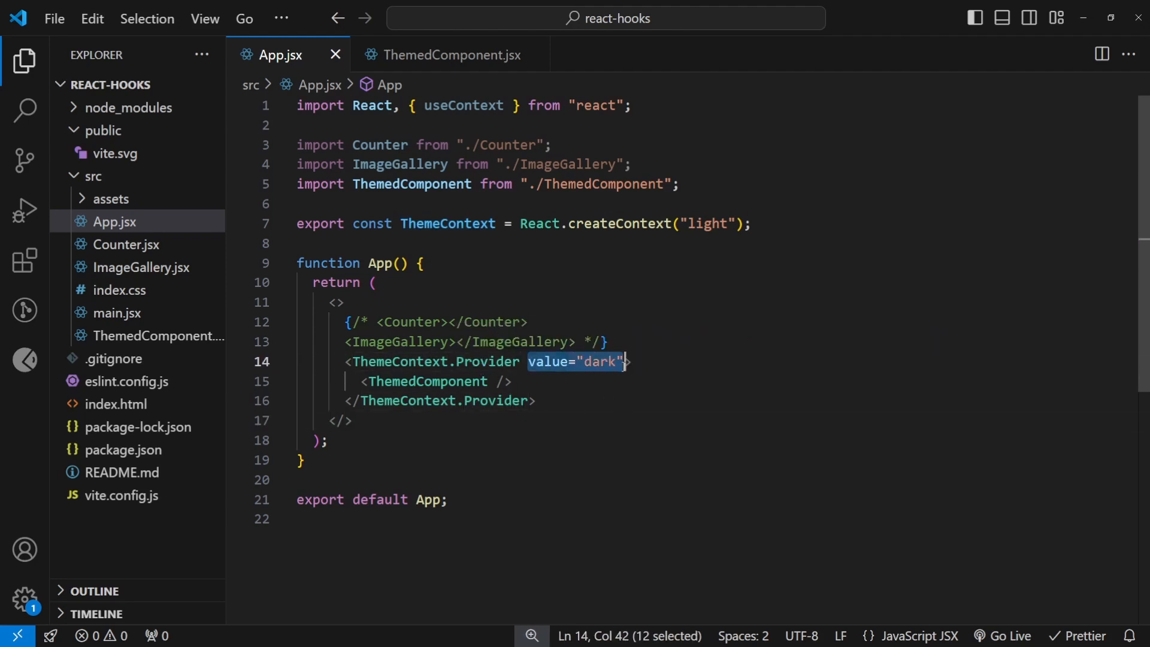
type("green")
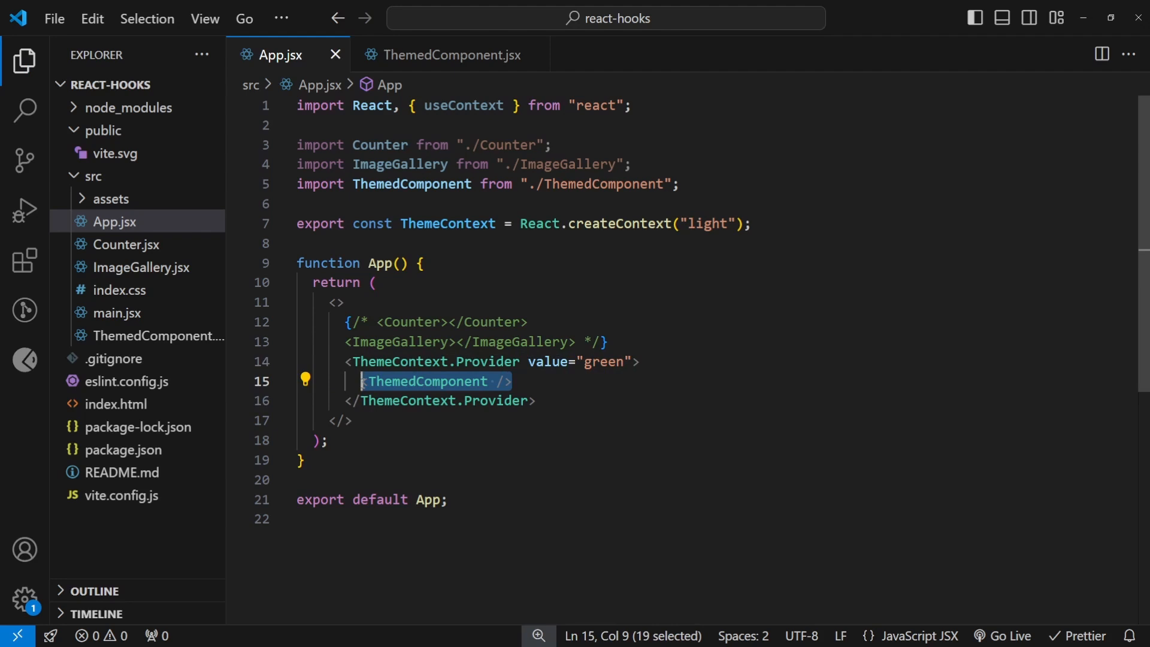
double_click(319, 224)
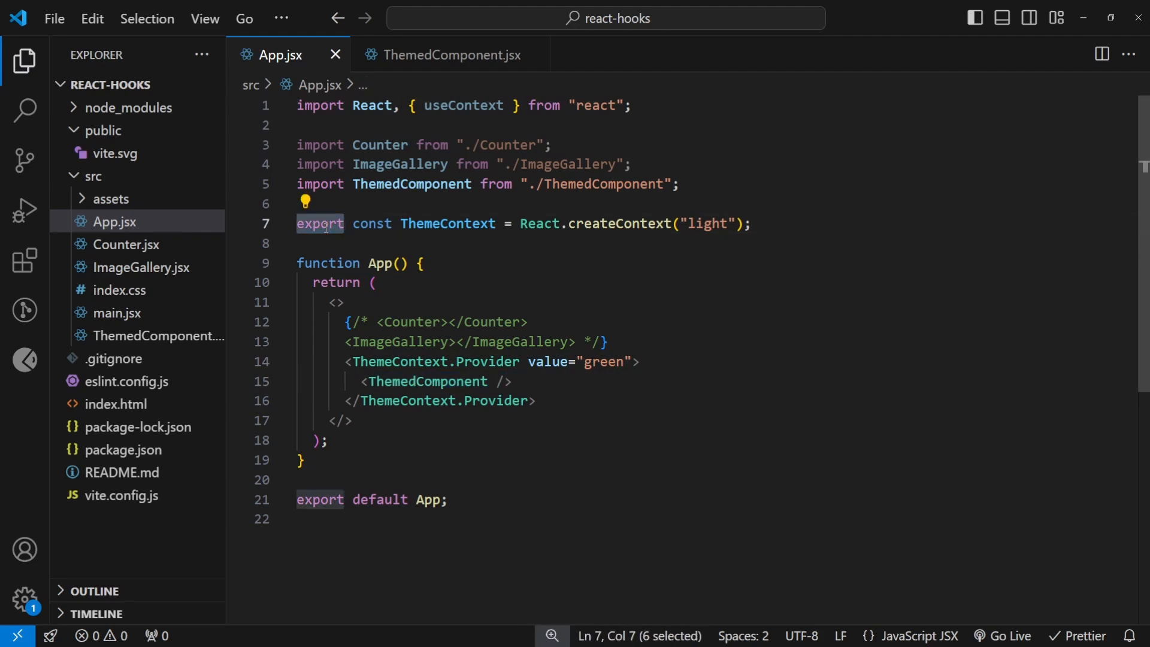
left_click(424, 263)
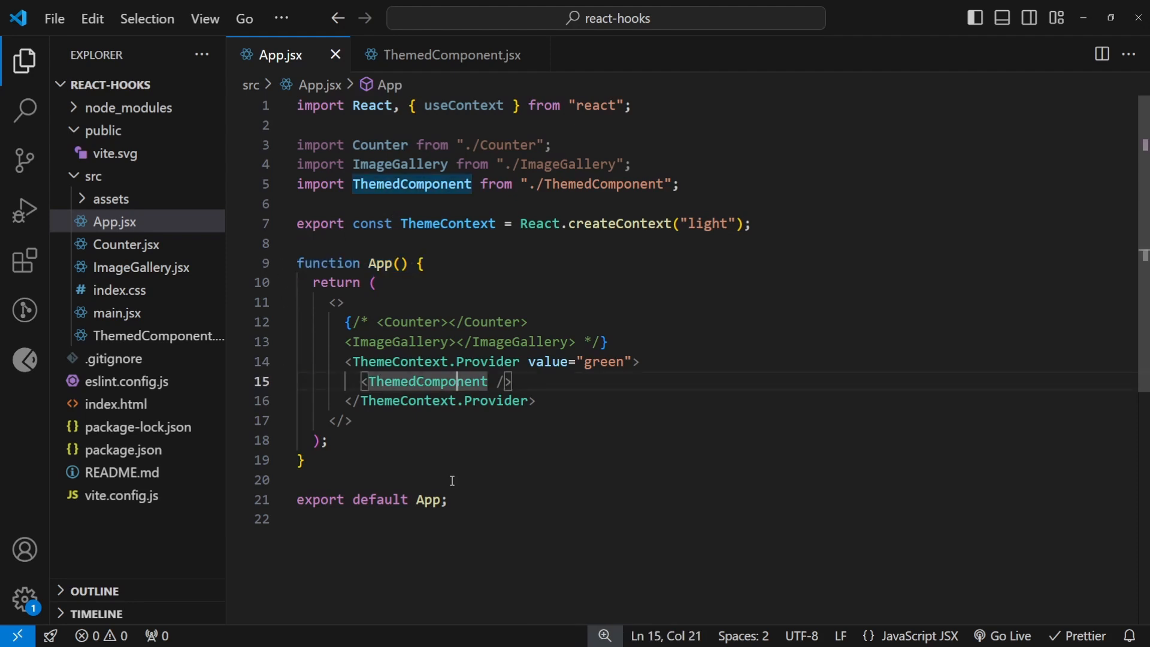
mouse_move(730, 280)
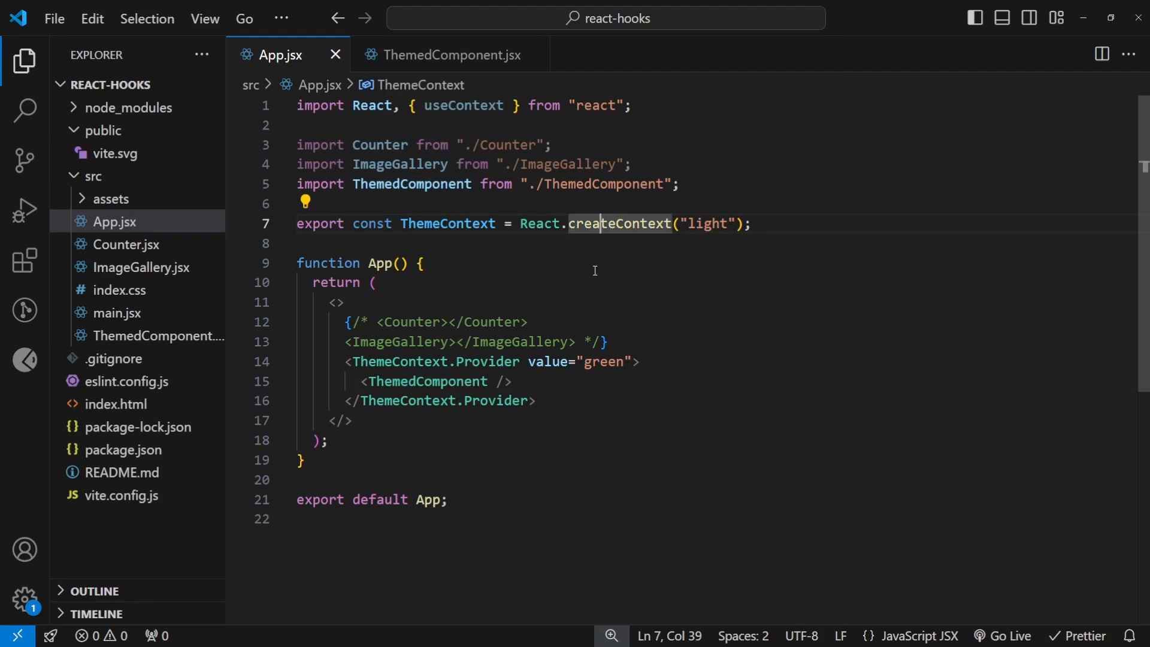
Step: Review the useContext(ThemeContext) call that sets theme in ThemedComponent.jsx
left_click(450, 54)
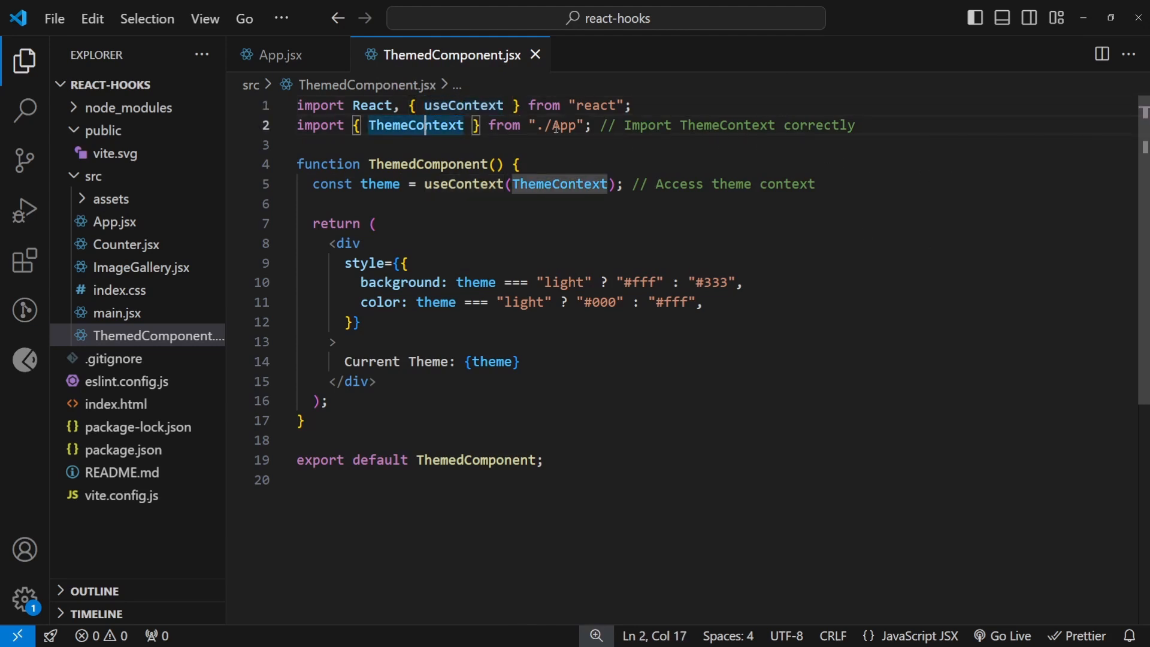
mouse_move(561, 126)
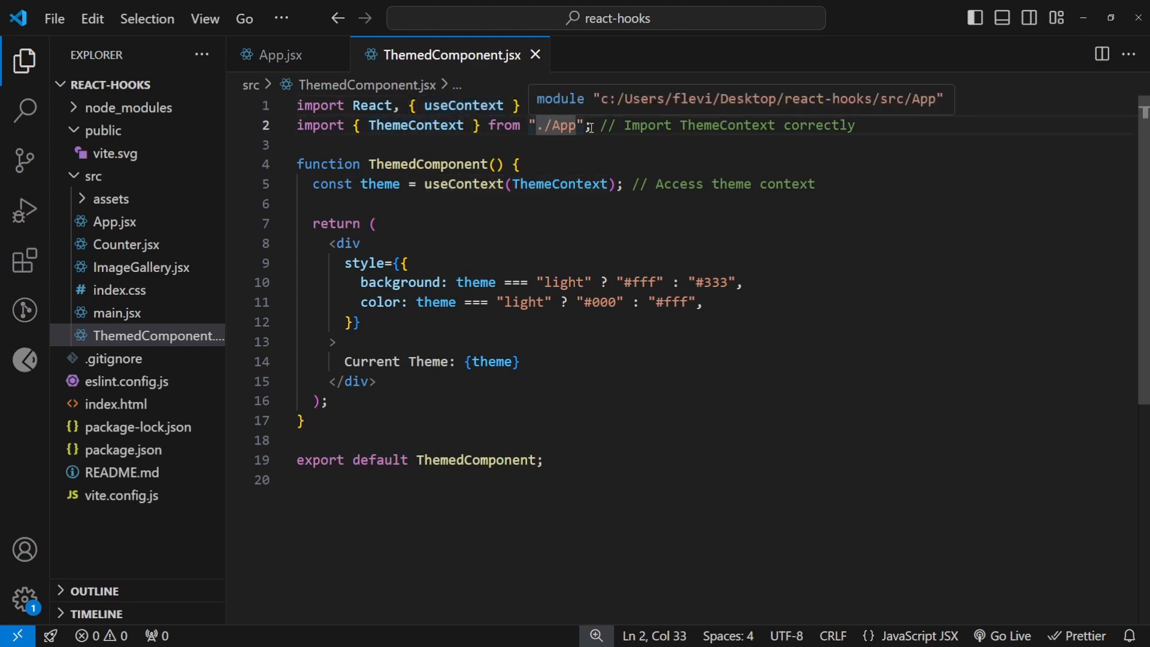
mouse_move(923, 172)
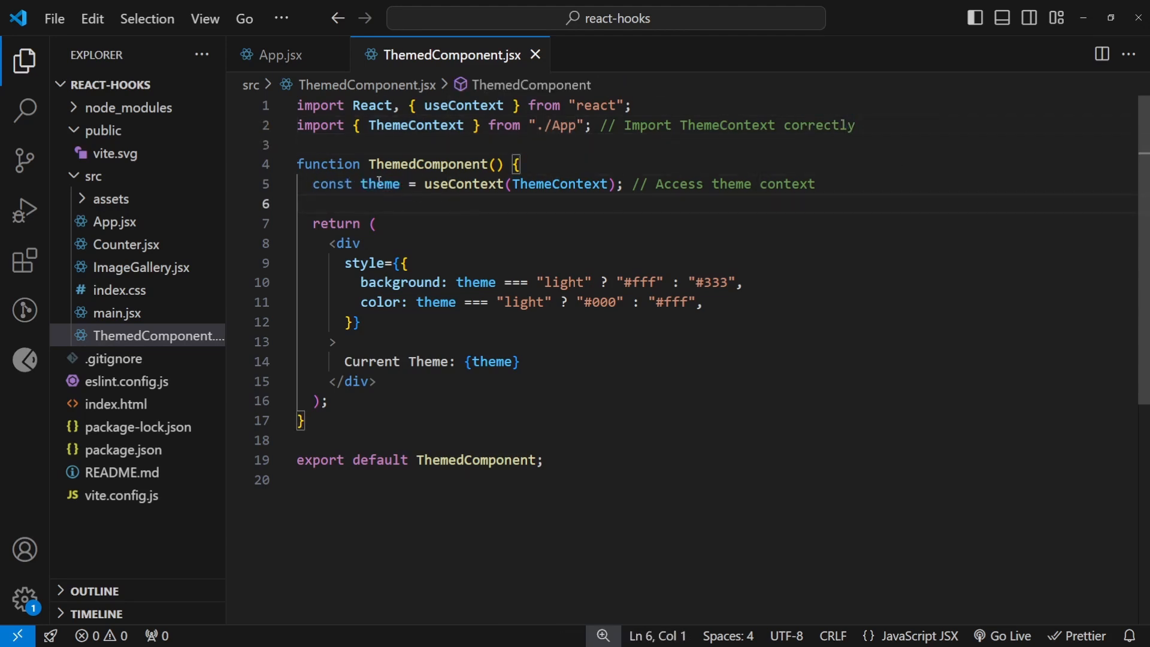
double_click(380, 185)
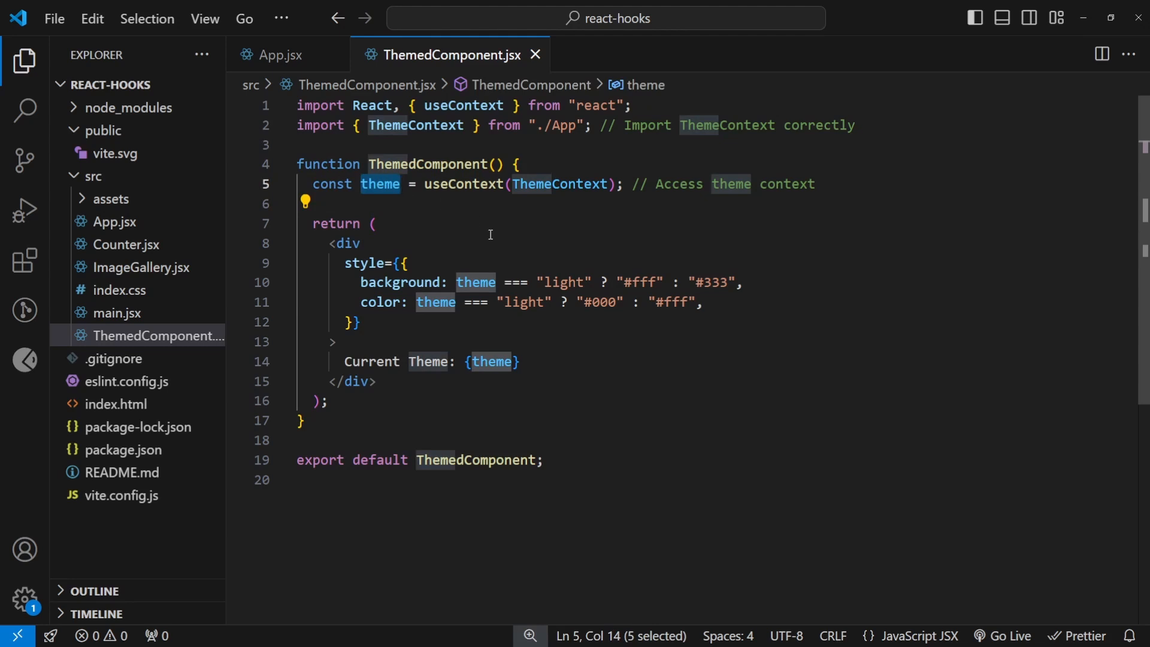
left_click(466, 183)
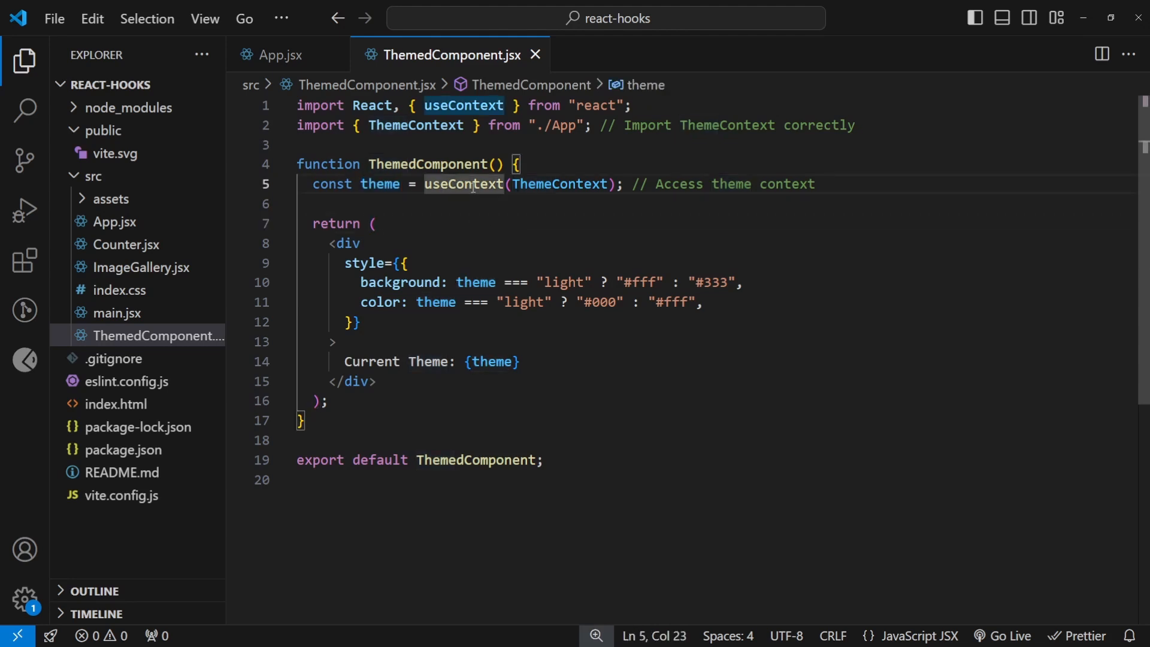
double_click(560, 183)
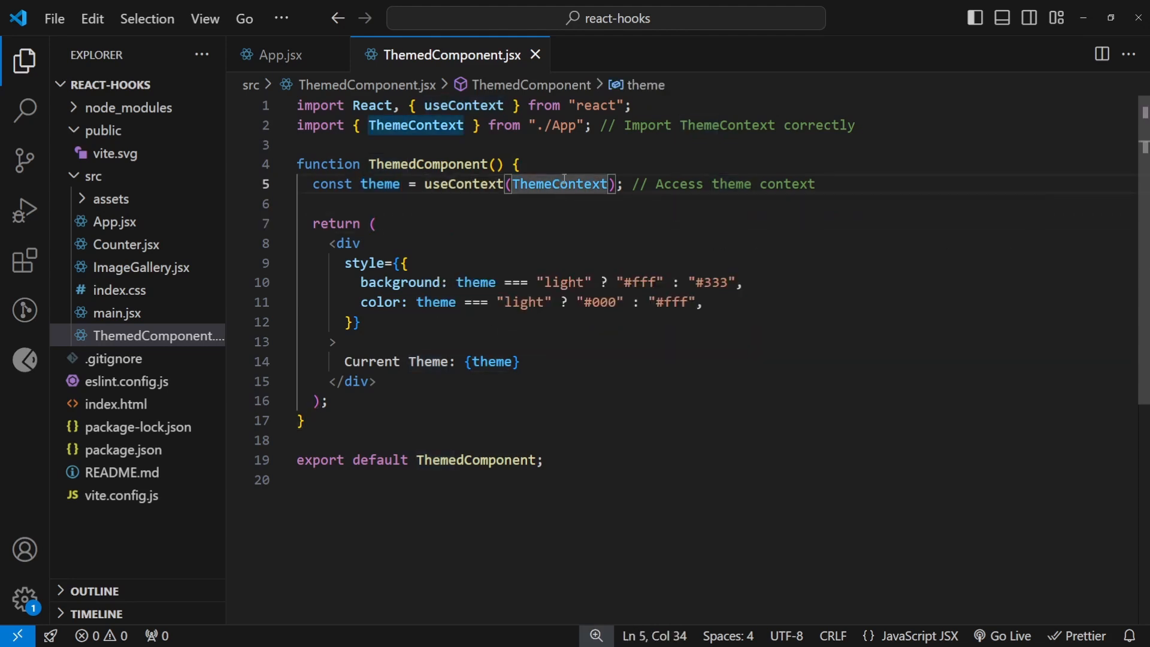
mouse_move(559, 184)
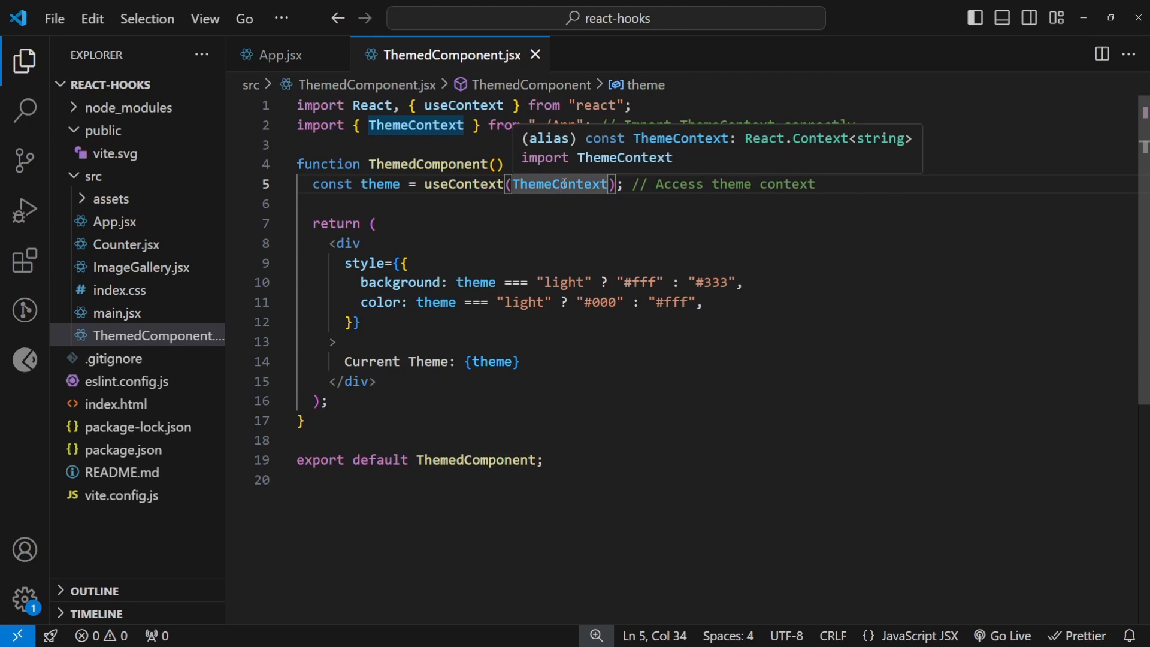
Step: Compare with App.jsx, then inspect the rendered 'Current Theme: {theme}' output line
left_click(281, 54)
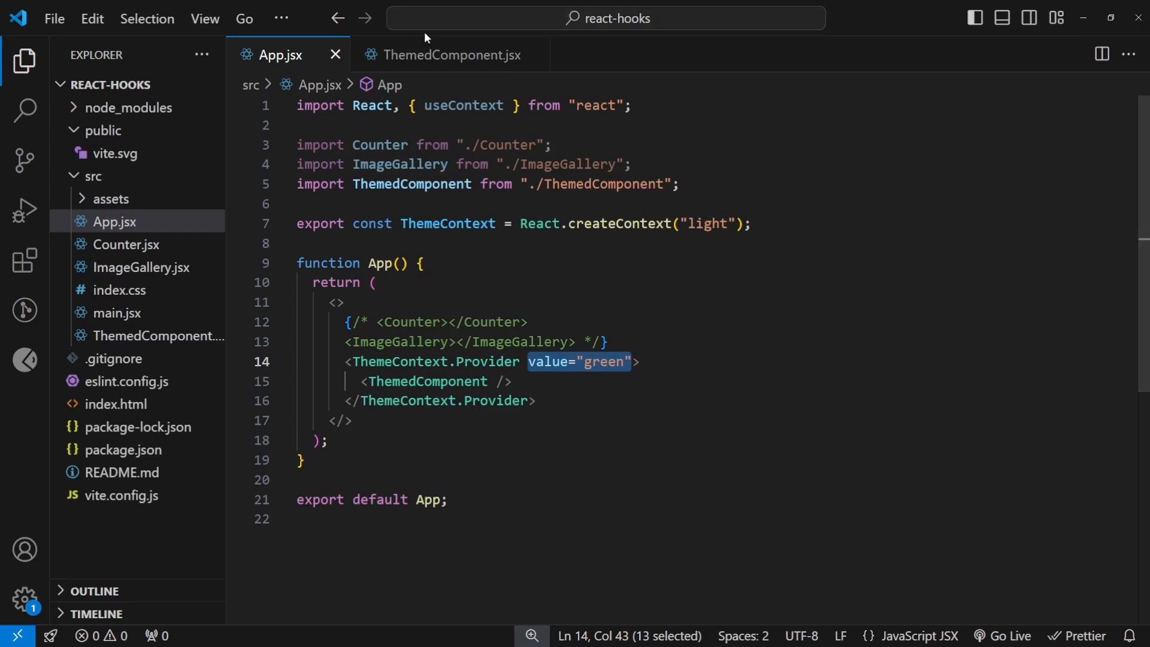
left_click(447, 54)
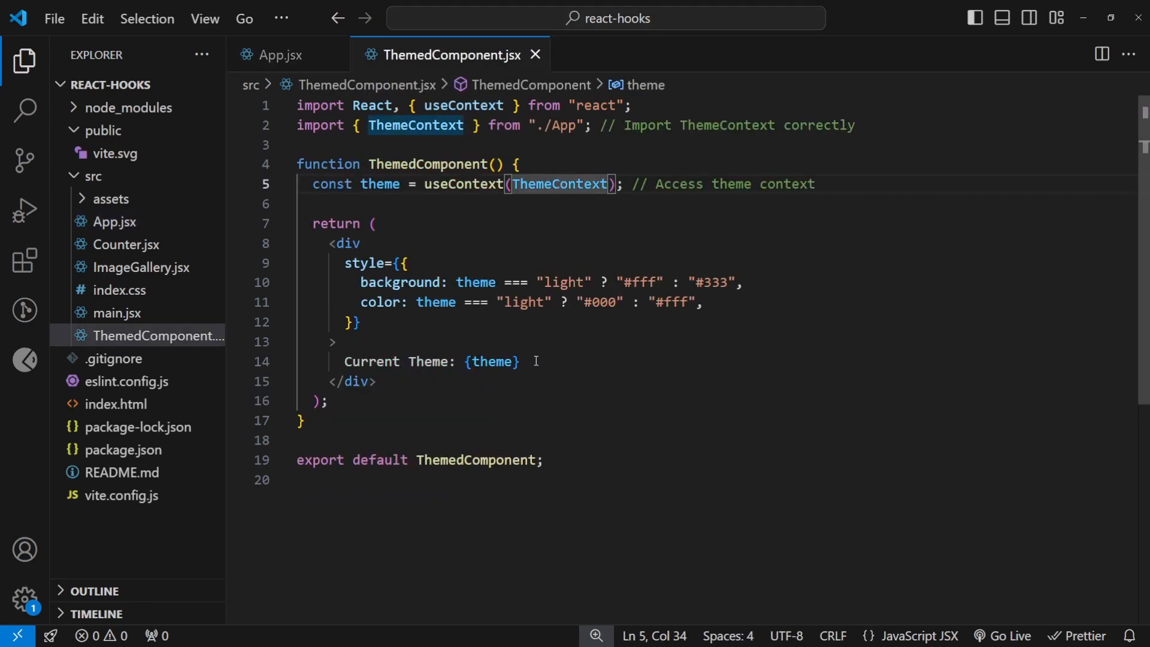
left_click(492, 362)
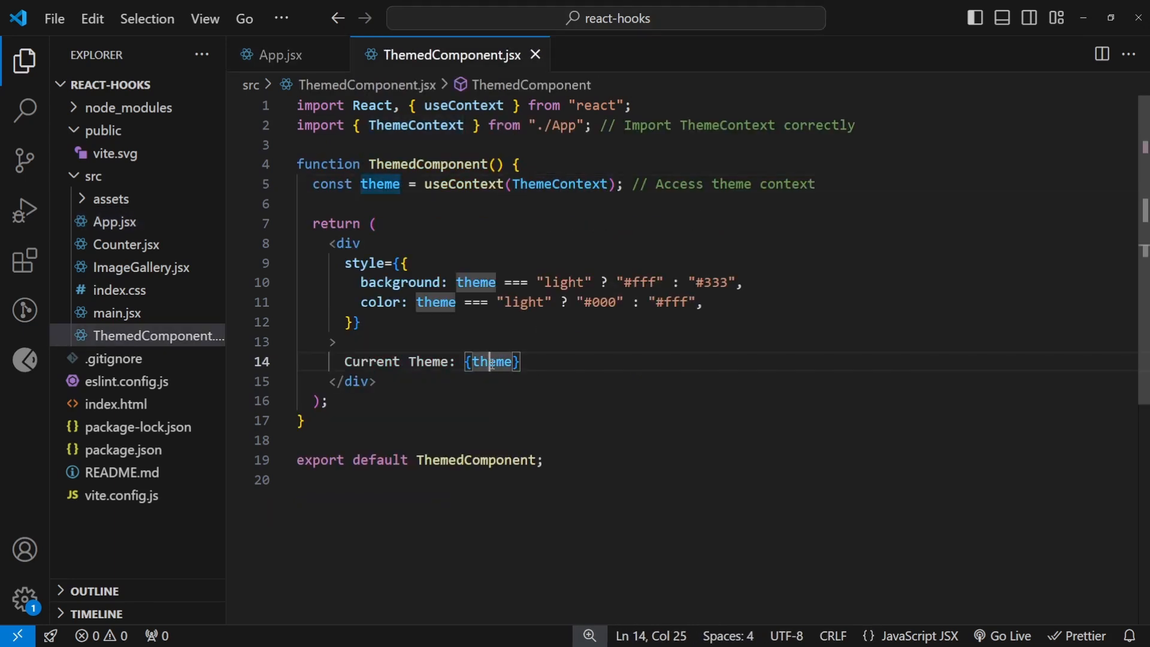
double_click(492, 362)
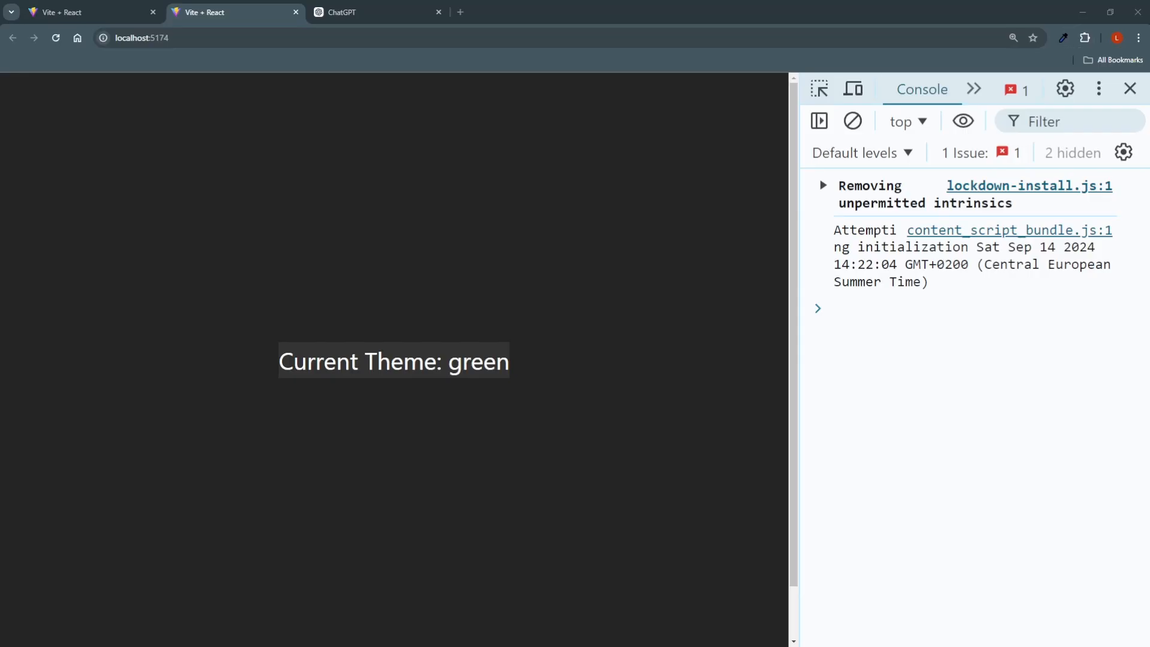
Step: Select the provider's green value in App.jsx after confirming the page reads Current Theme: green
double_click(478, 361)
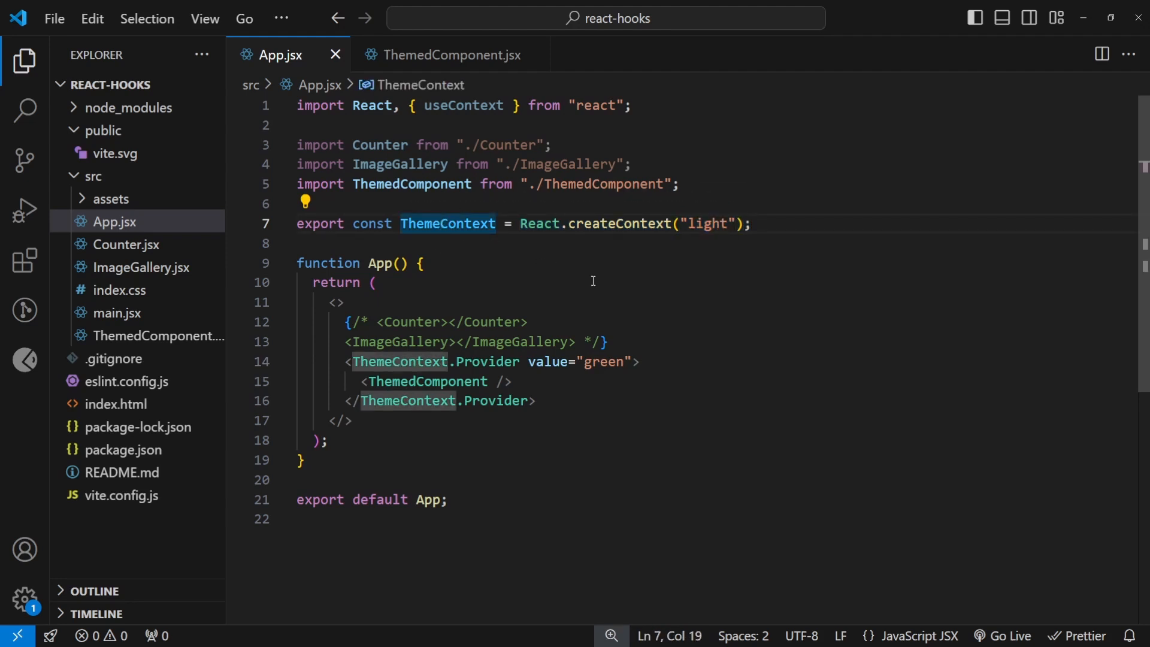
Step: Return from App.jsx to the ThemedComponent.jsx source with its theme styling rules
left_click(384, 361)
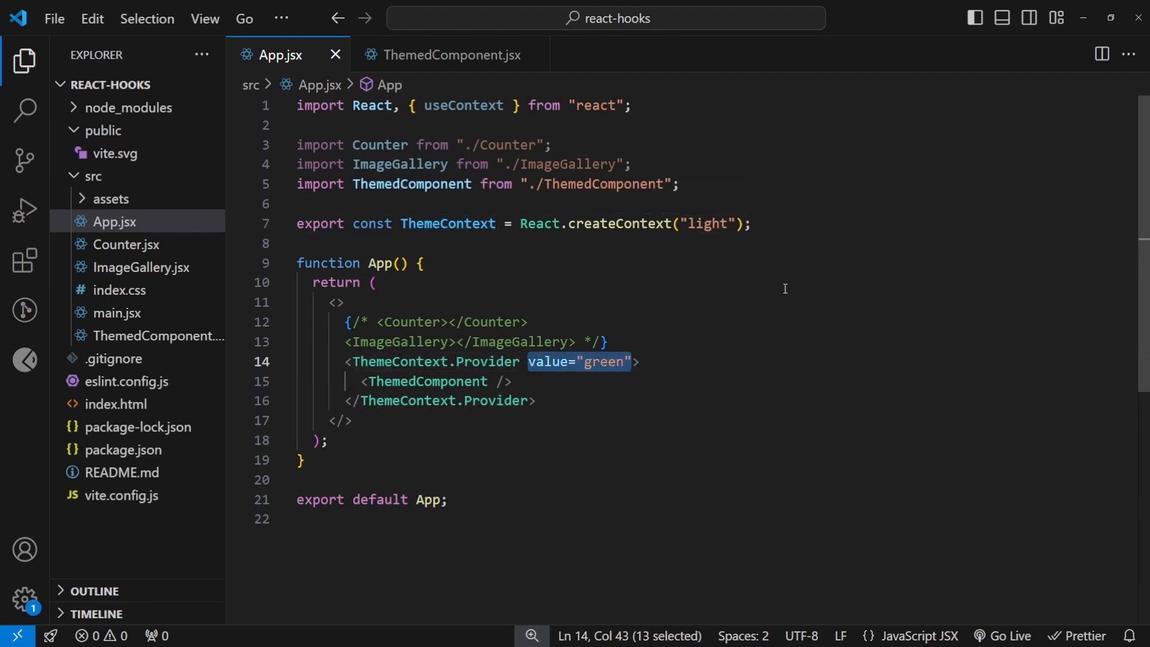
left_click(449, 54)
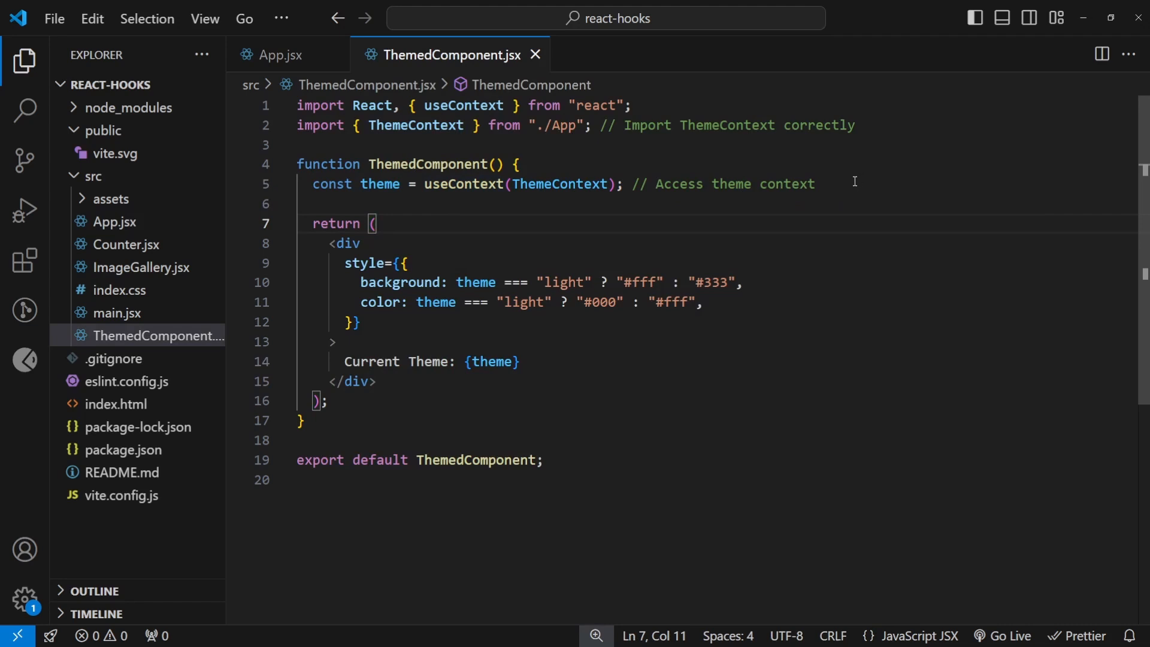
mouse_move(466, 187)
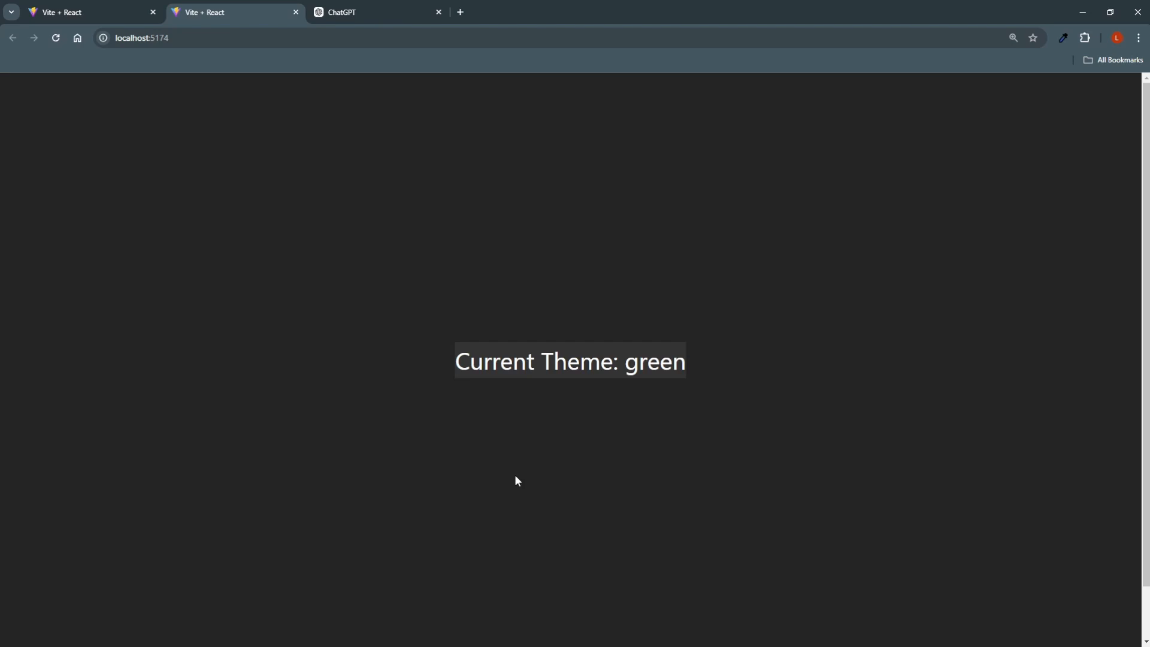
mouse_move(677, 393)
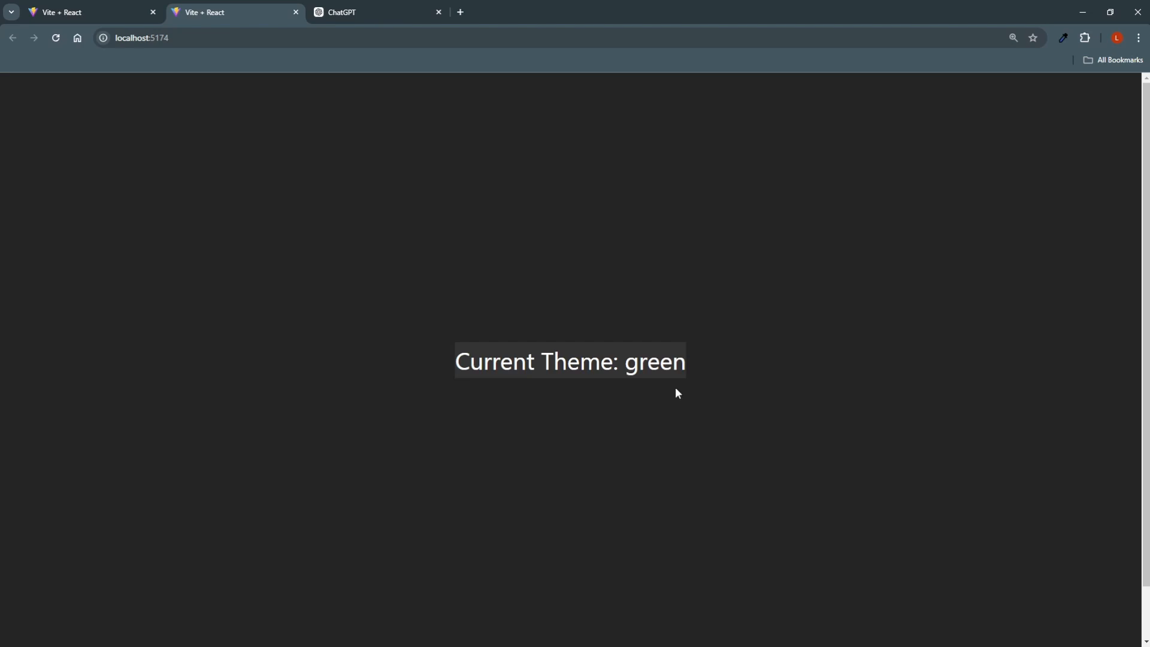